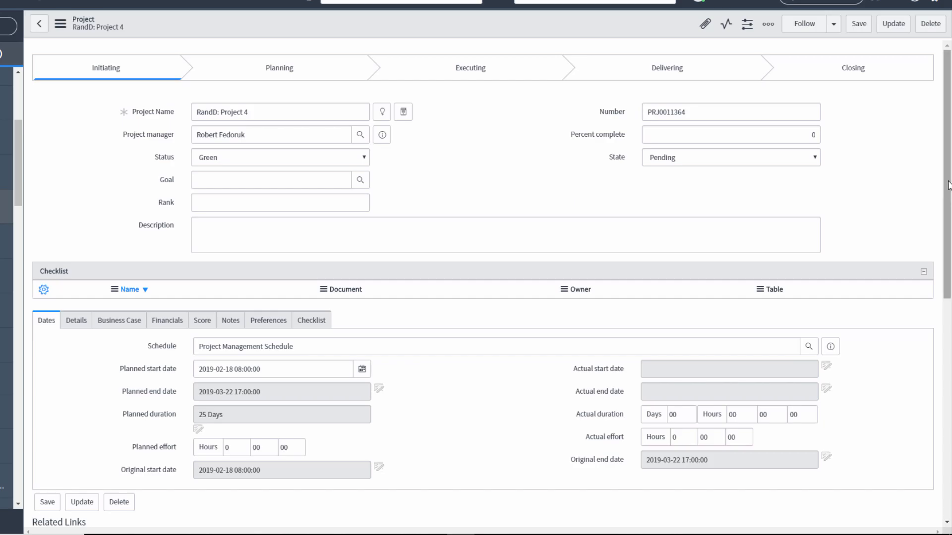
Open the Project Workbench for RandD: Project 4 and switch to its Resources view.
scroll("down", 3)
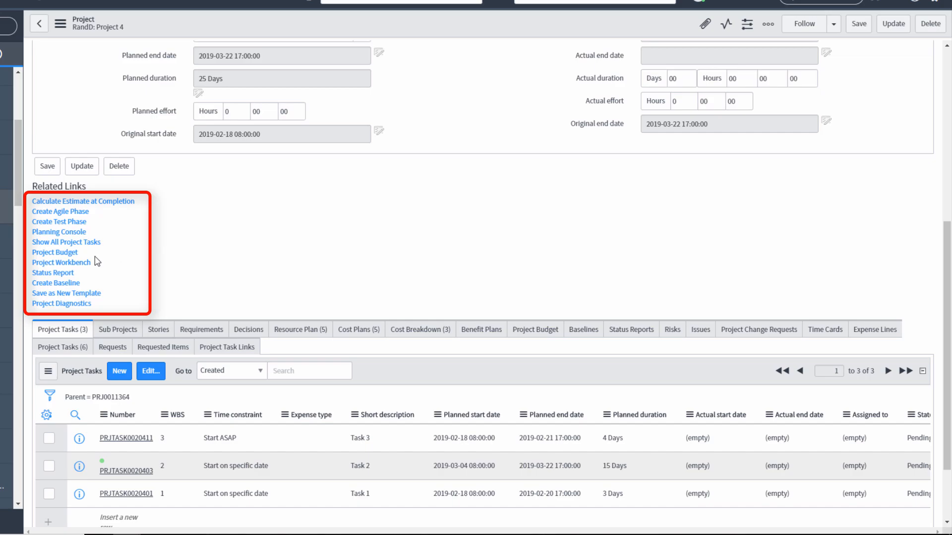
left_click(61, 263)
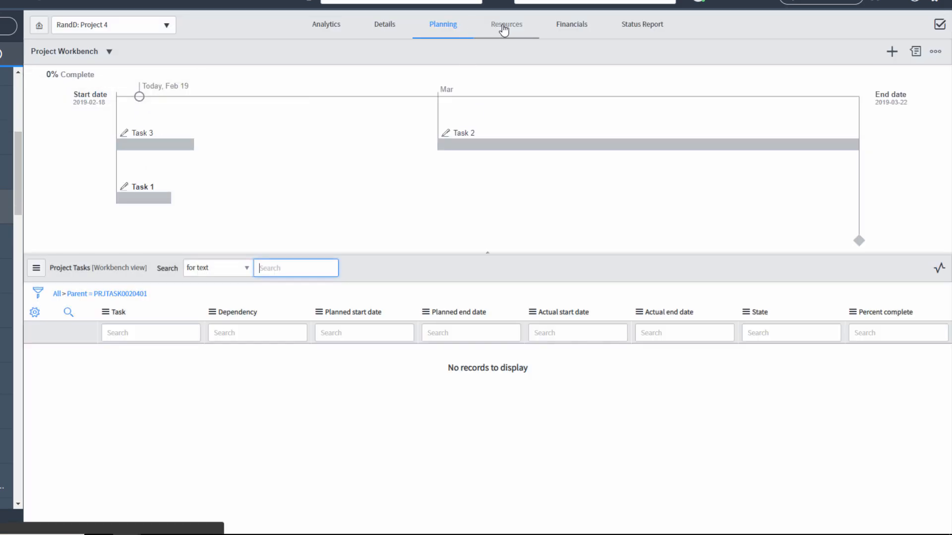
left_click(505, 25)
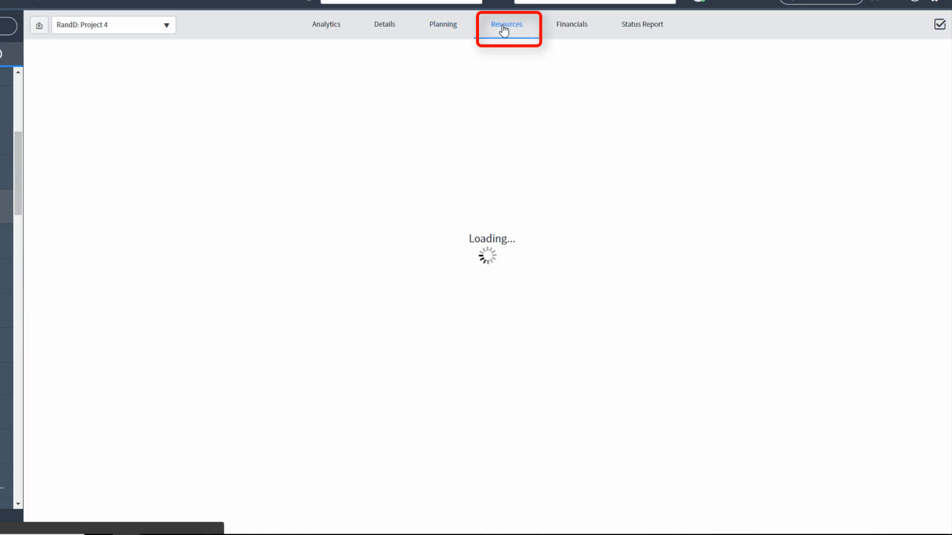
Load the Resource Plans grid with Java Developers availability for RandD: Project 4.
left_click(506, 24)
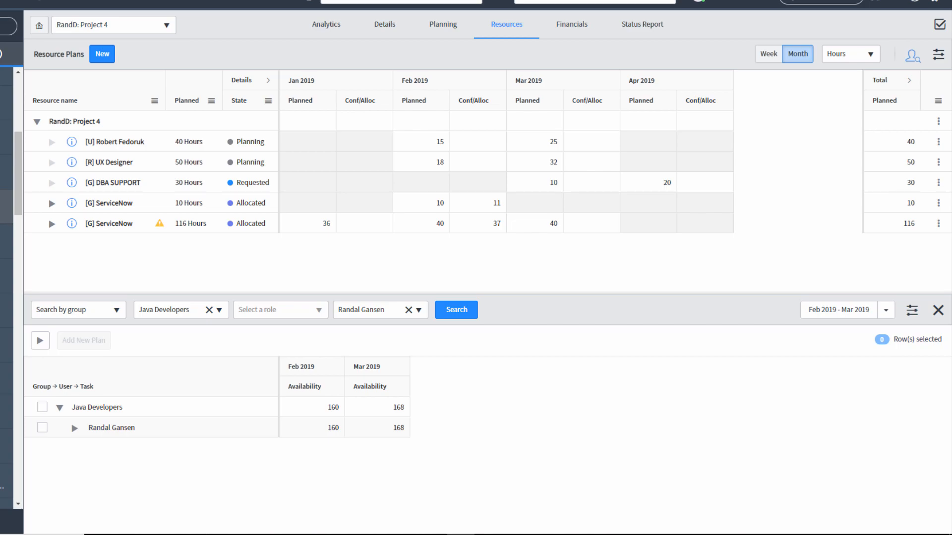
mouse_move(241, 83)
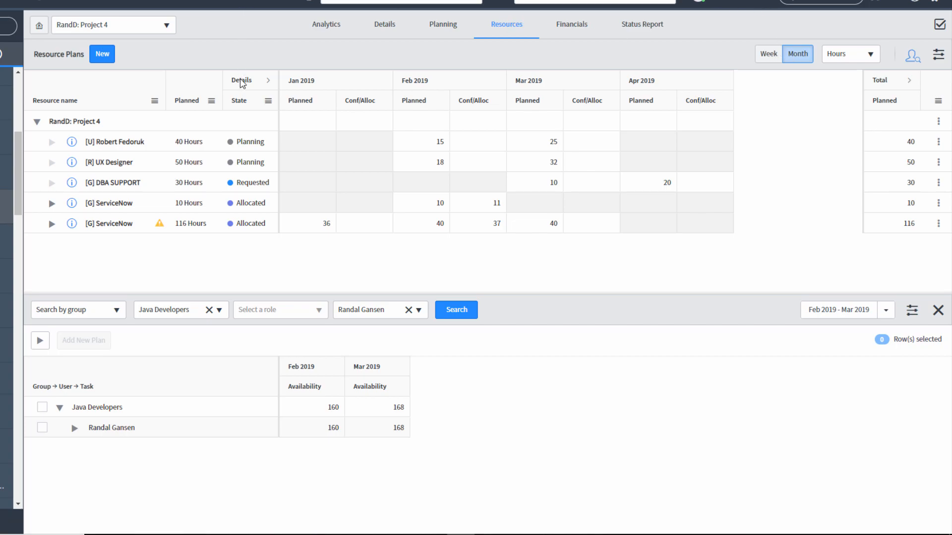
left_click(267, 79)
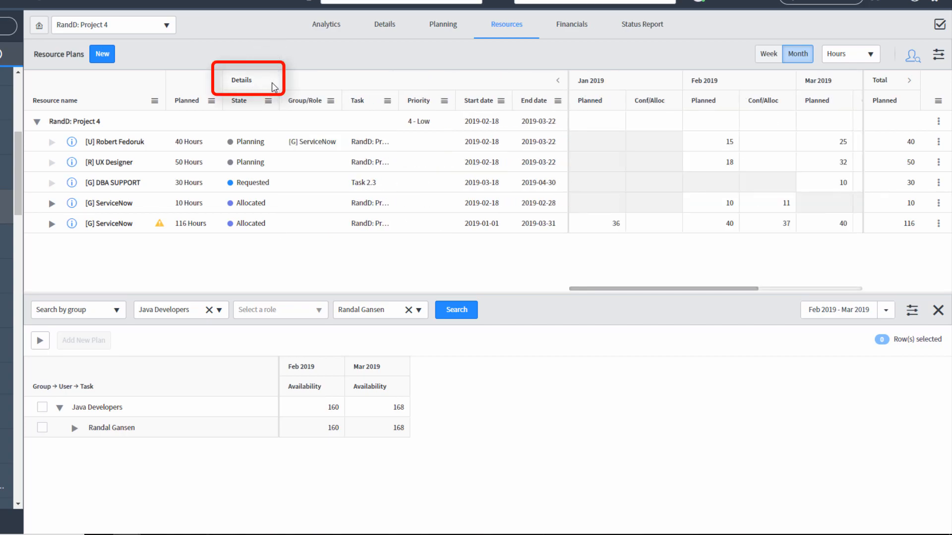
mouse_move(201, 209)
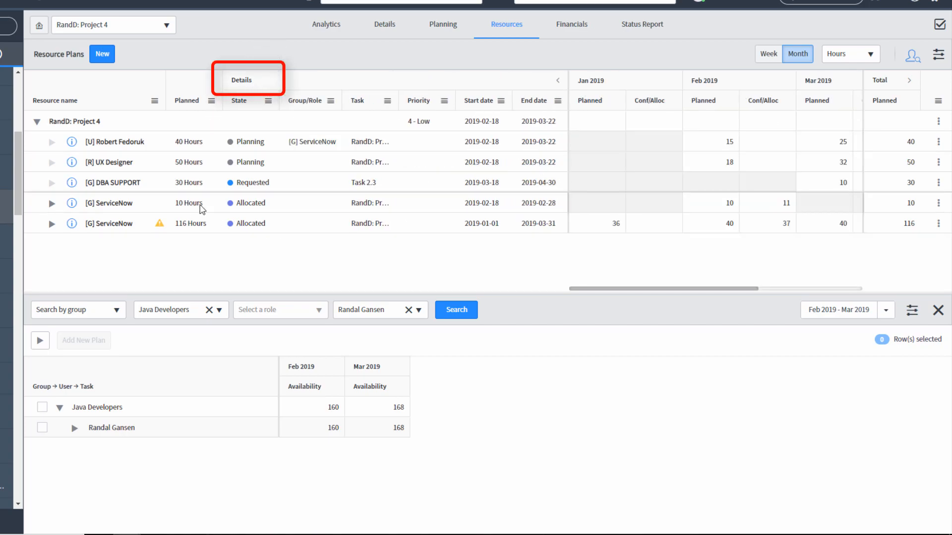
mouse_move(556, 80)
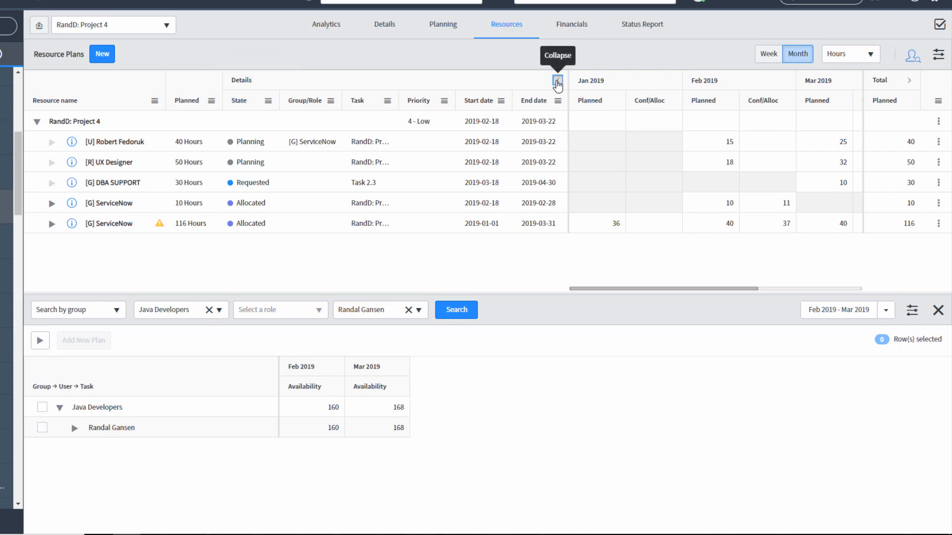
left_click(556, 79)
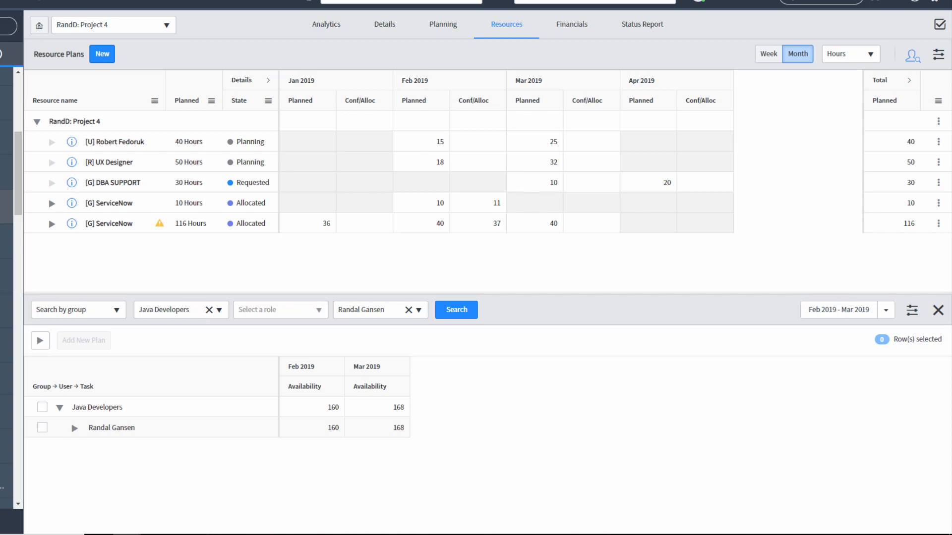
mouse_move(324, 87)
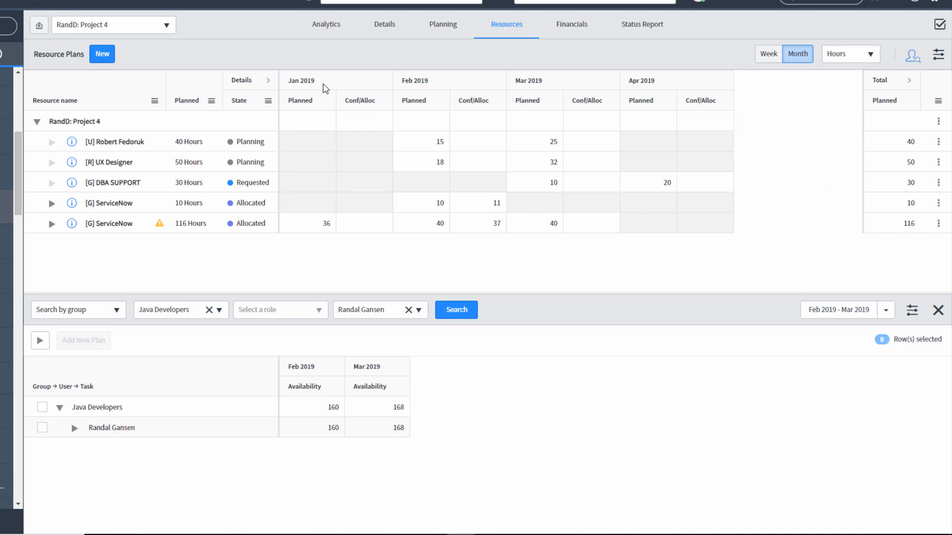
mouse_move(329, 84)
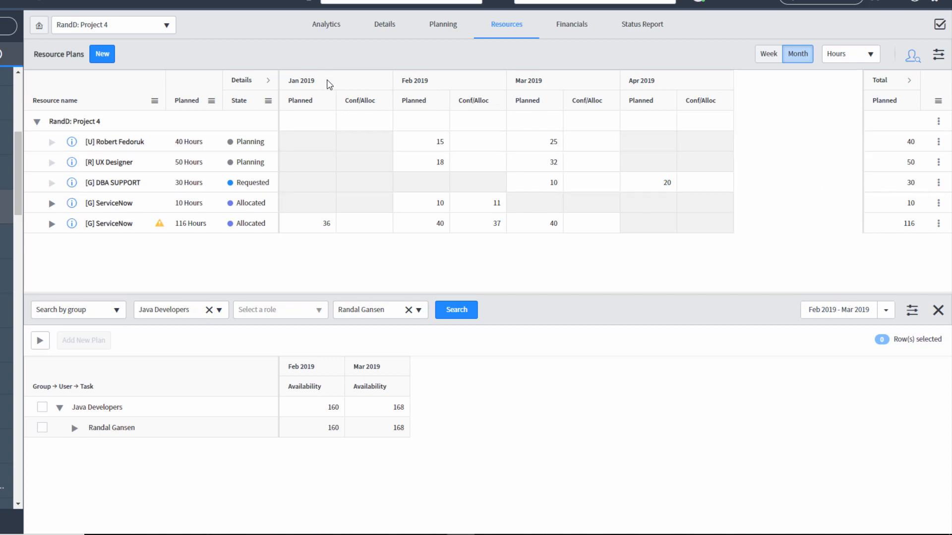
mouse_move(668, 89)
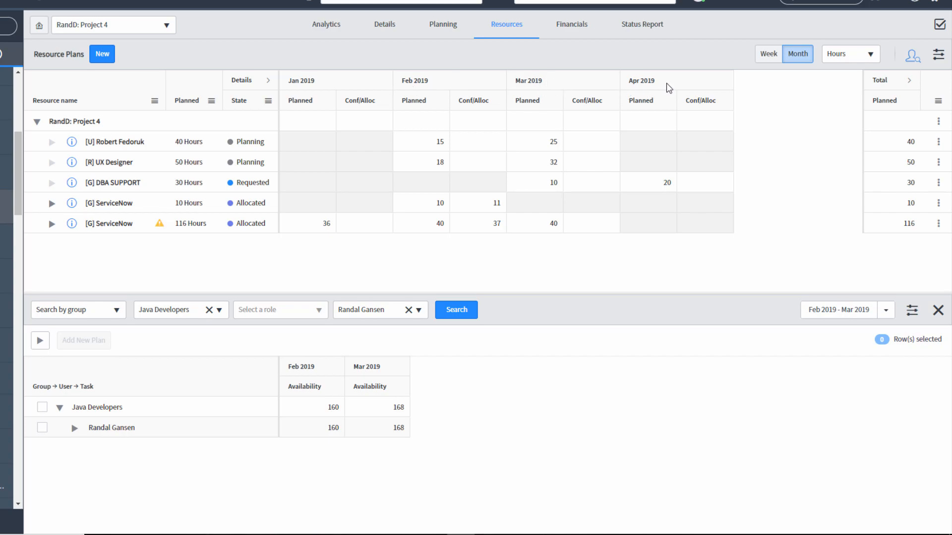
left_click(768, 54)
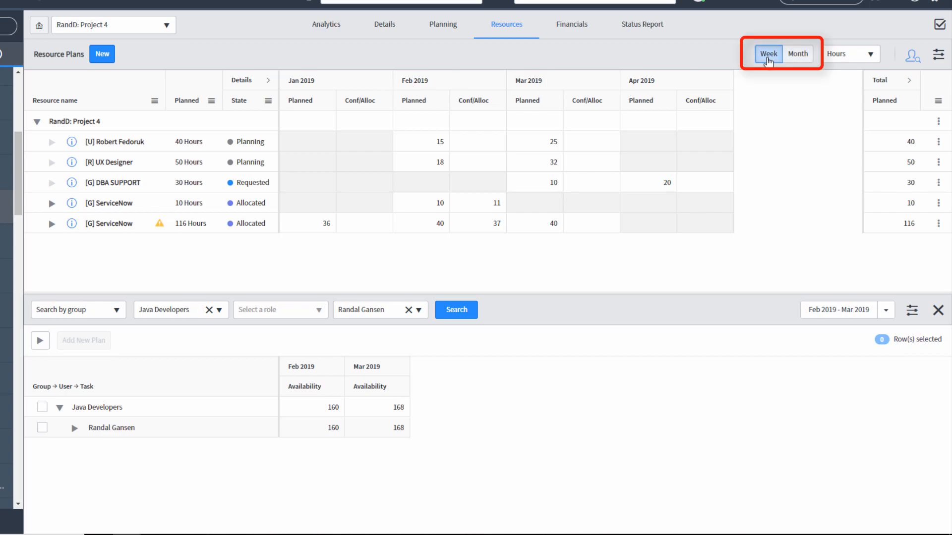
left_click(767, 54)
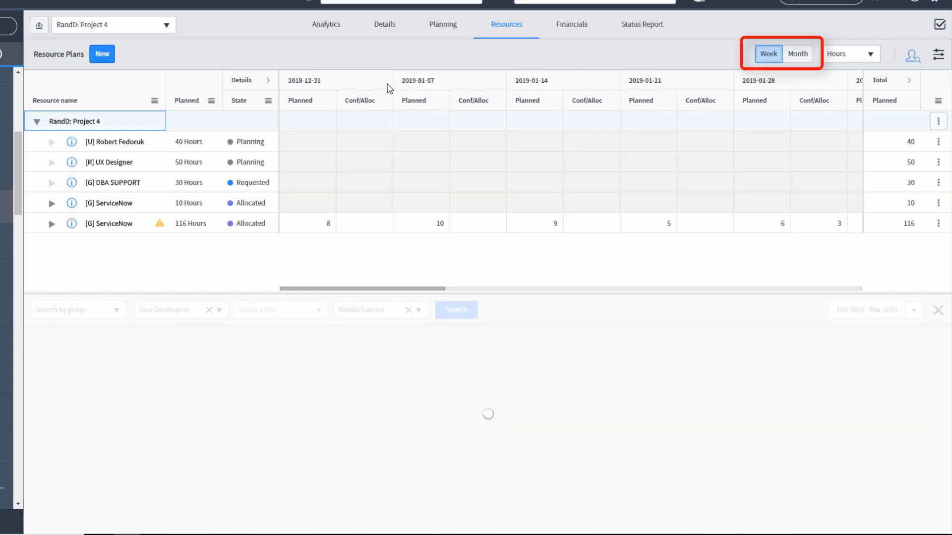
left_click(456, 309)
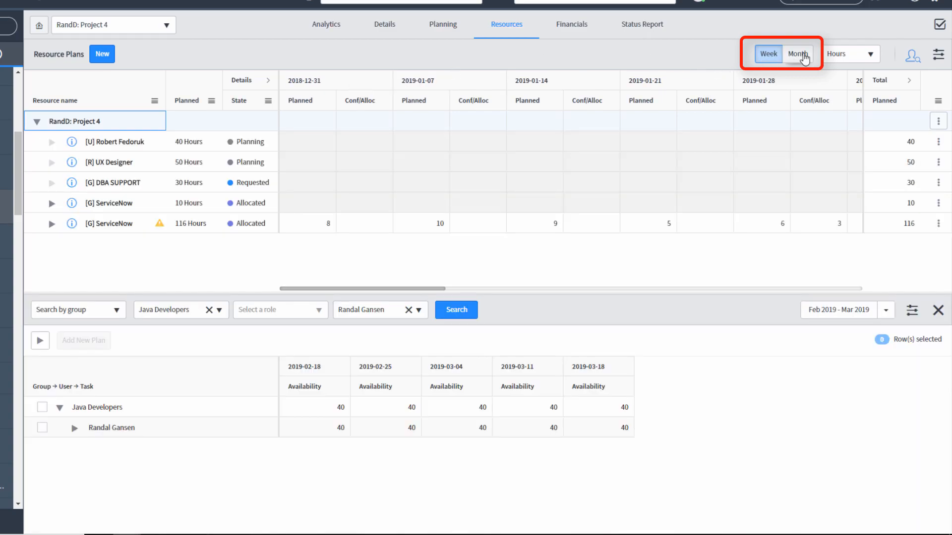
left_click(797, 54)
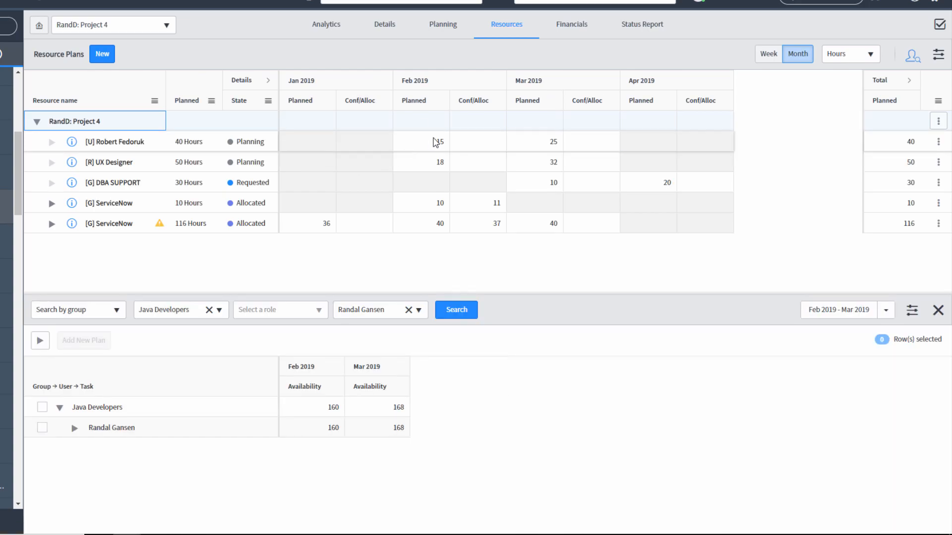
left_click(849, 54)
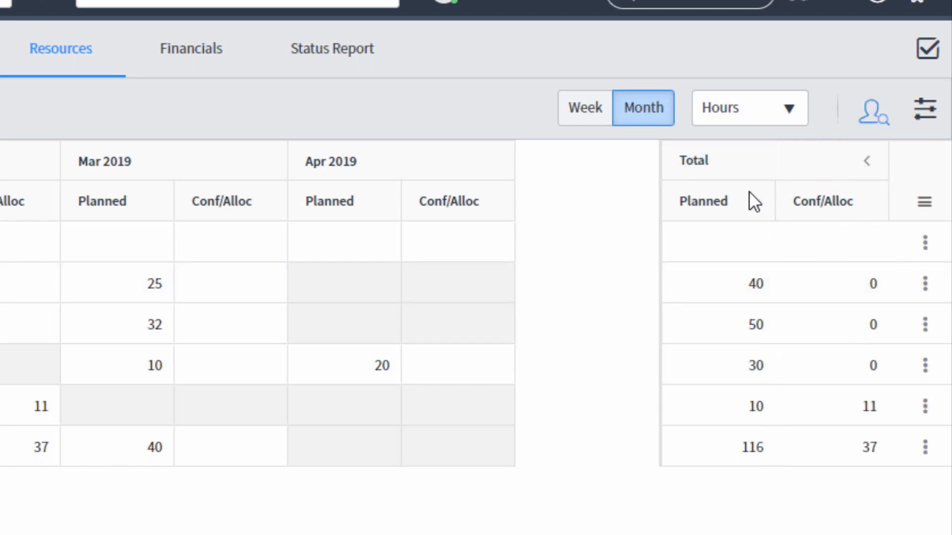
mouse_move(859, 201)
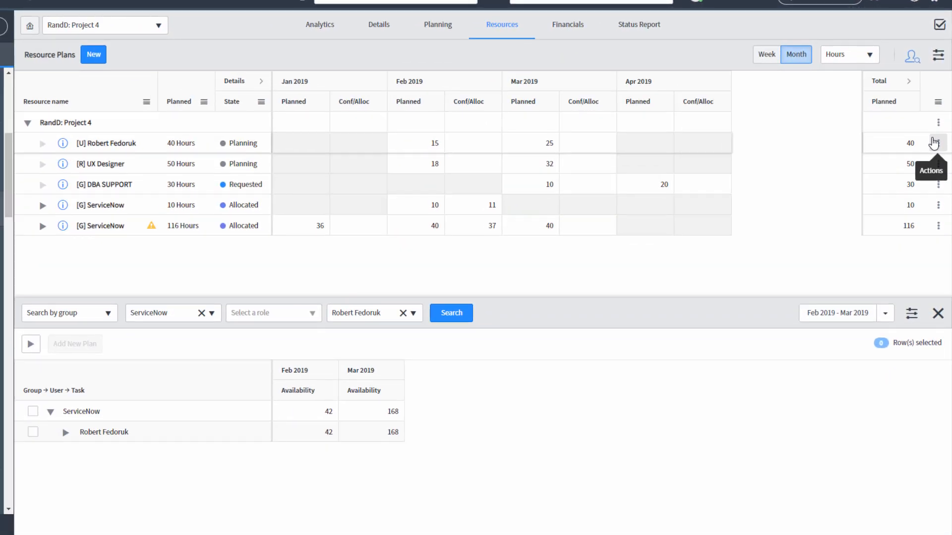
Show the action options (Request, Delete) for Robert Fedoruk's resource plan row.
left_click(938, 142)
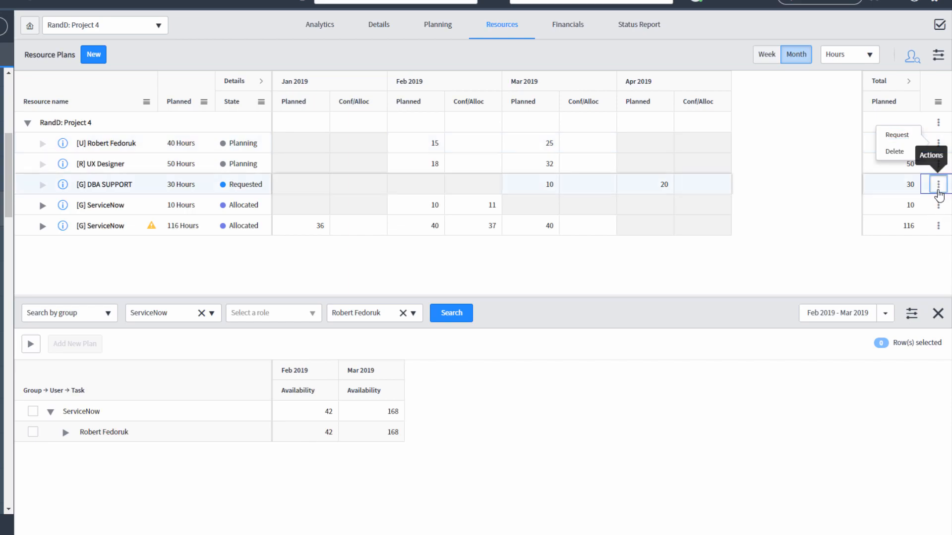
Show Confirm, Allocate, Reject and Delete options for the requested DBA SUPPORT plan.
left_click(938, 184)
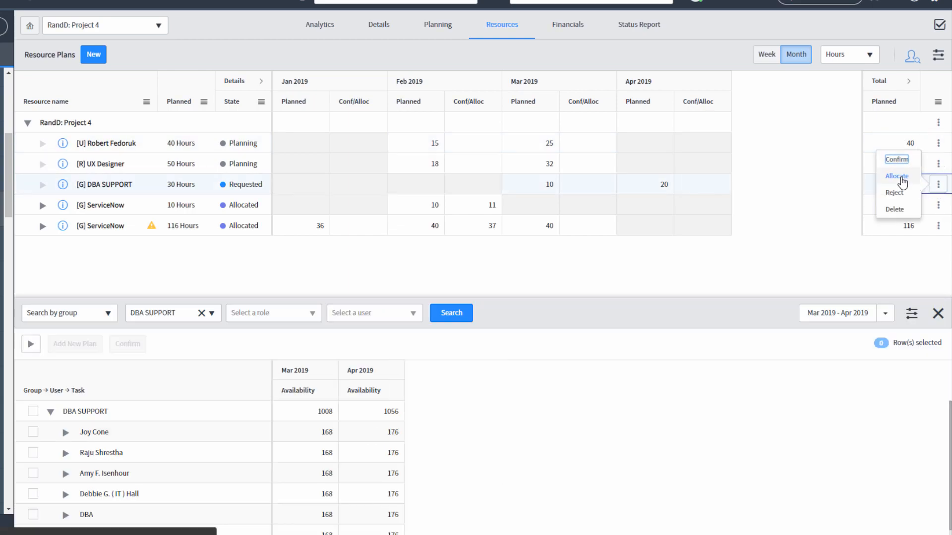
mouse_move(894, 193)
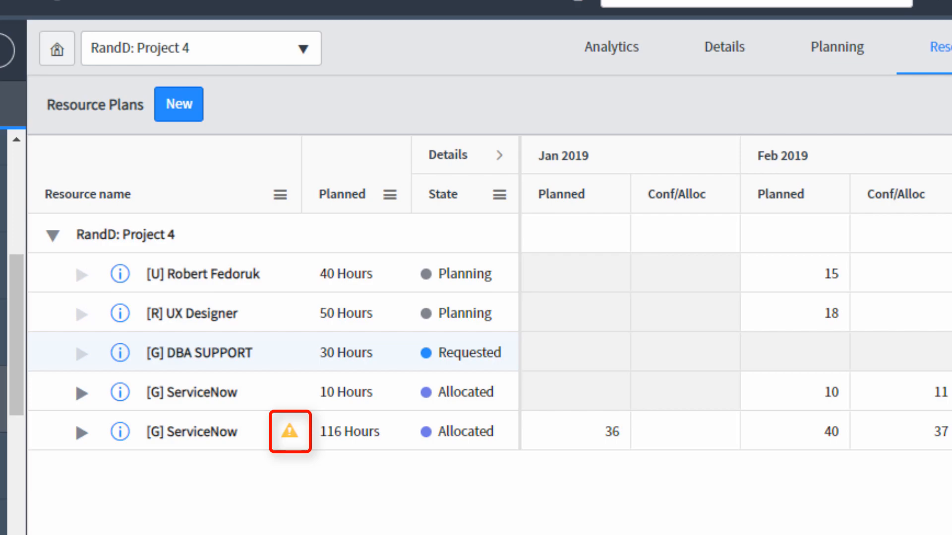
mouse_move(290, 432)
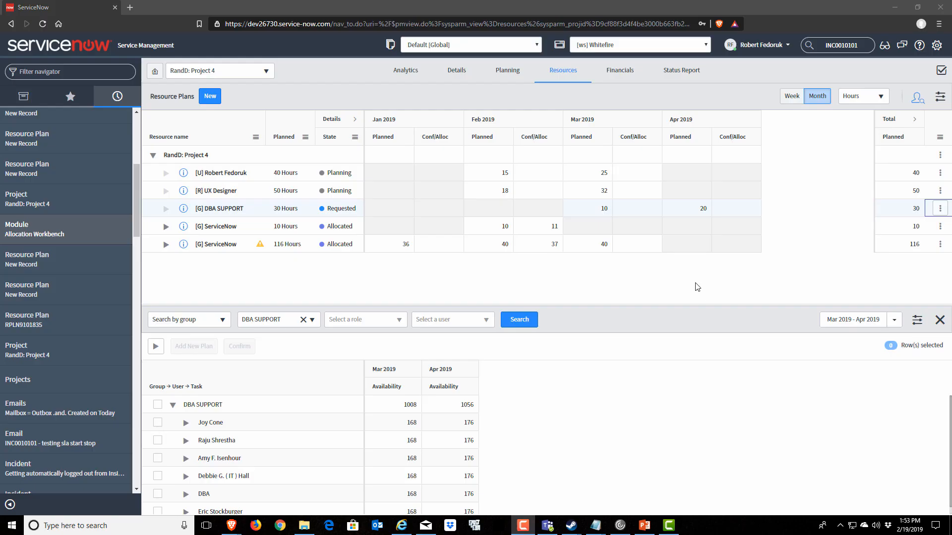
mouse_move(650, 301)
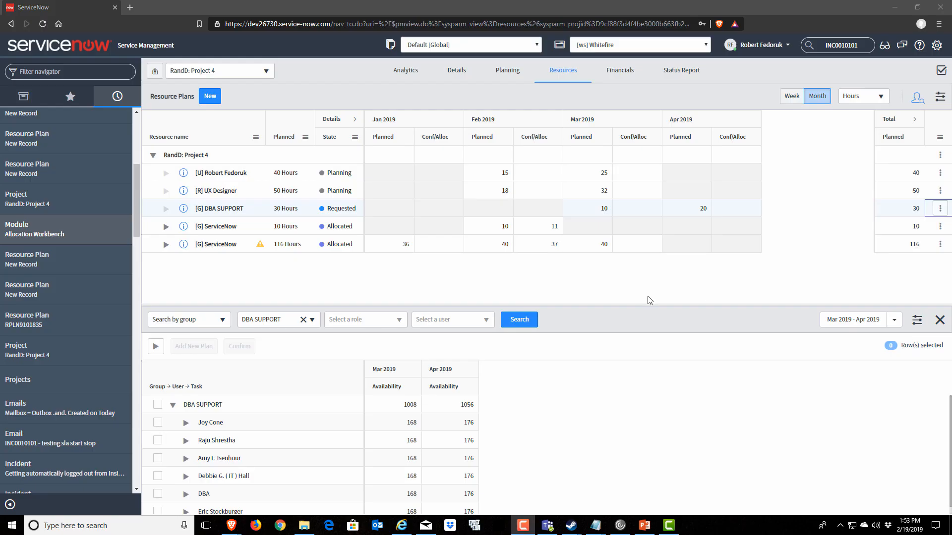
mouse_move(568, 284)
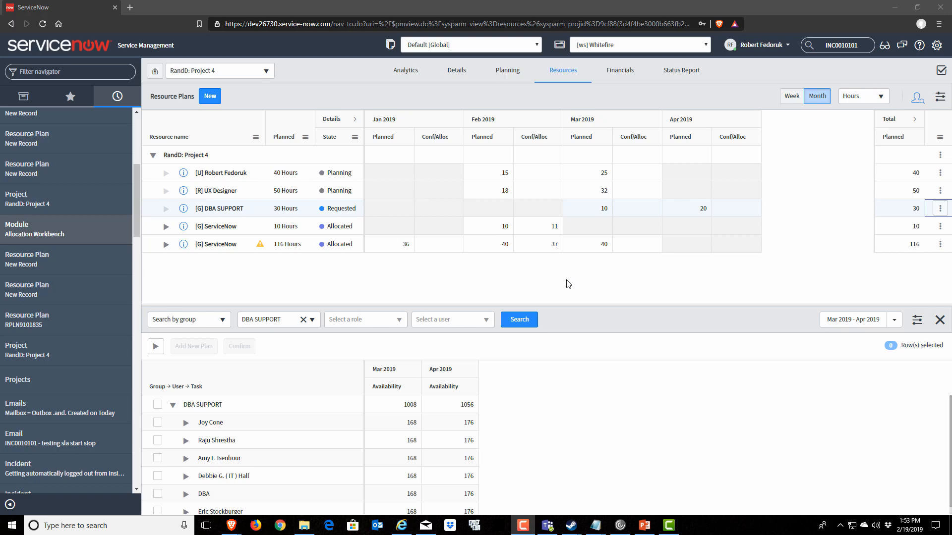
mouse_move(838, 379)
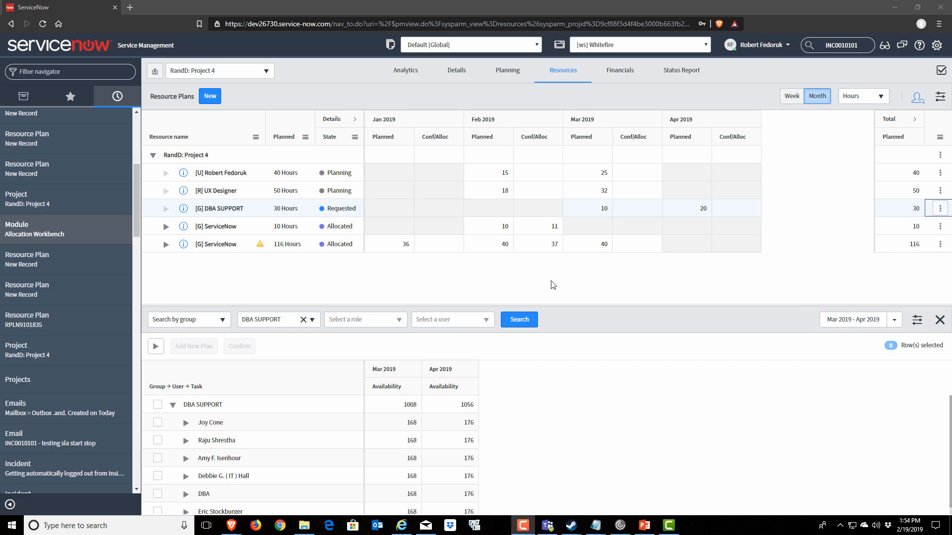
mouse_move(315, 273)
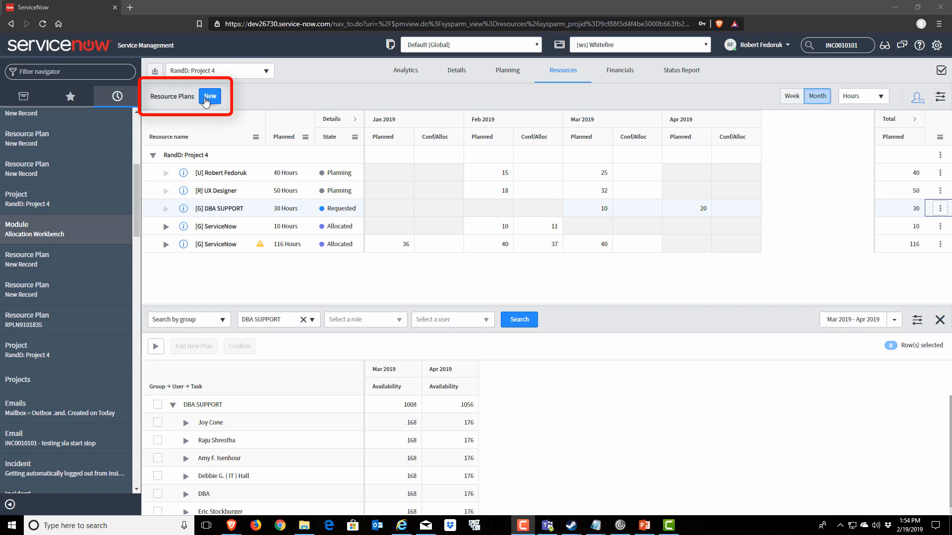
Start a new group resource plan, then close the form without saving.
left_click(210, 96)
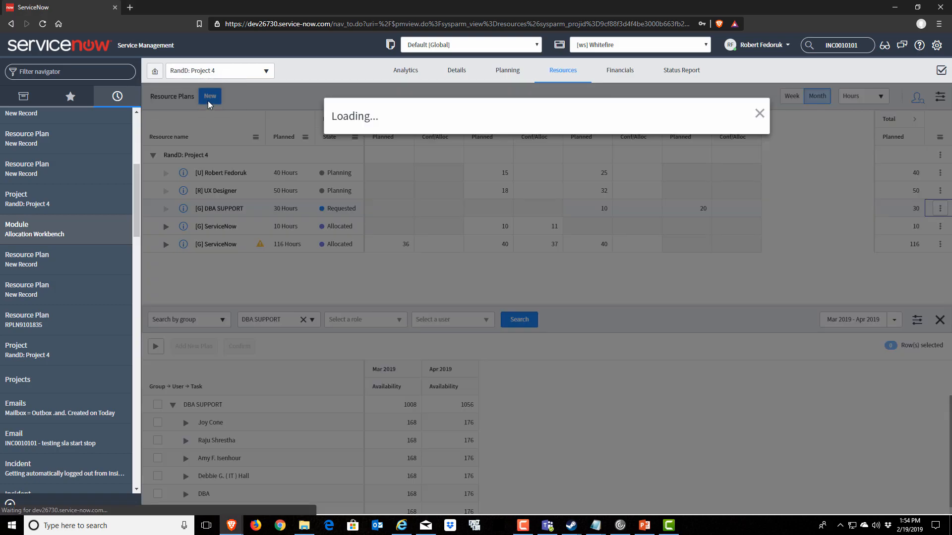
left_click(209, 96)
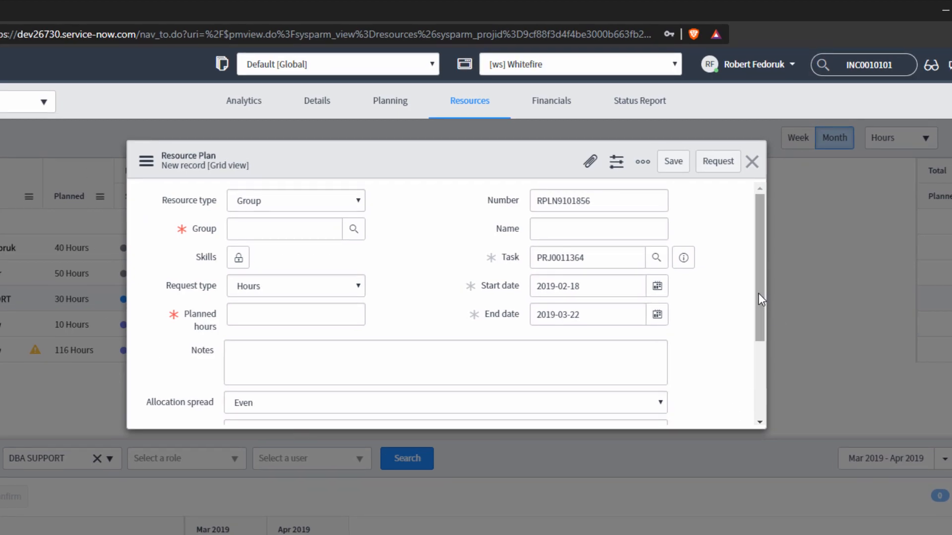
scroll("down", 3)
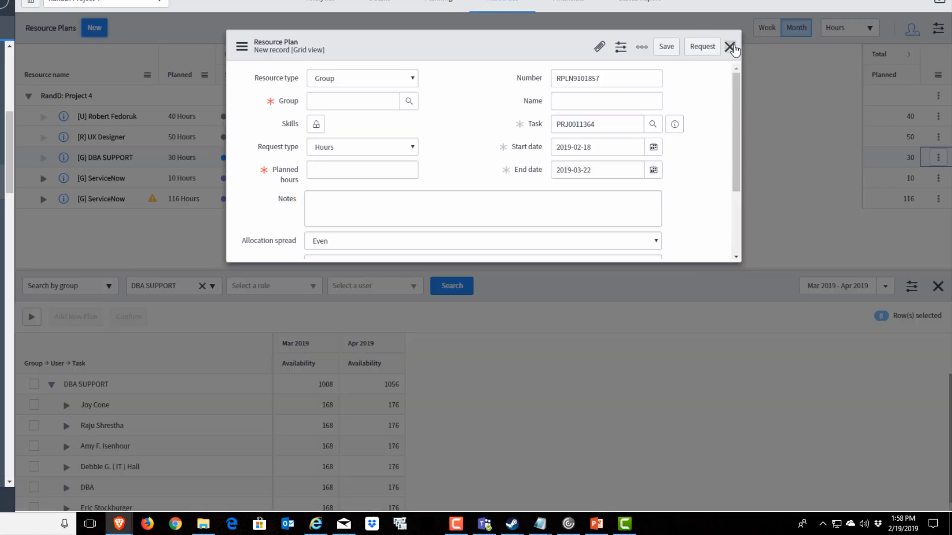
left_click(731, 47)
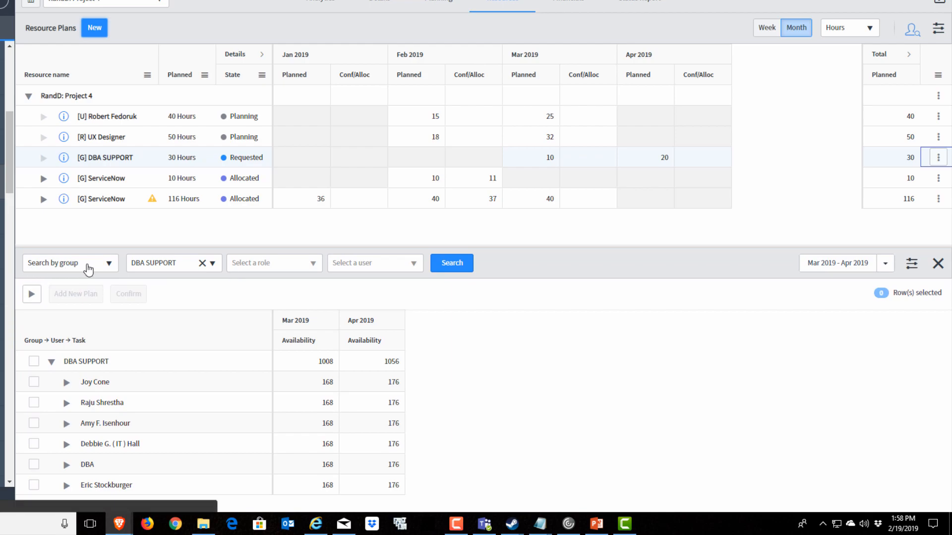
Search availability by group for Java Developers, listing Isaac, Petra and Randal for Mar–Apr 2019.
left_click(68, 263)
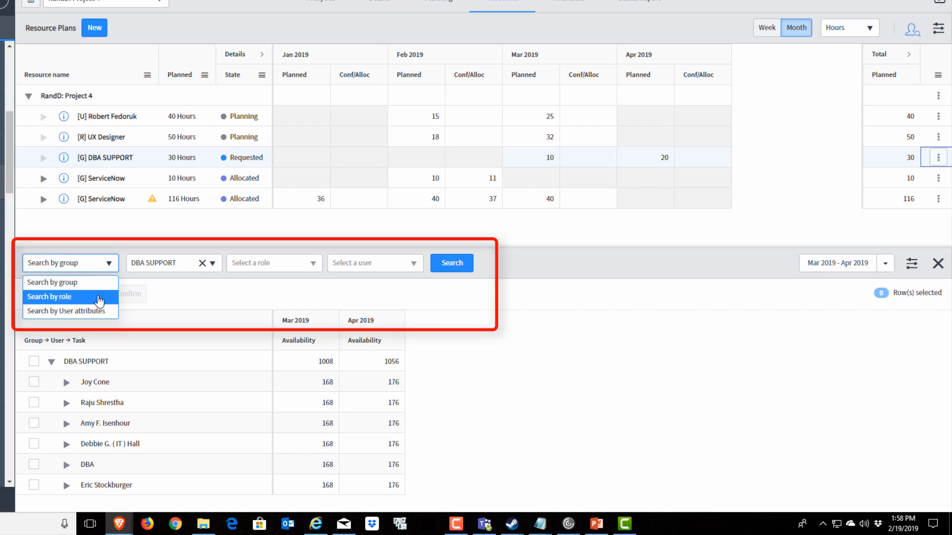
mouse_move(69, 311)
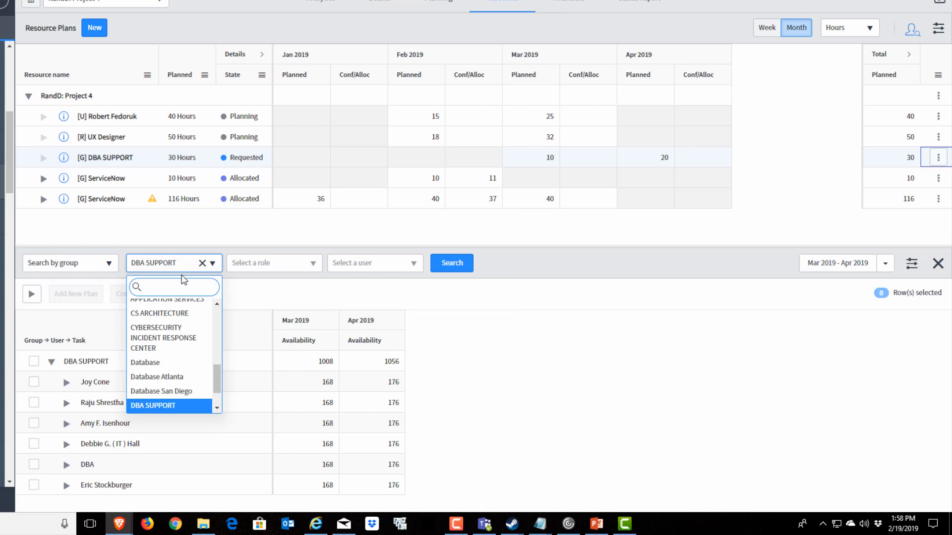
type("java")
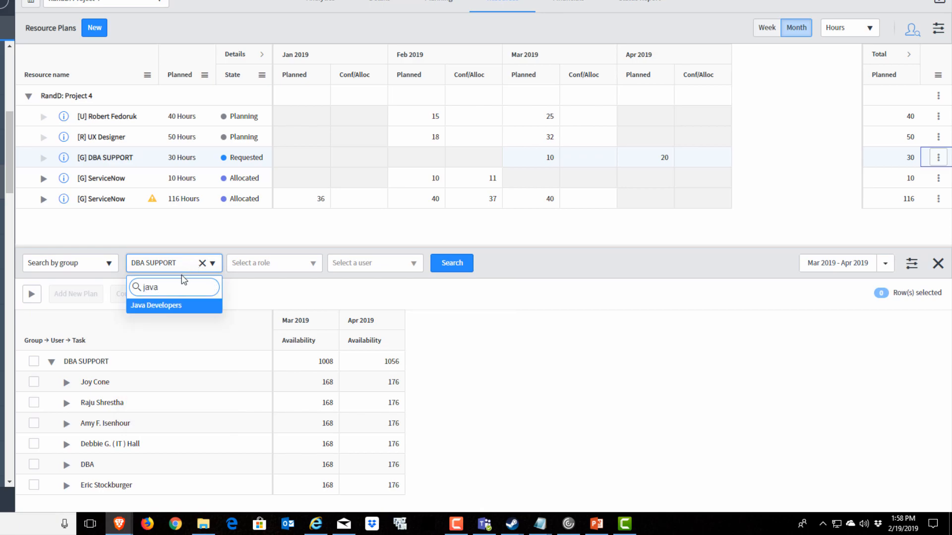
left_click(155, 305)
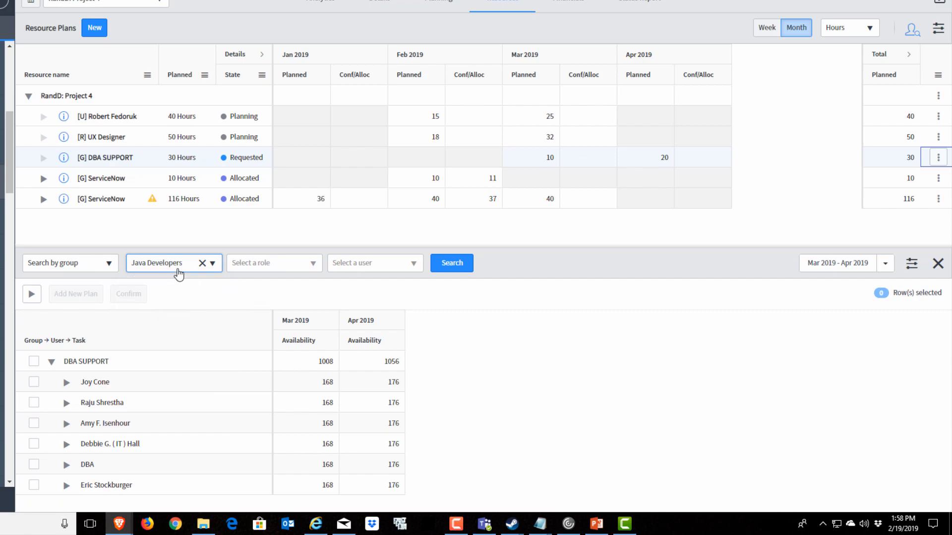
left_click(273, 263)
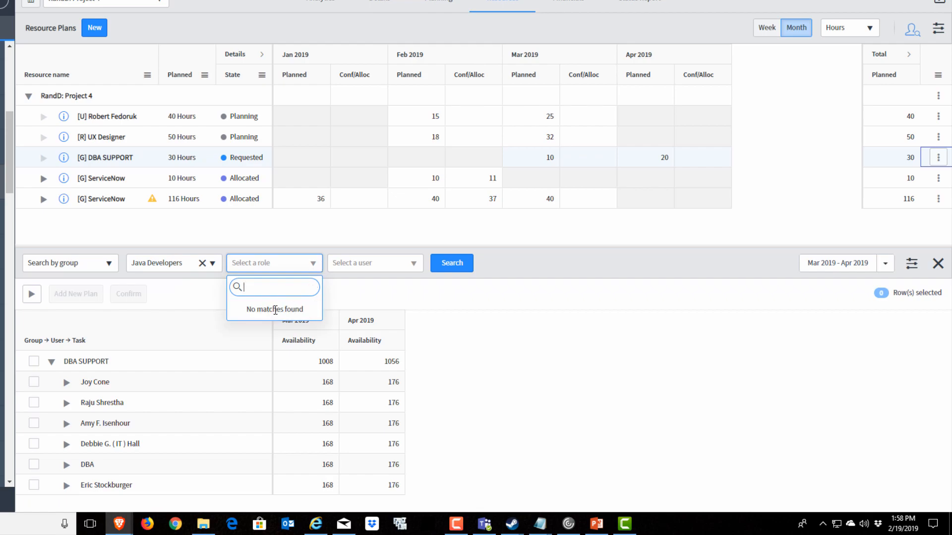
left_click(373, 262)
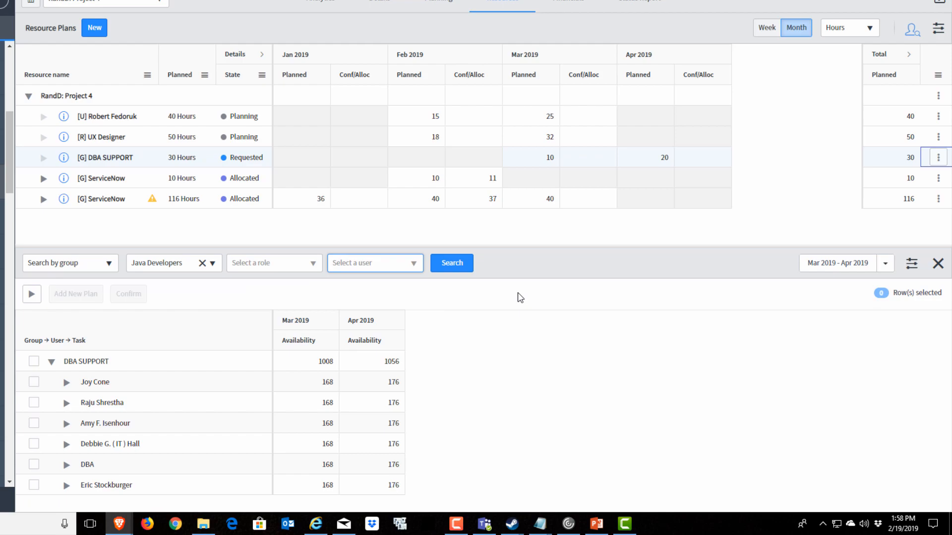
left_click(451, 263)
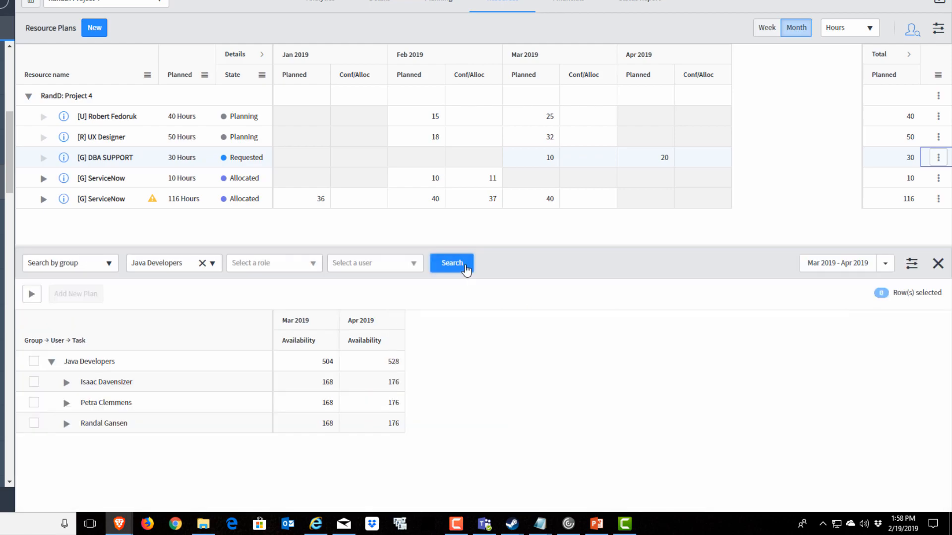
mouse_move(44, 315)
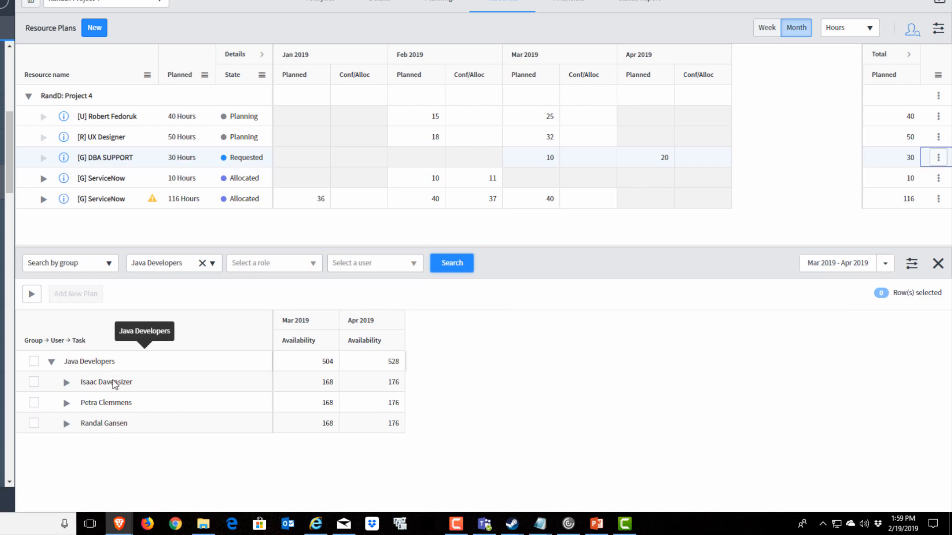
mouse_move(123, 433)
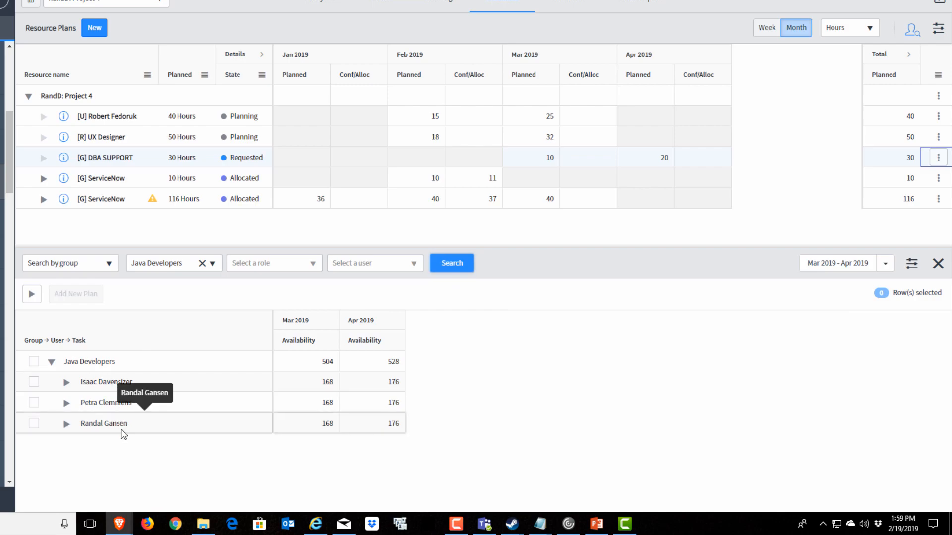
mouse_move(59, 340)
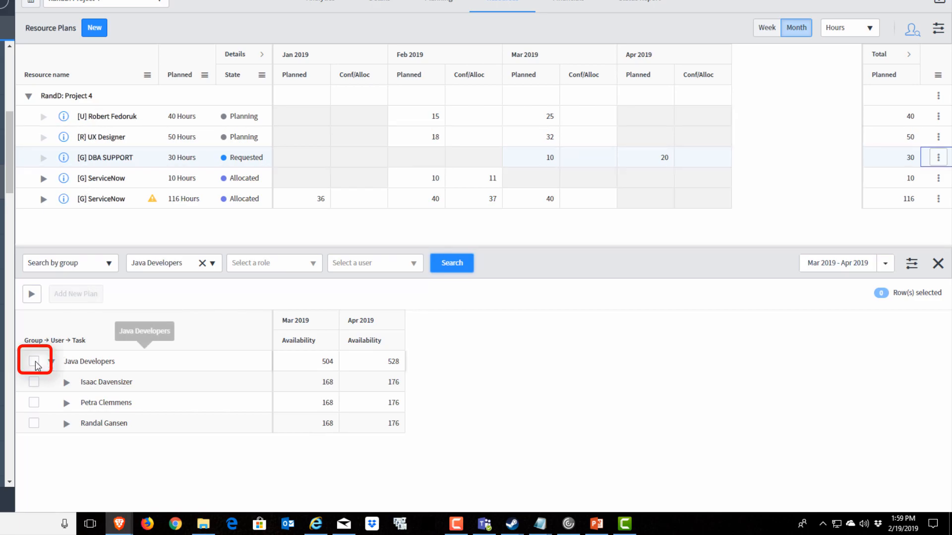
Select the Java Developers group and add it as a new 0-hour Planning plan.
left_click(35, 361)
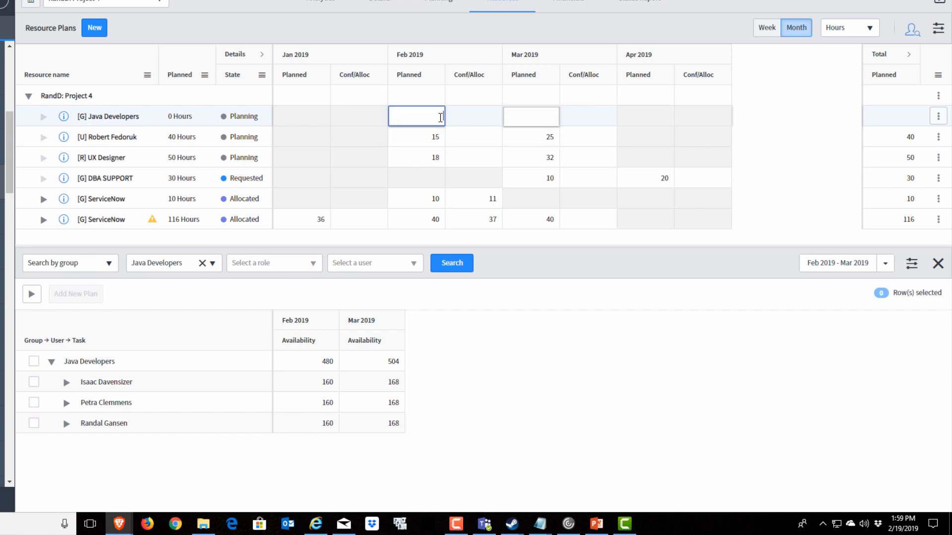
Enter 10 planned hours for Feb and Mar on Java Developers, then Request it.
type("10")
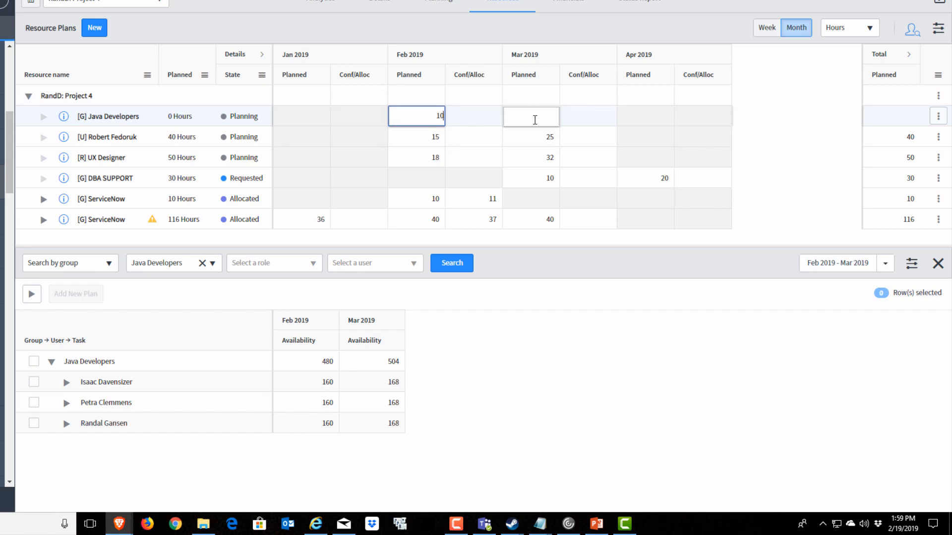
type("10")
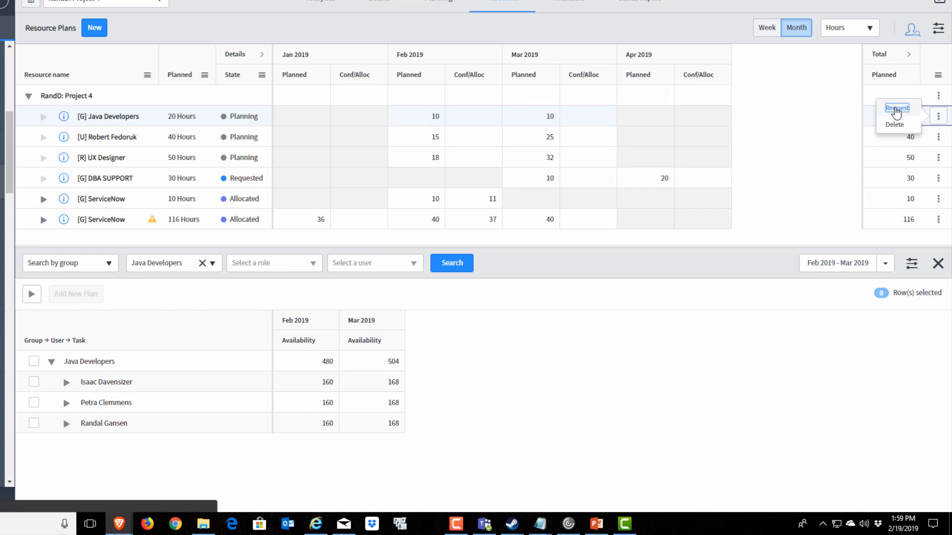
left_click(898, 108)
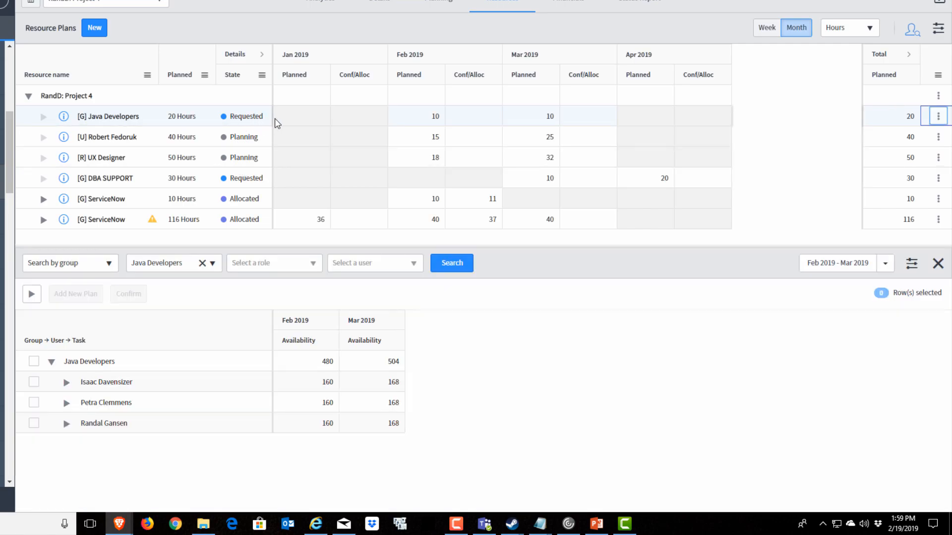
mouse_move(836, 152)
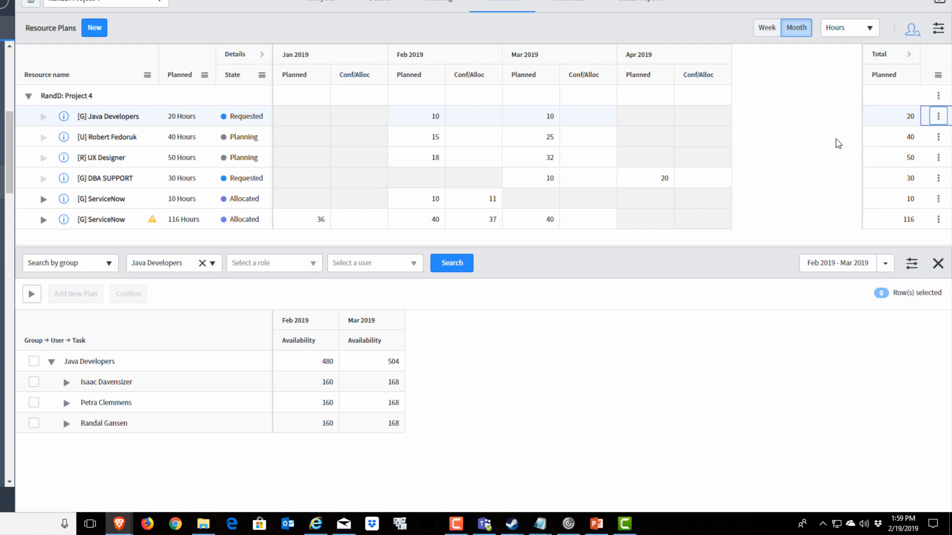
mouse_move(646, 416)
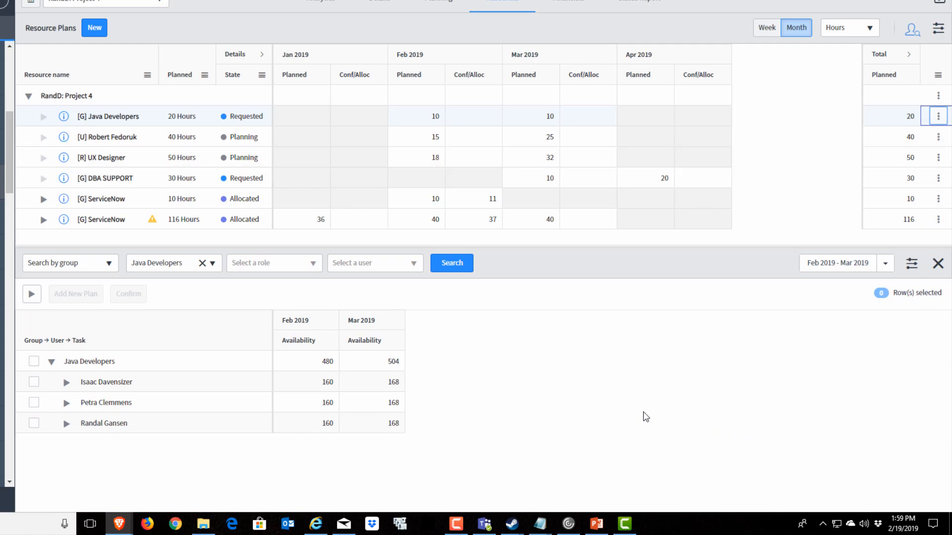
mouse_move(654, 406)
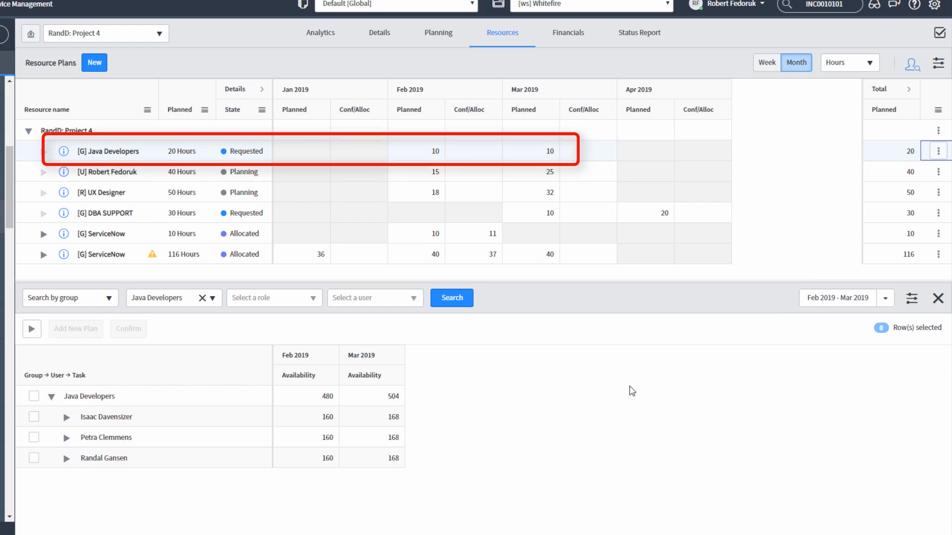
mouse_move(527, 440)
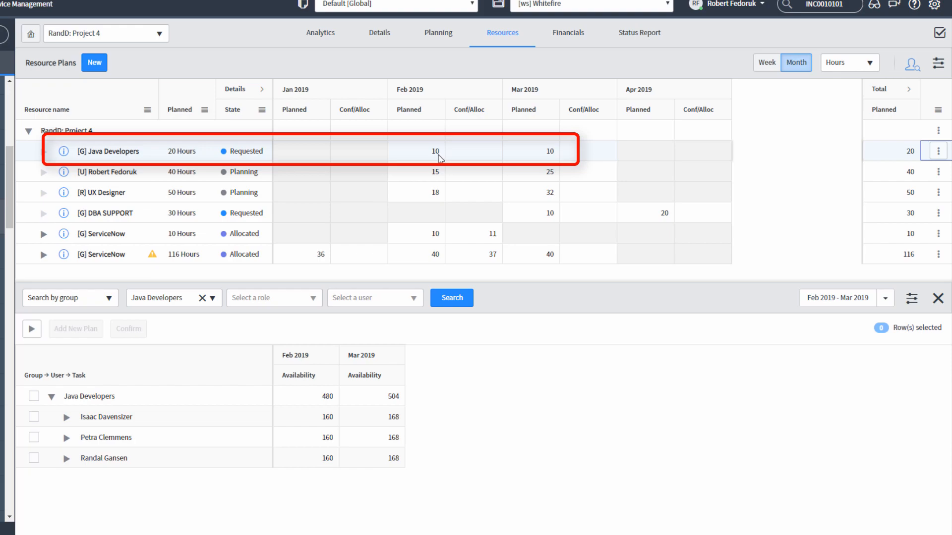
mouse_move(605, 98)
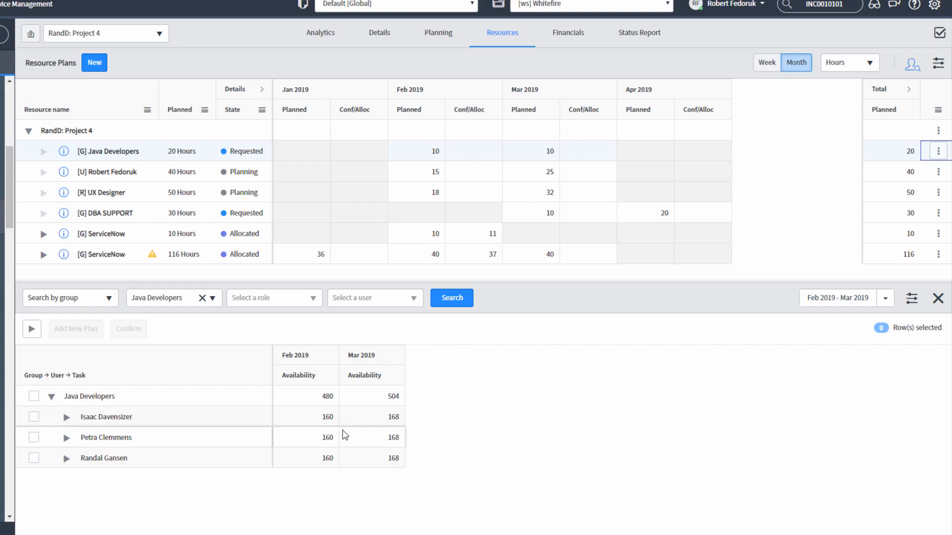
mouse_move(347, 442)
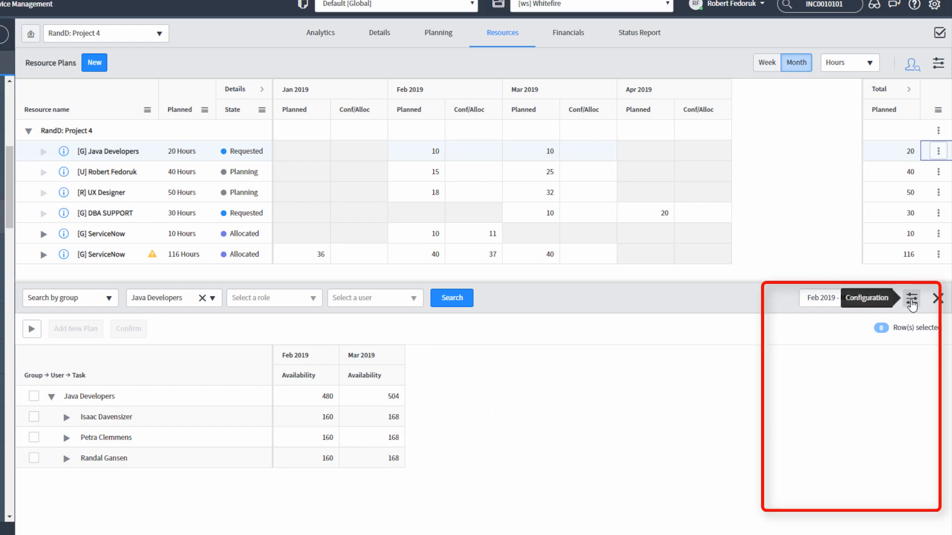
Enable Confirmed, Allocated and % Utilization columns in the workbench configuration.
left_click(912, 298)
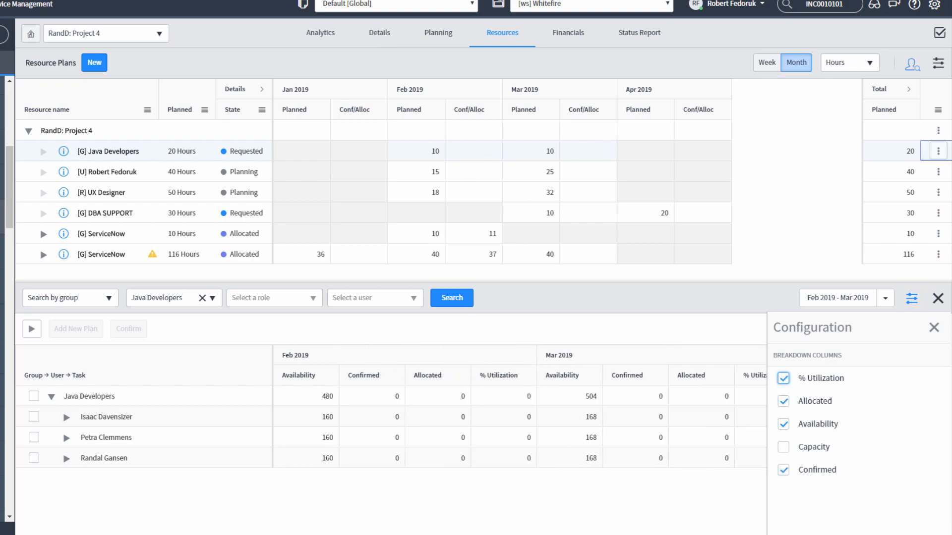
mouse_move(148, 465)
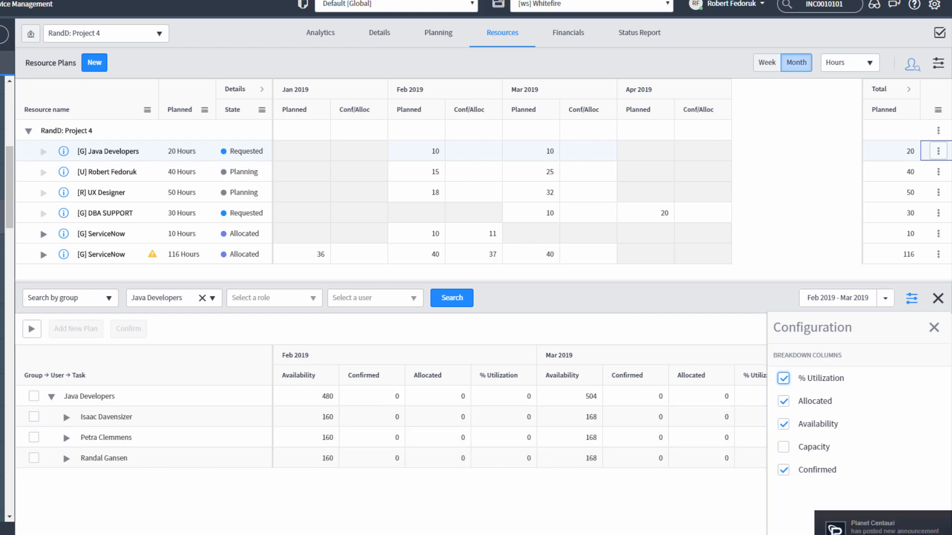
left_click(109, 233)
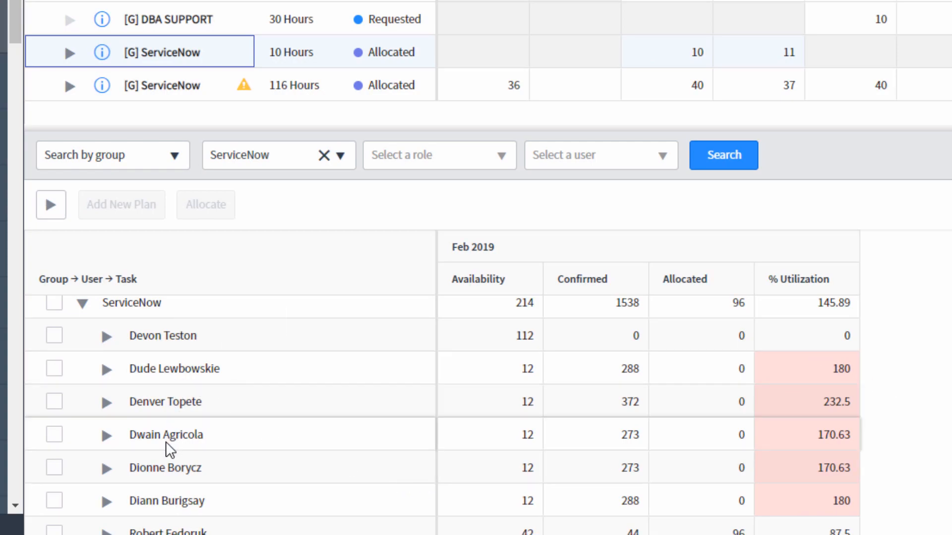
mouse_move(202, 473)
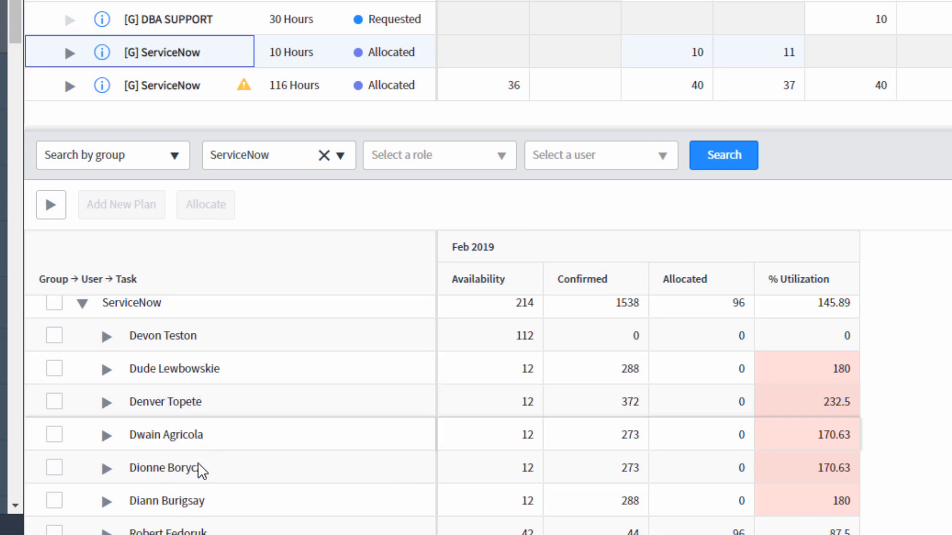
mouse_move(517, 412)
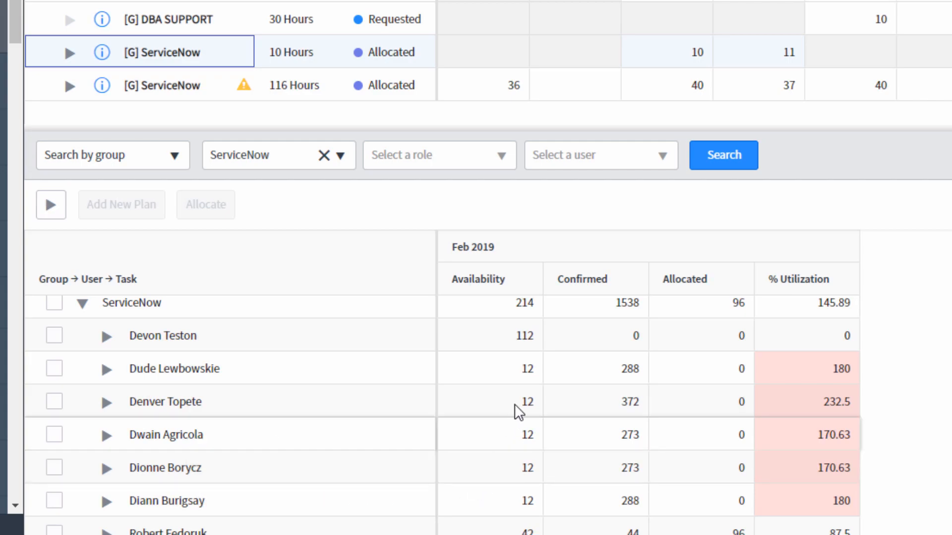
mouse_move(620, 372)
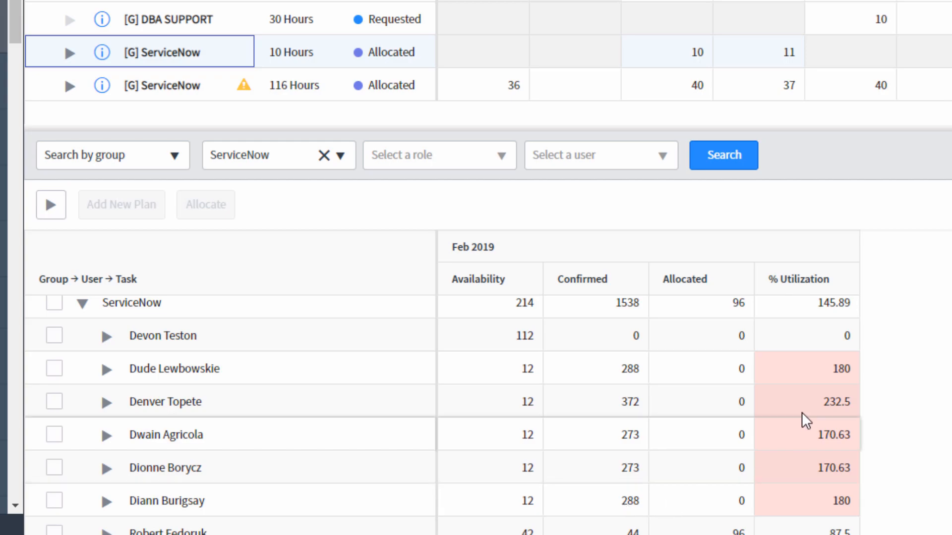
mouse_move(804, 407)
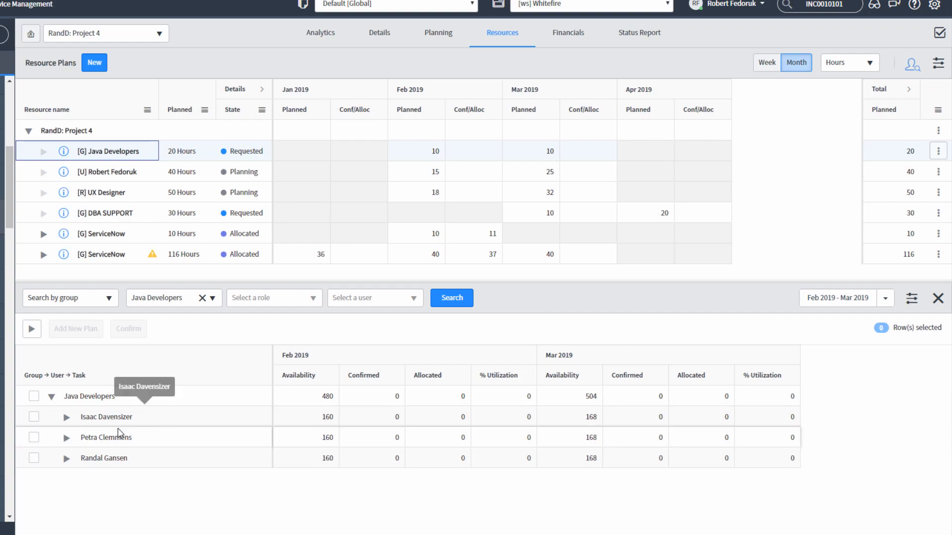
mouse_move(149, 386)
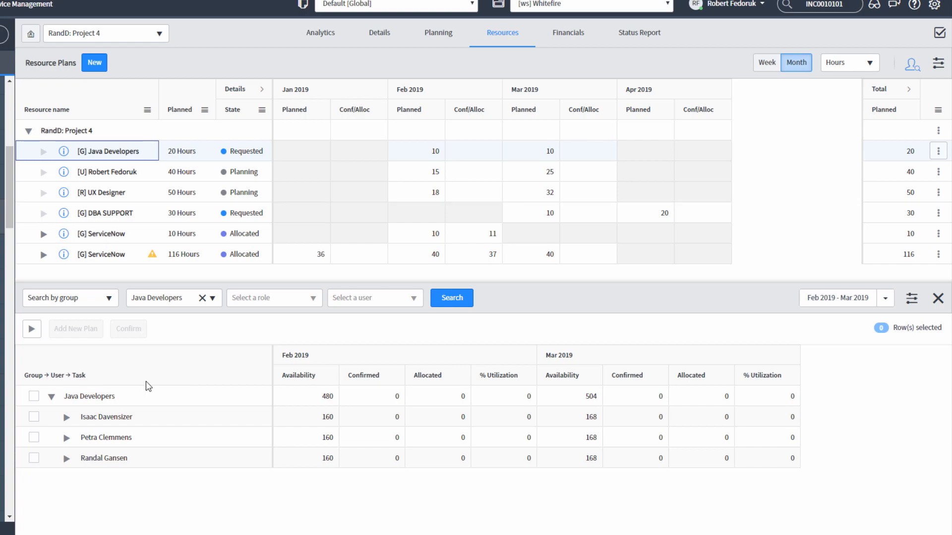
mouse_move(127, 423)
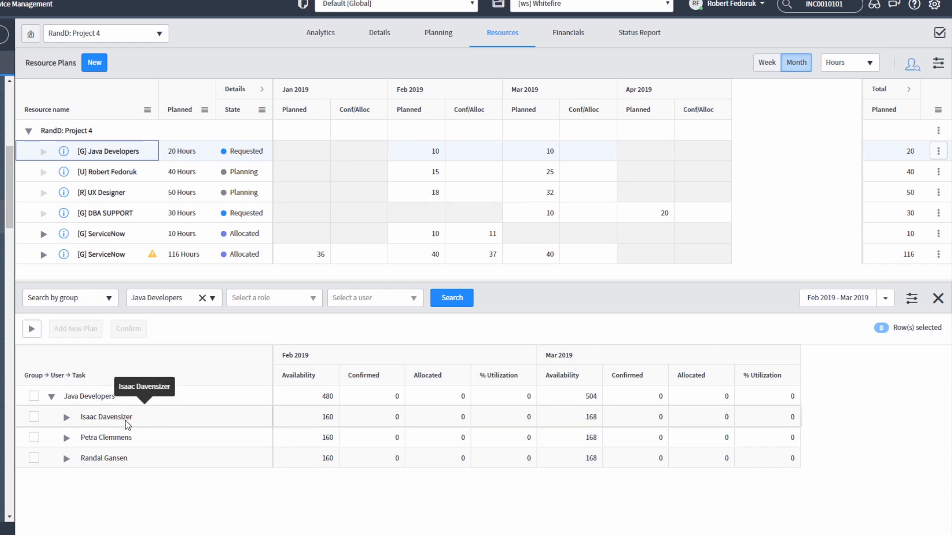
mouse_move(118, 437)
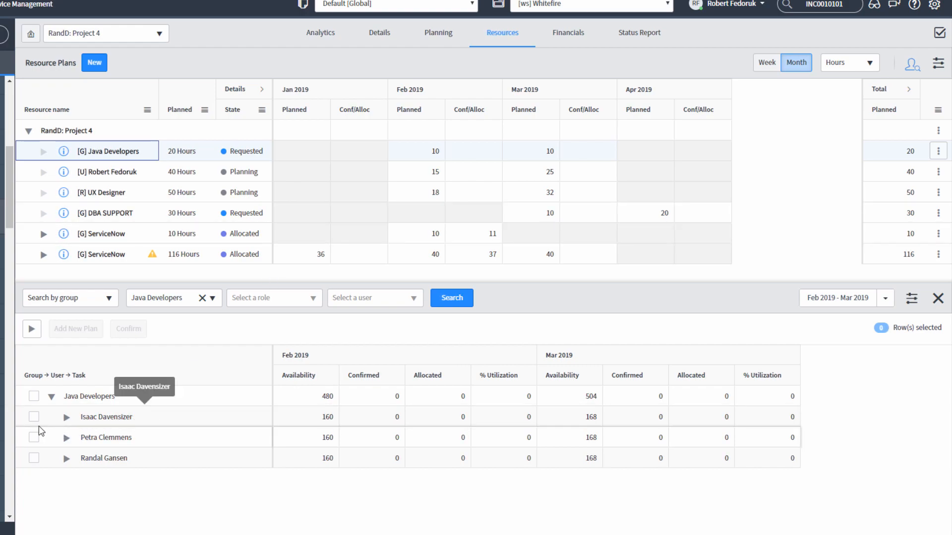
left_click(34, 417)
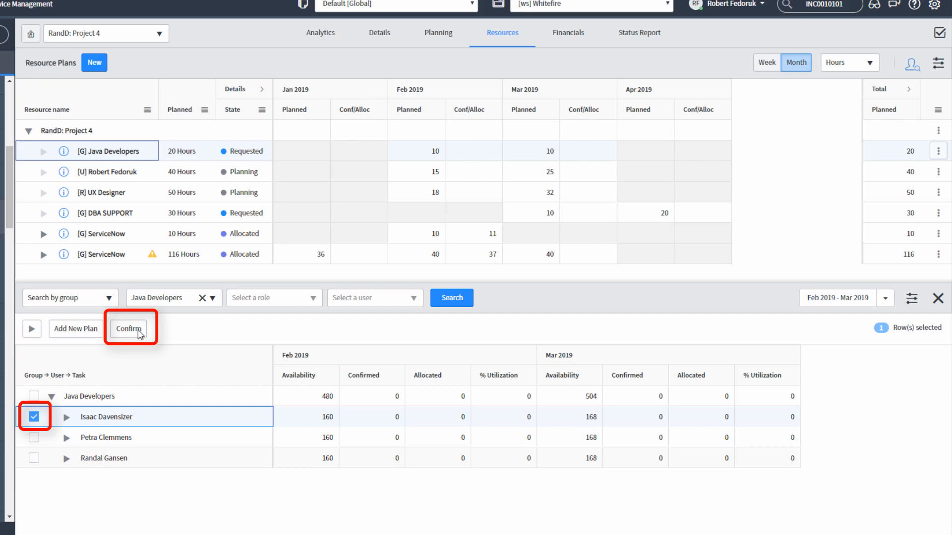
left_click(128, 328)
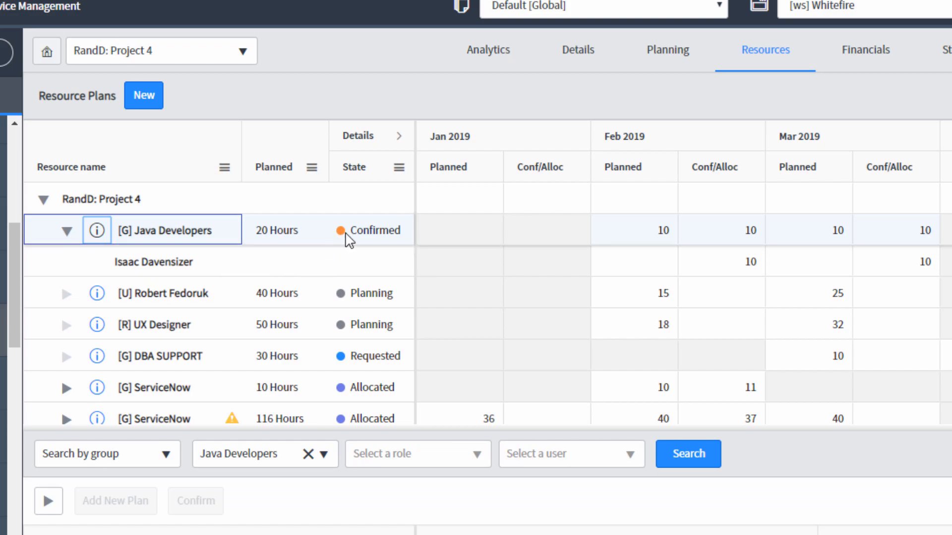
mouse_move(497, 308)
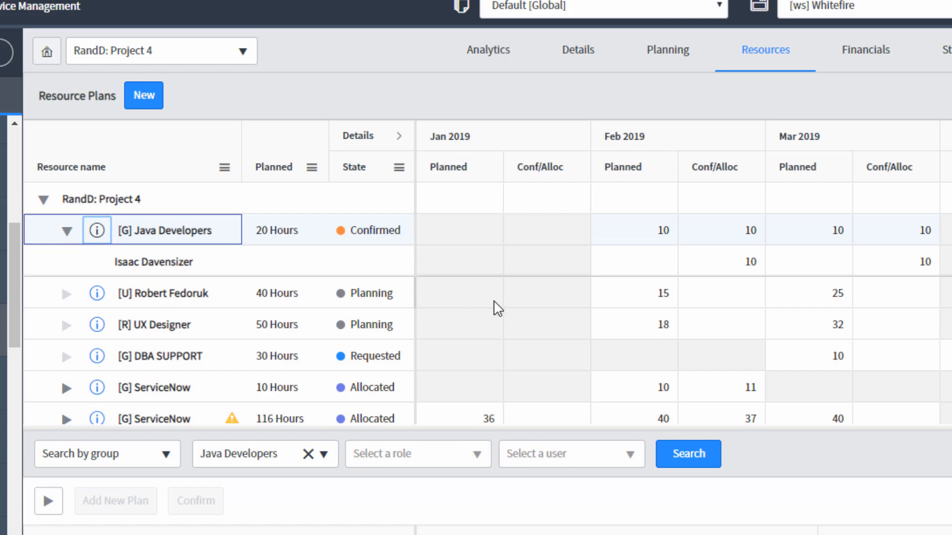
mouse_move(730, 273)
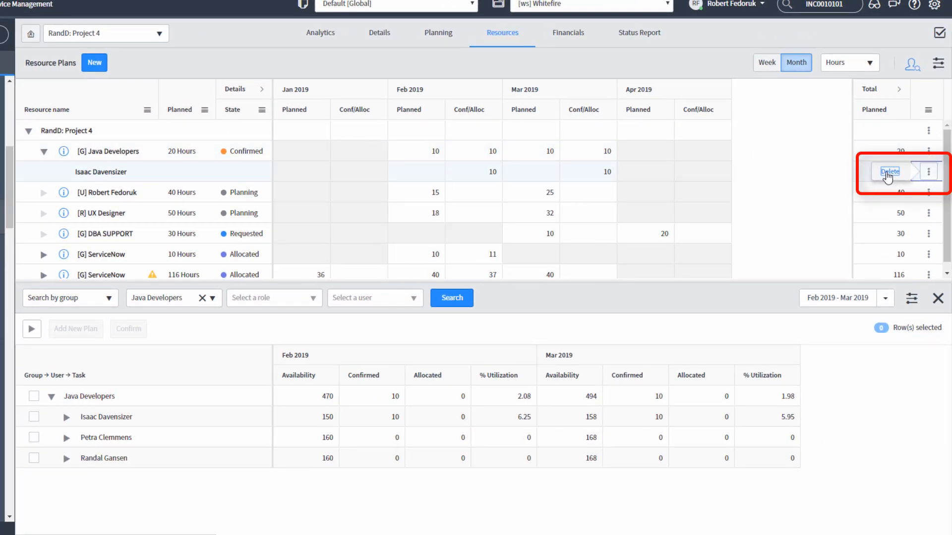
left_click(889, 172)
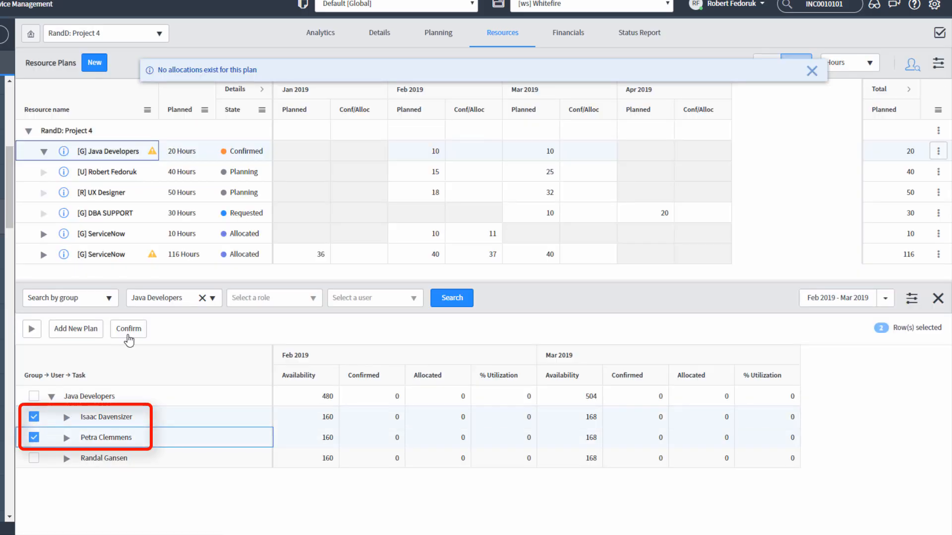
left_click(128, 328)
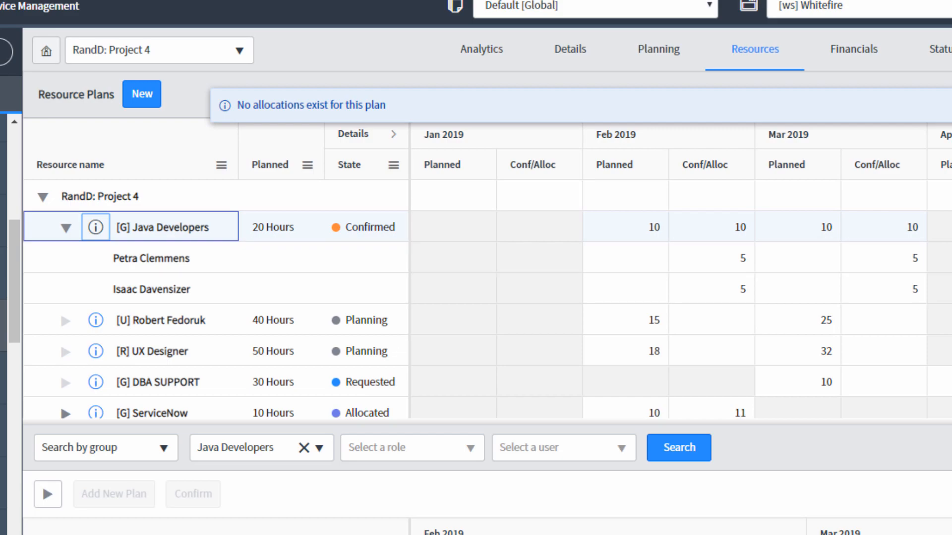
mouse_move(731, 279)
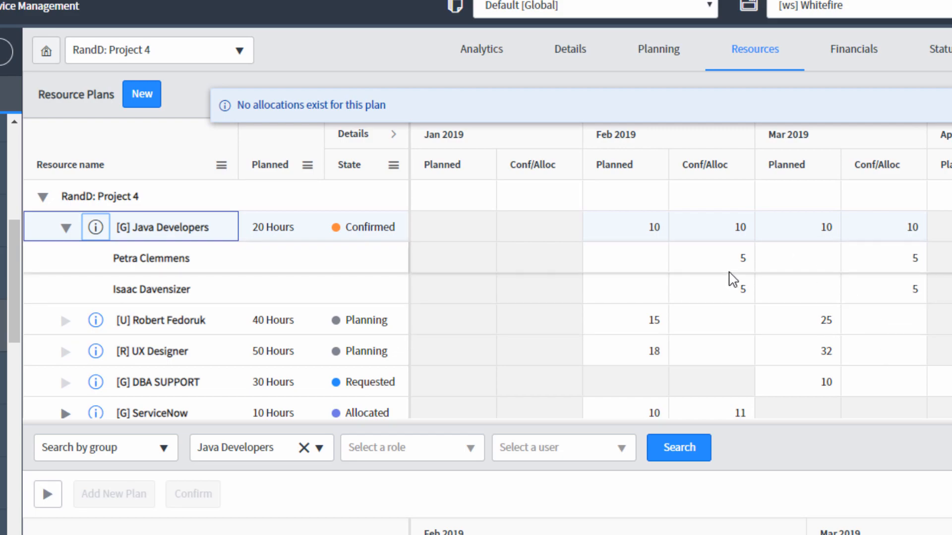
left_click(711, 258)
type("2")
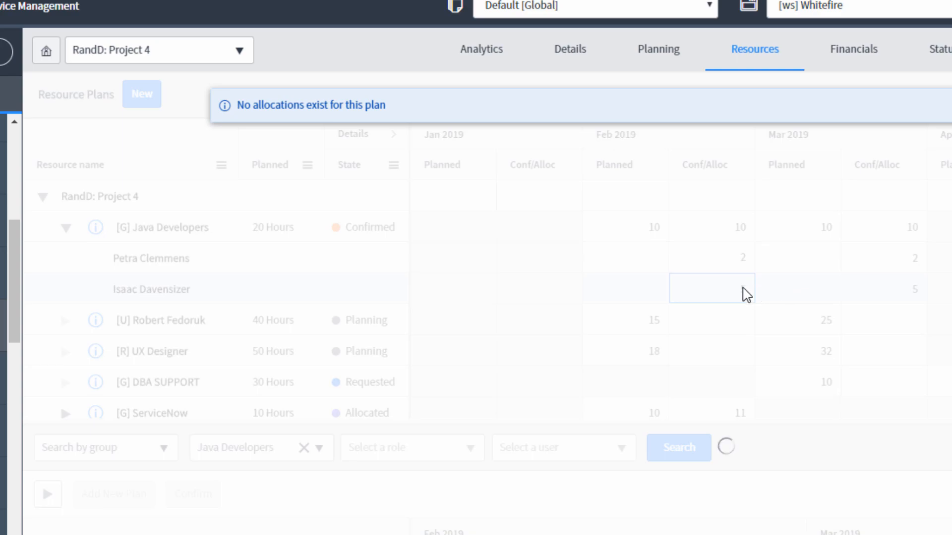
left_click(711, 289)
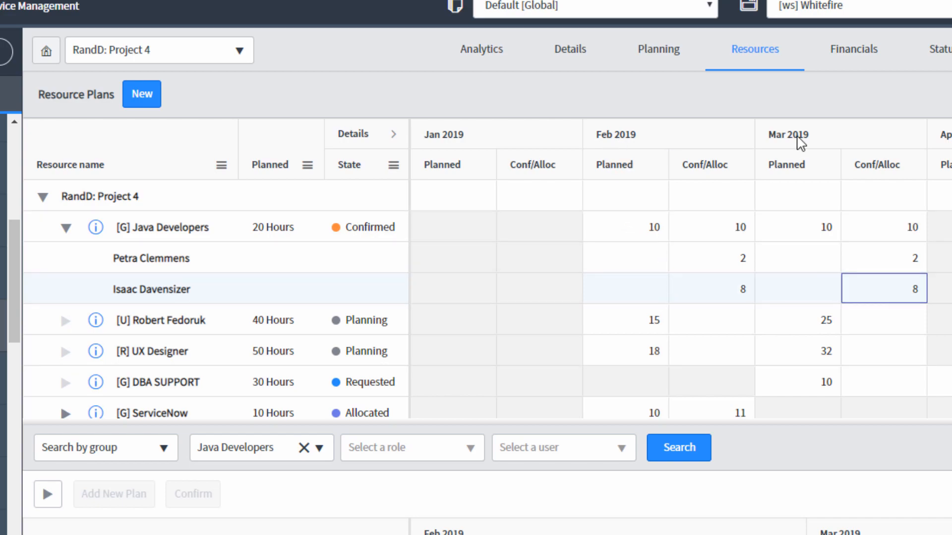
left_click(711, 226)
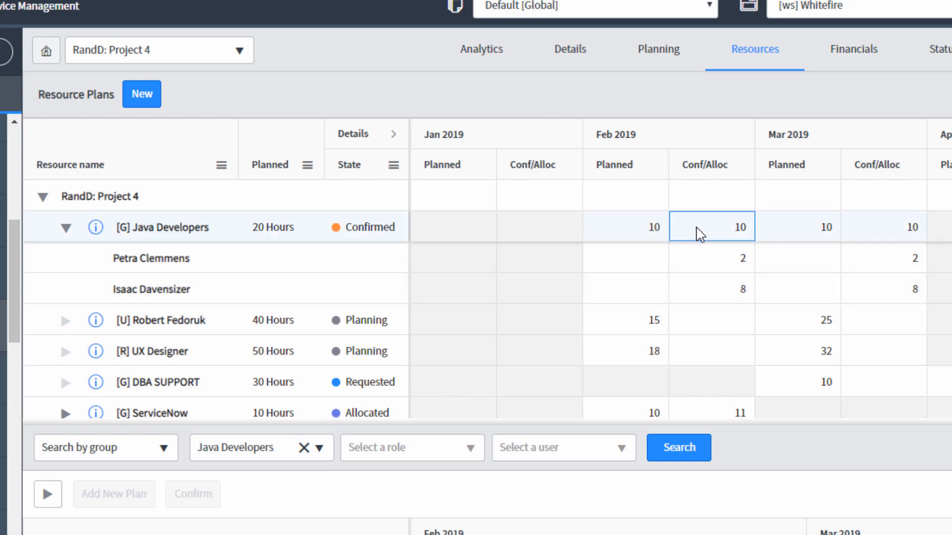
mouse_move(858, 284)
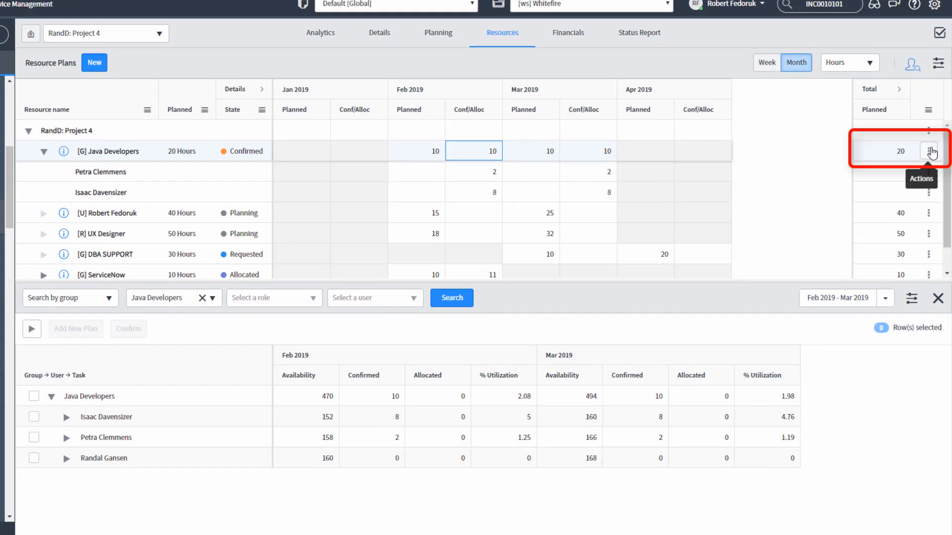
Allocate the Java Developers request's confirmed hours from its Actions menu.
left_click(931, 151)
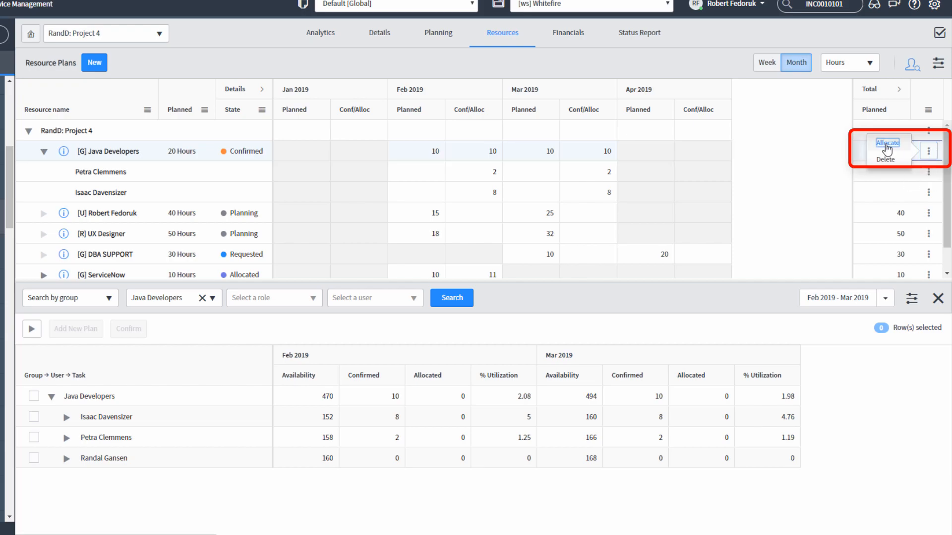
left_click(887, 143)
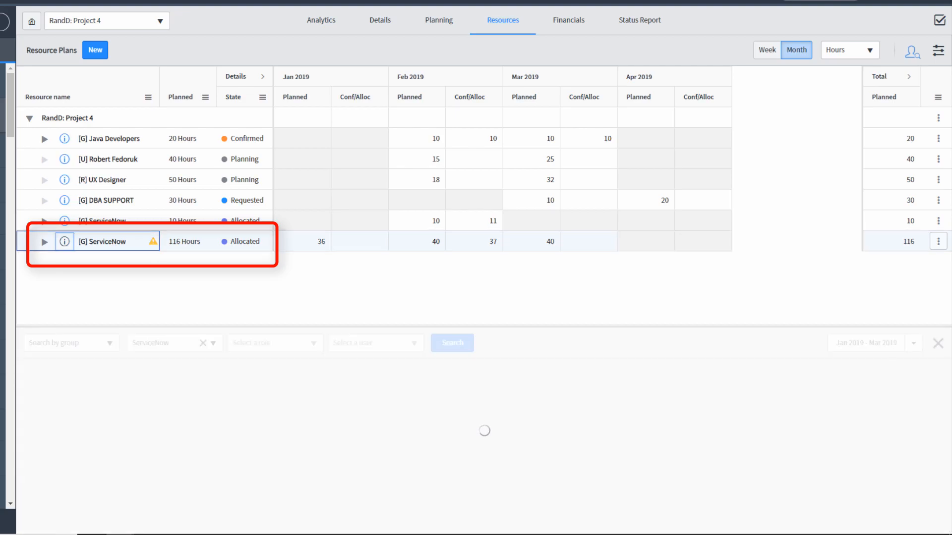
View the 116-hour ServiceNow group request's availability and expand Robert Fedoruk's per-task allocations.
left_click(452, 343)
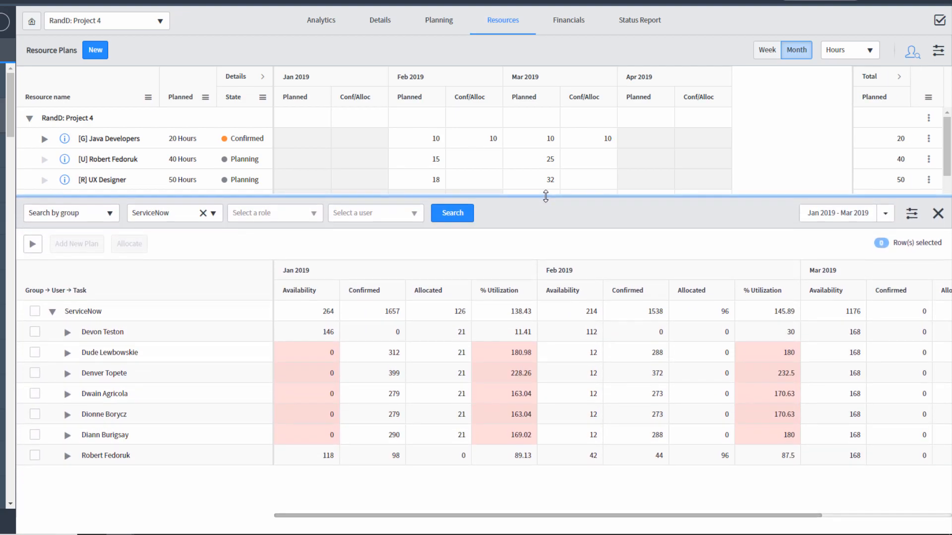
scroll("down", 3)
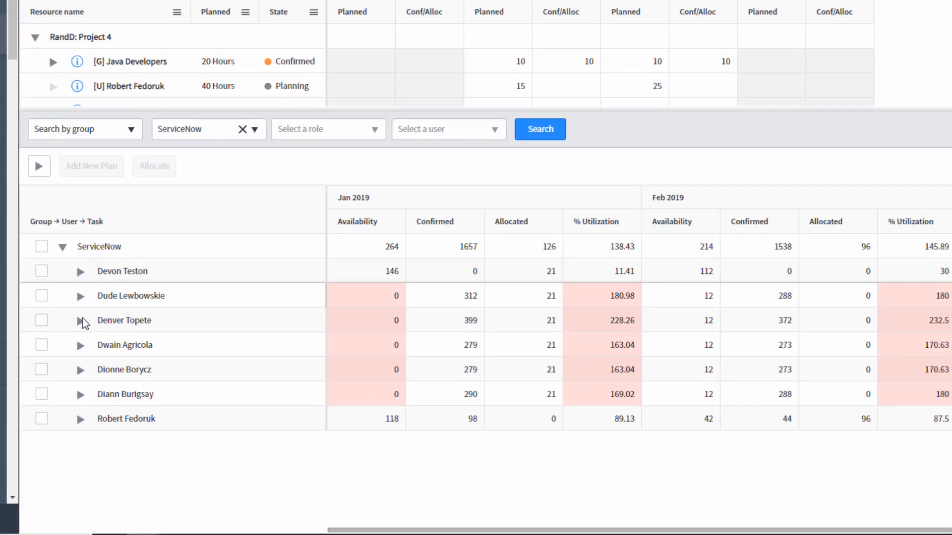
mouse_move(90, 437)
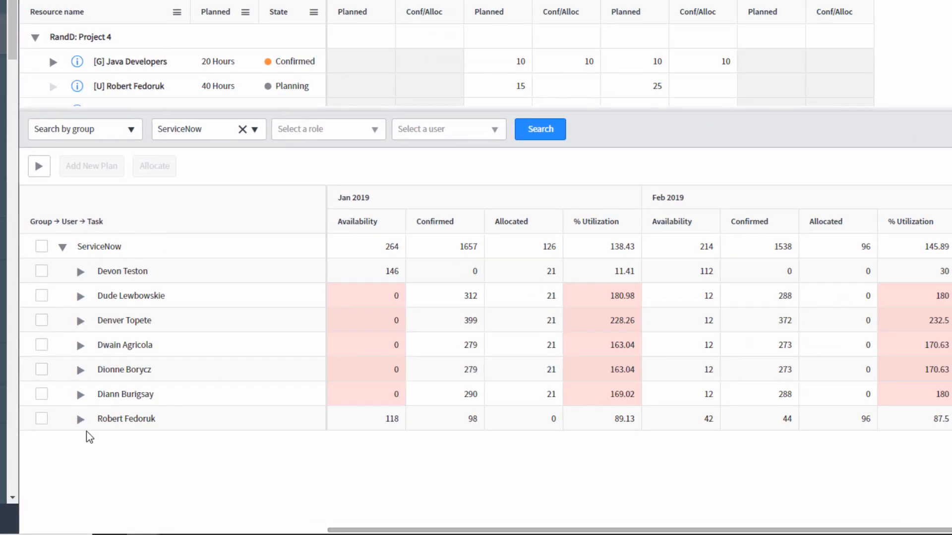
left_click(81, 419)
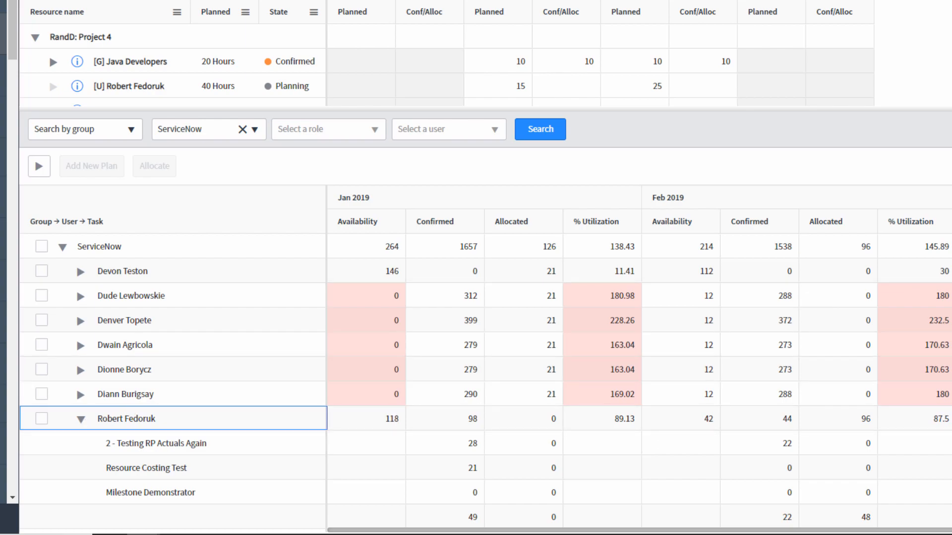
scroll("down", 3)
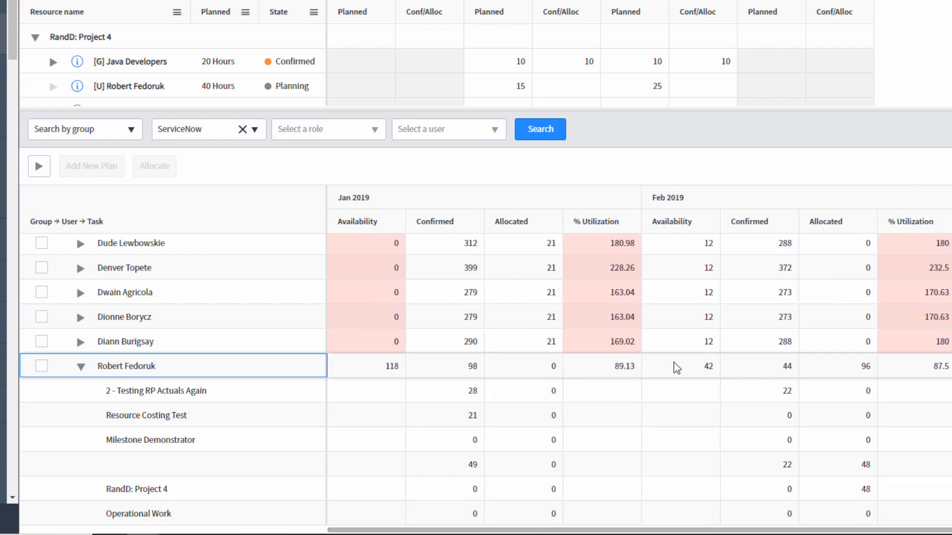
mouse_move(328, 402)
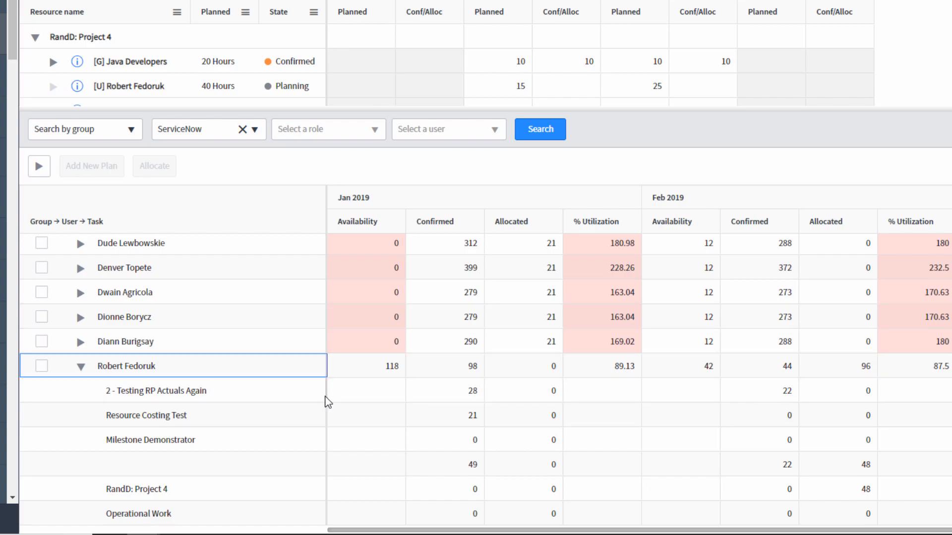
mouse_move(796, 398)
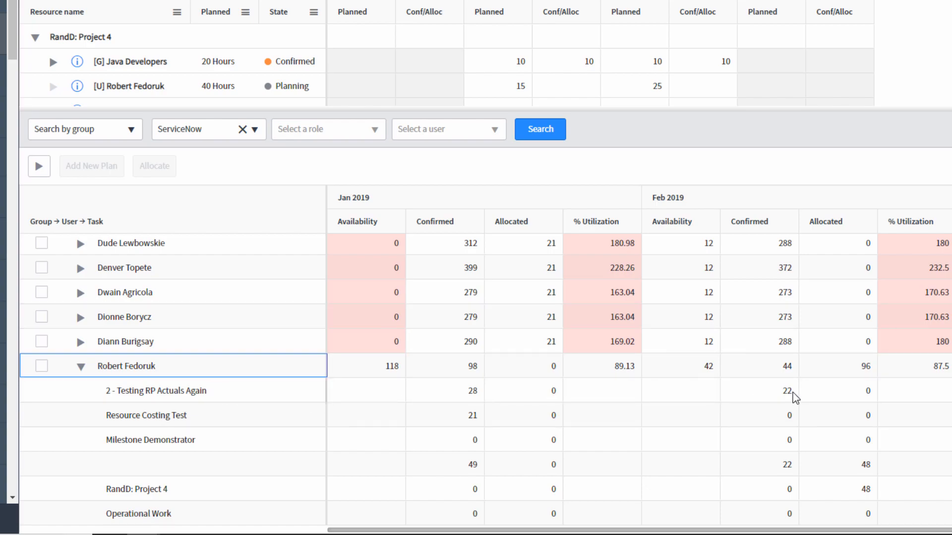
mouse_move(156, 390)
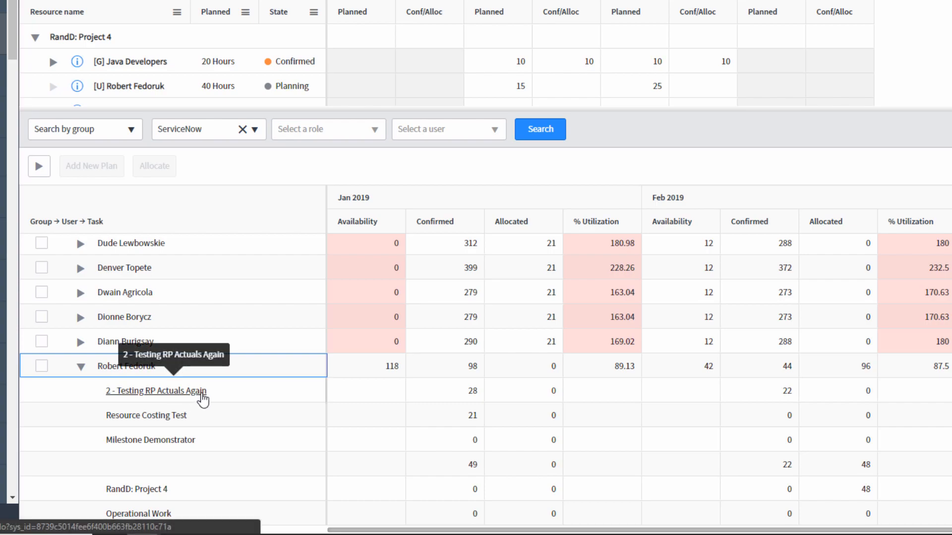
mouse_move(193, 413)
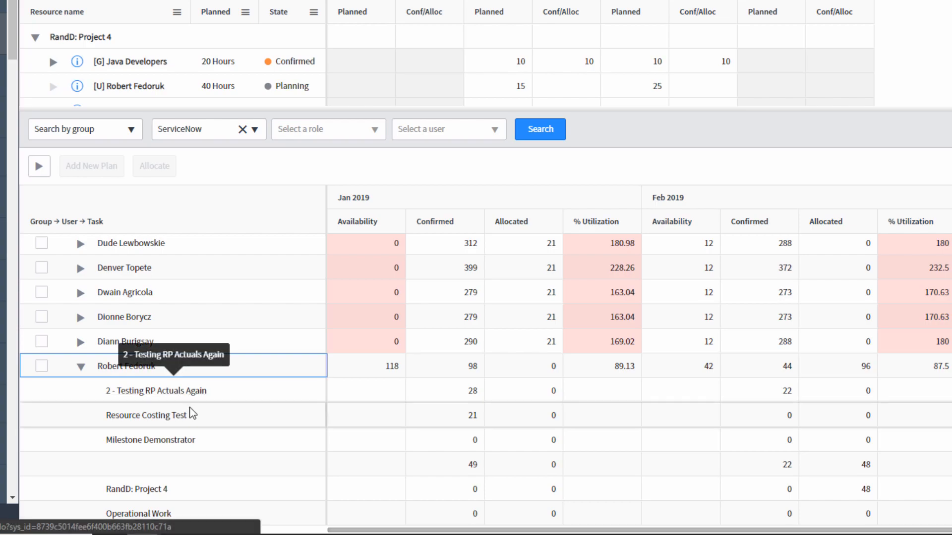
mouse_move(482, 422)
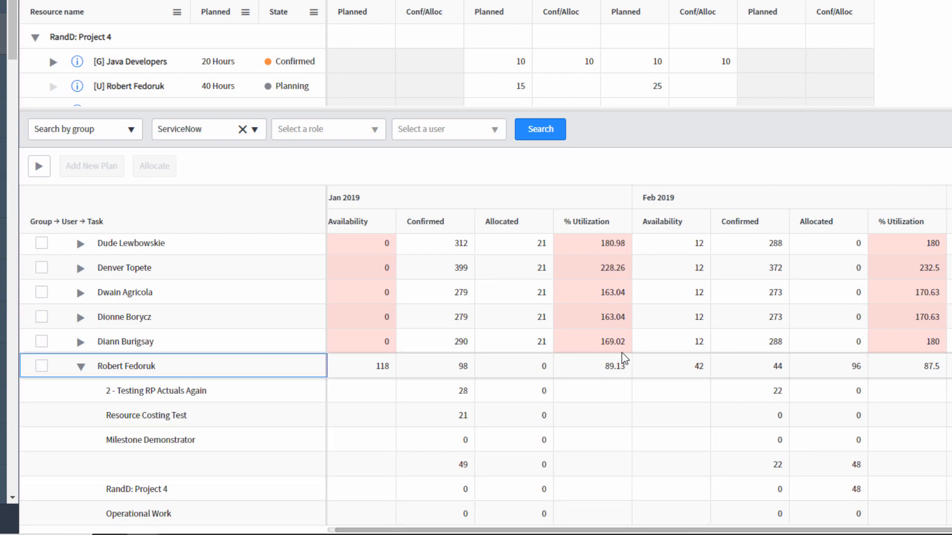
mouse_move(618, 347)
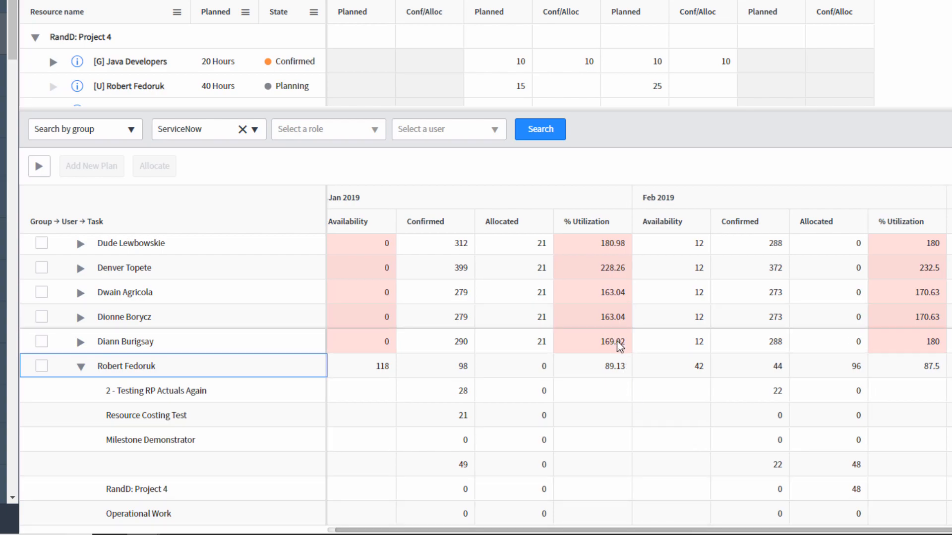
mouse_move(506, 452)
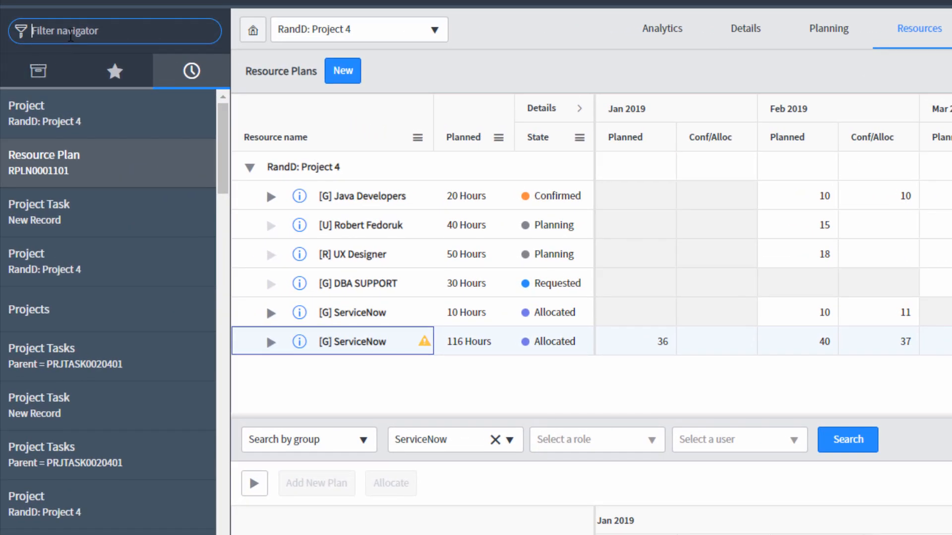
Filter the navigator for 'resource' to list the Resource Workbench modules.
type("resource")
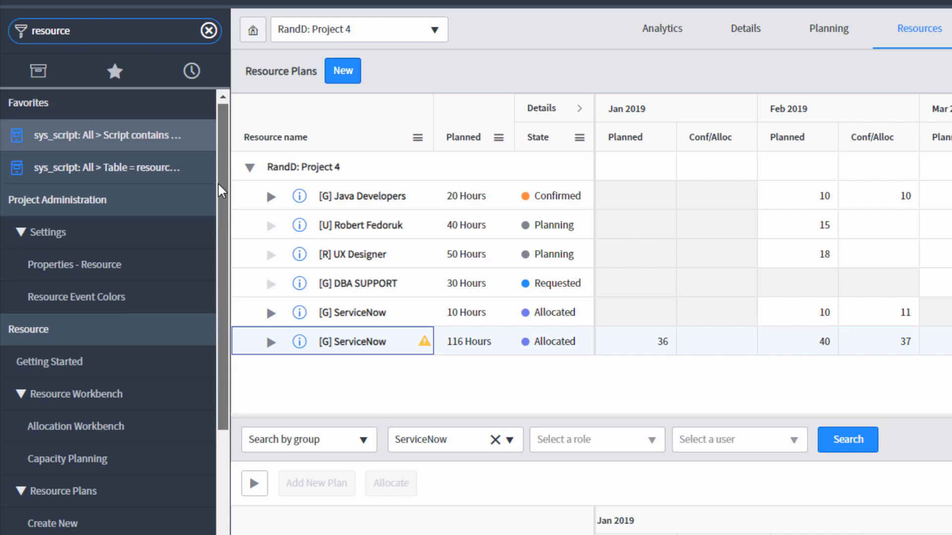
scroll("down", 3)
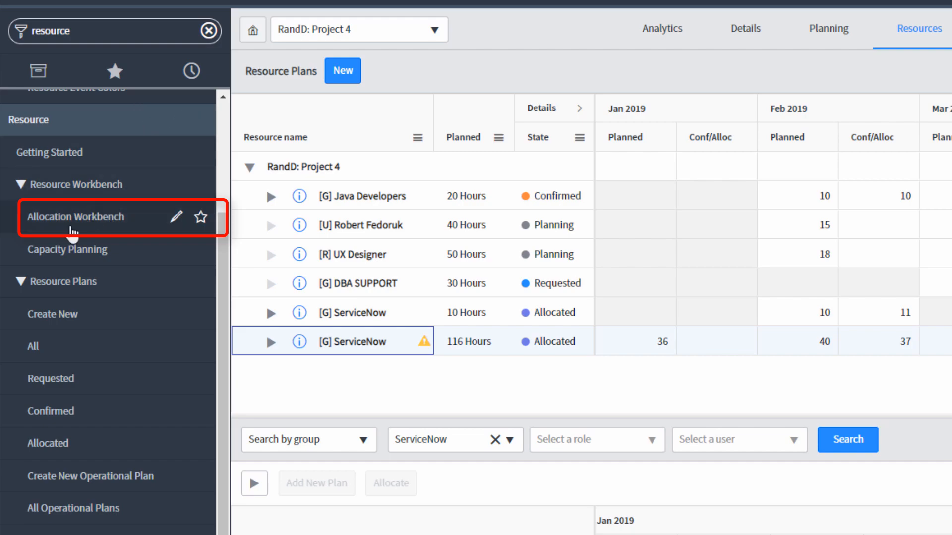
mouse_move(67, 231)
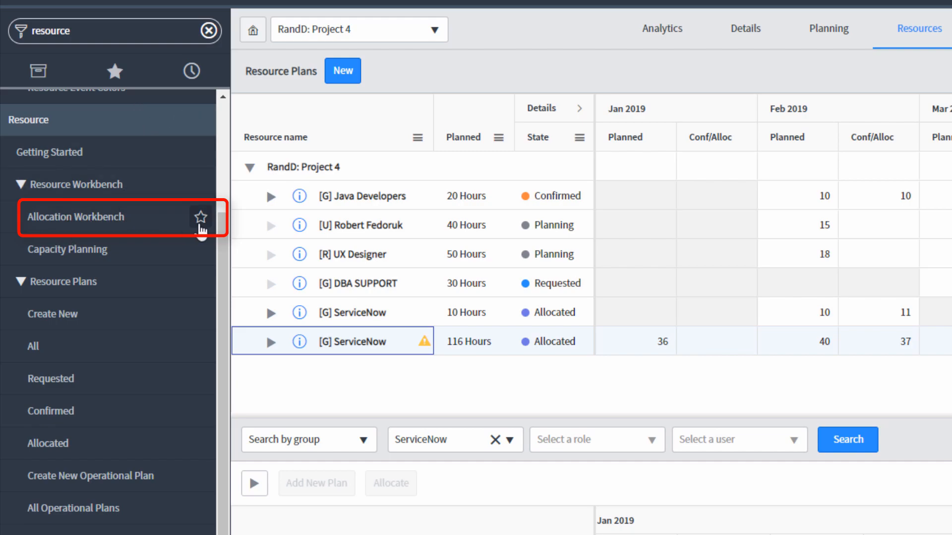
mouse_move(201, 217)
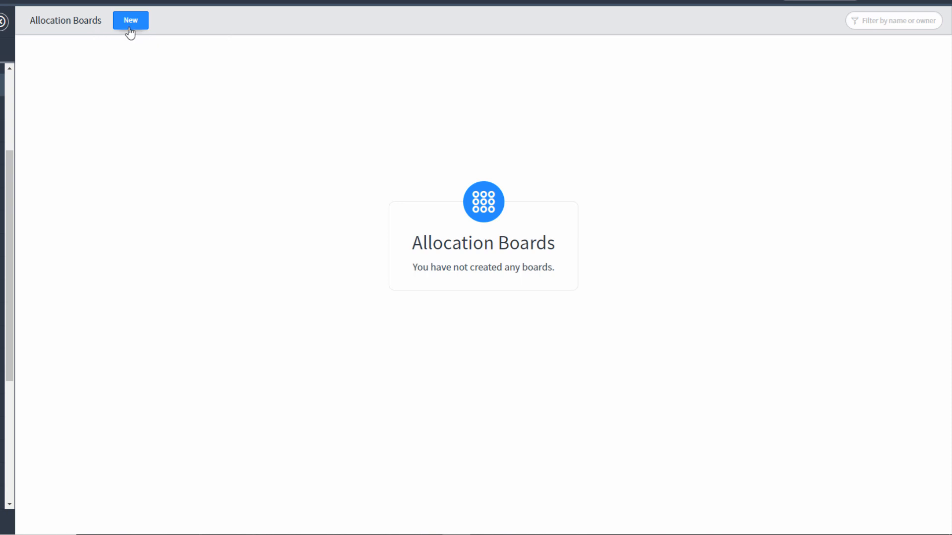
Create a Group-type board 'Servicenow Group Allocations' with group ServiceNow.
left_click(130, 20)
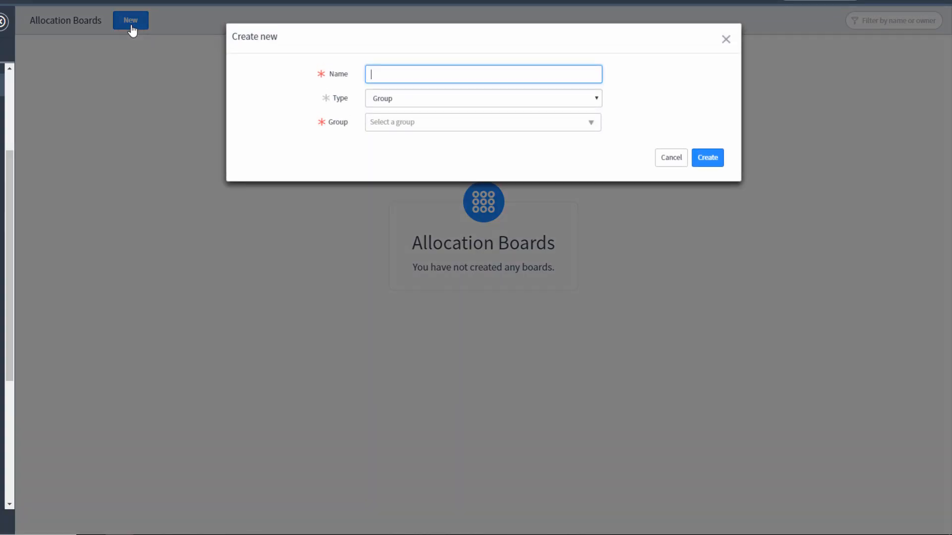
left_click(483, 74)
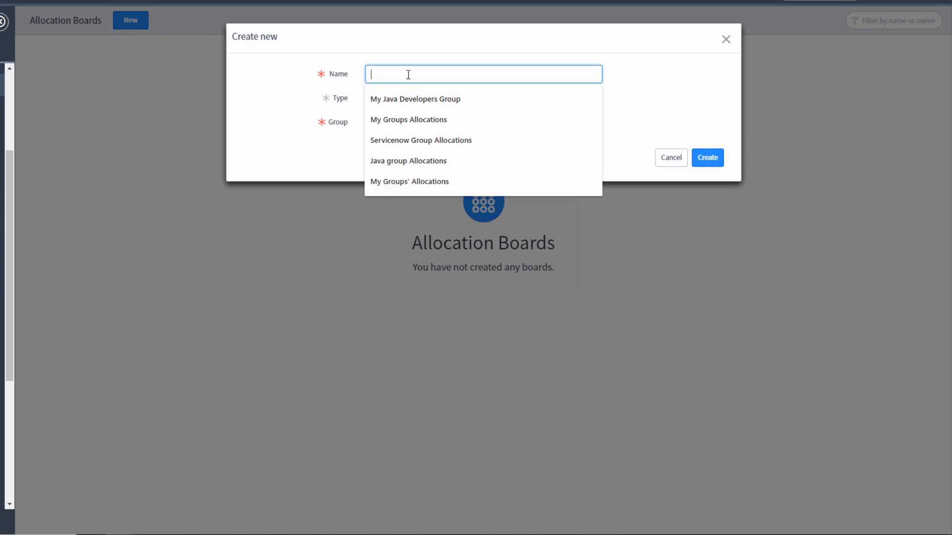
type("Servicenow Group A")
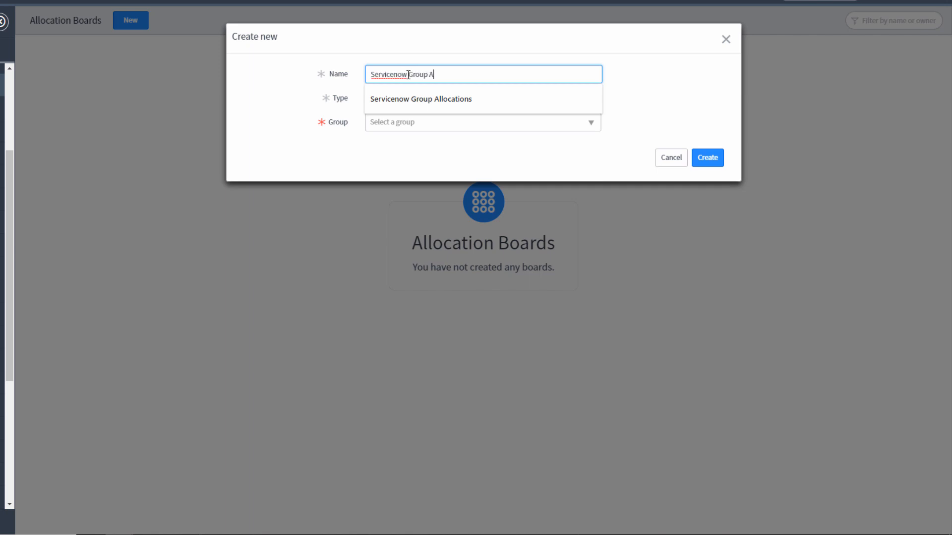
left_click(420, 99)
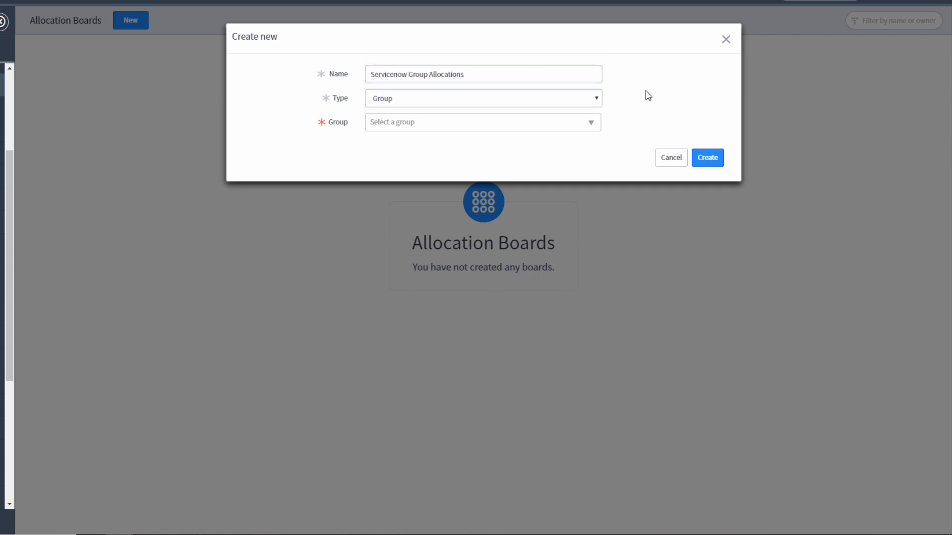
left_click(482, 97)
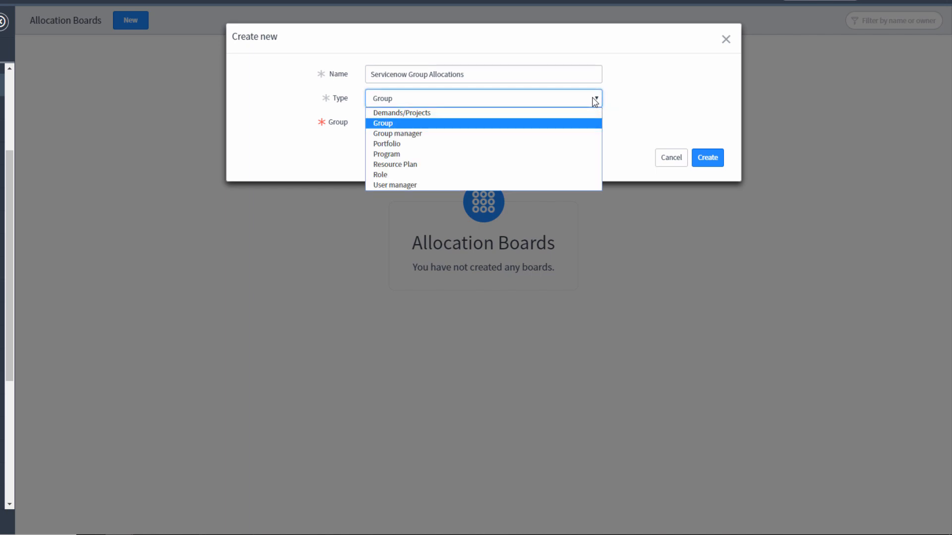
mouse_move(491, 119)
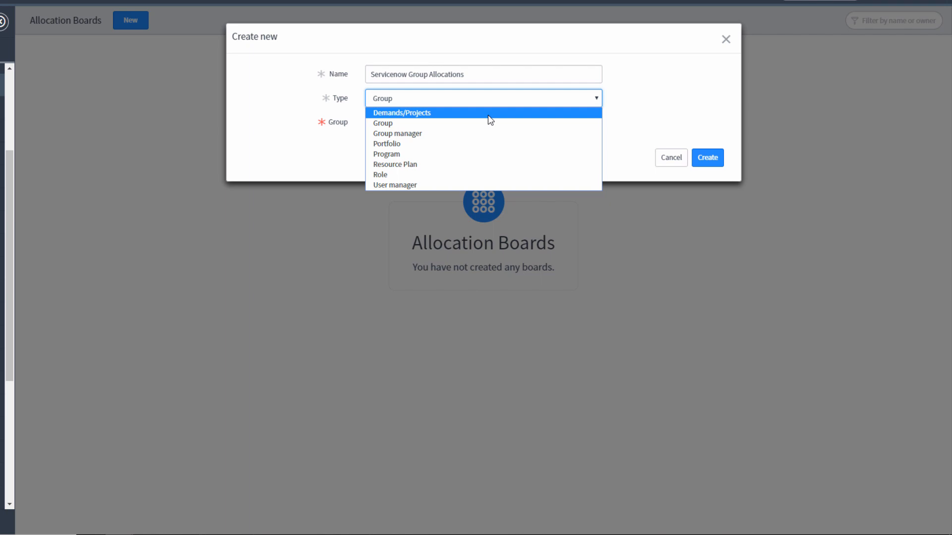
mouse_move(477, 124)
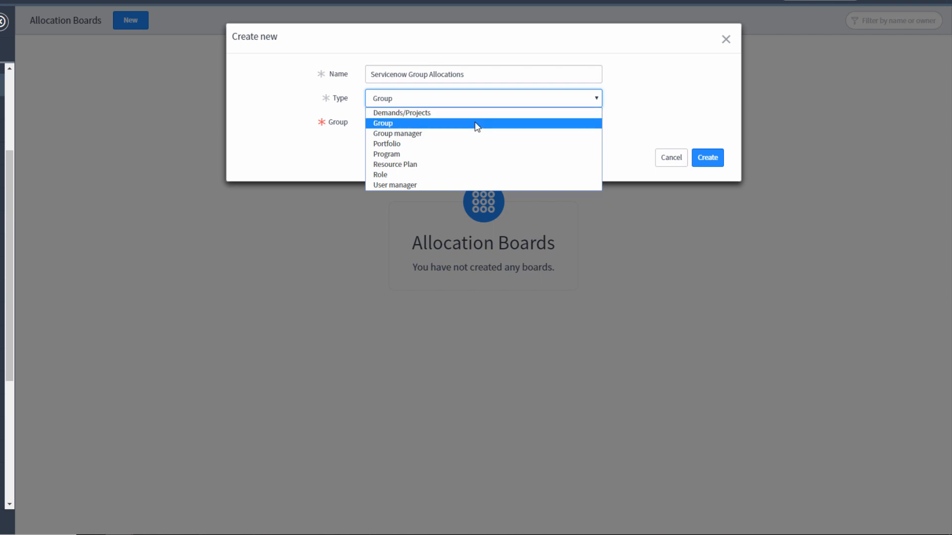
mouse_move(467, 133)
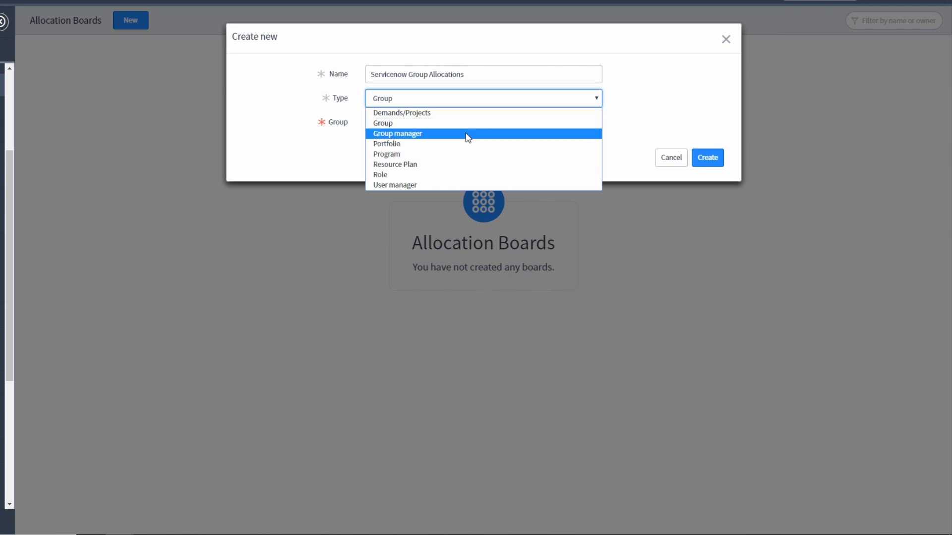
mouse_move(463, 144)
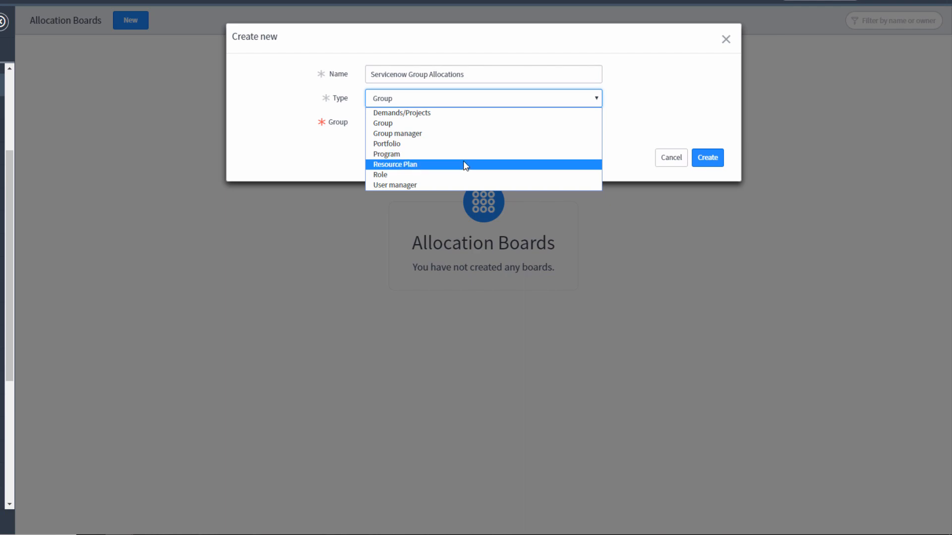
mouse_move(465, 175)
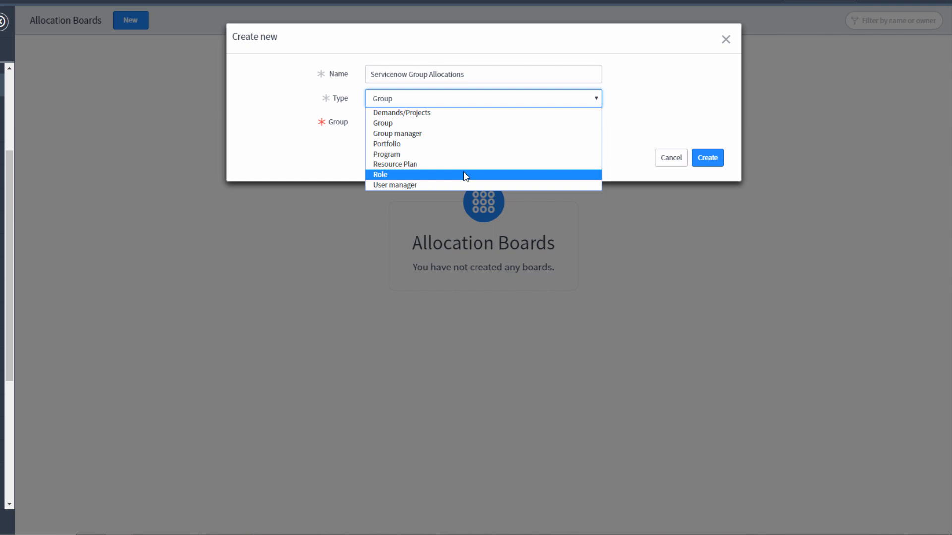
mouse_move(465, 189)
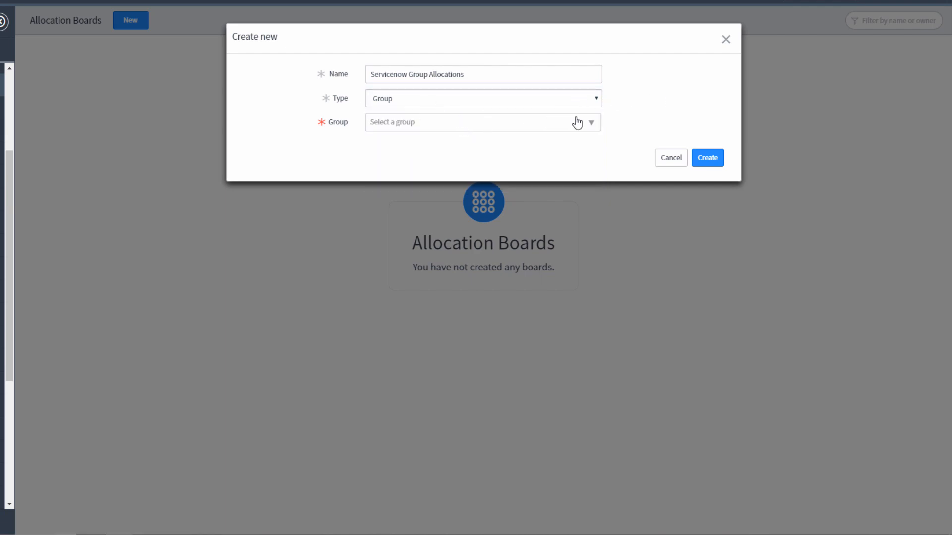
left_click(480, 122)
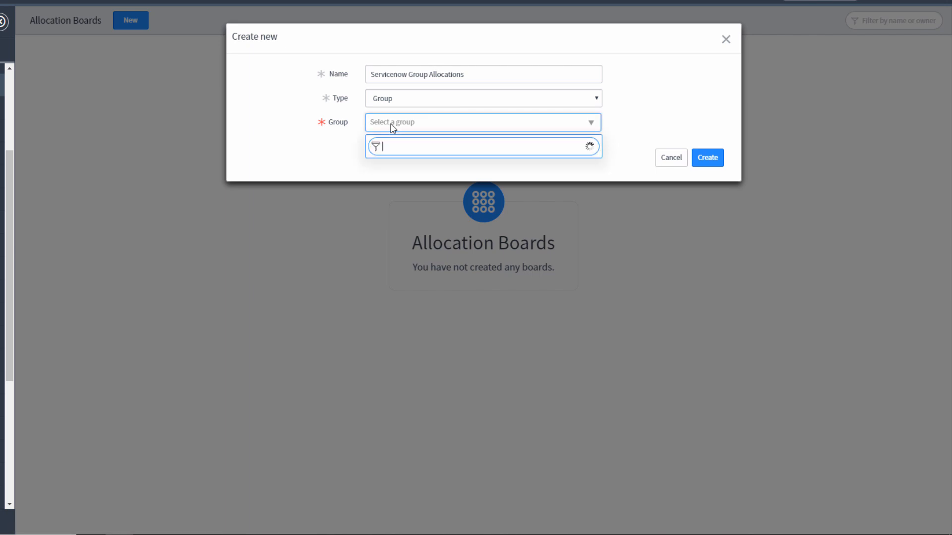
type("Ser")
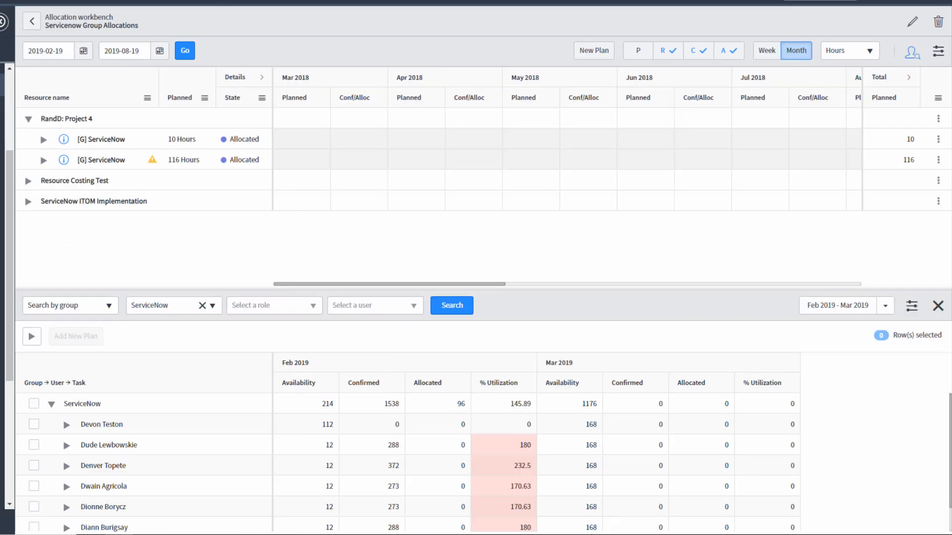
Create the 'Java Dev Group Allocations' board with group Java Developers.
left_click(30, 21)
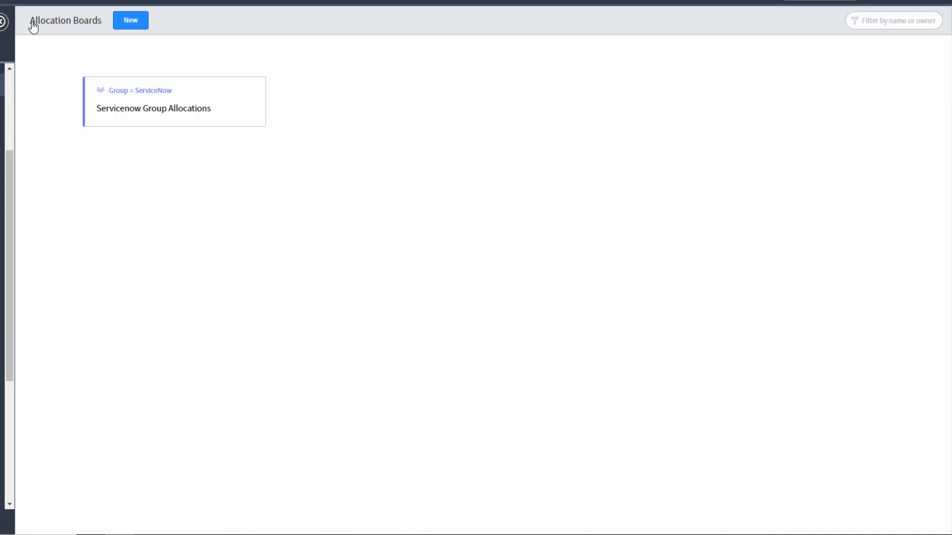
mouse_move(165, 25)
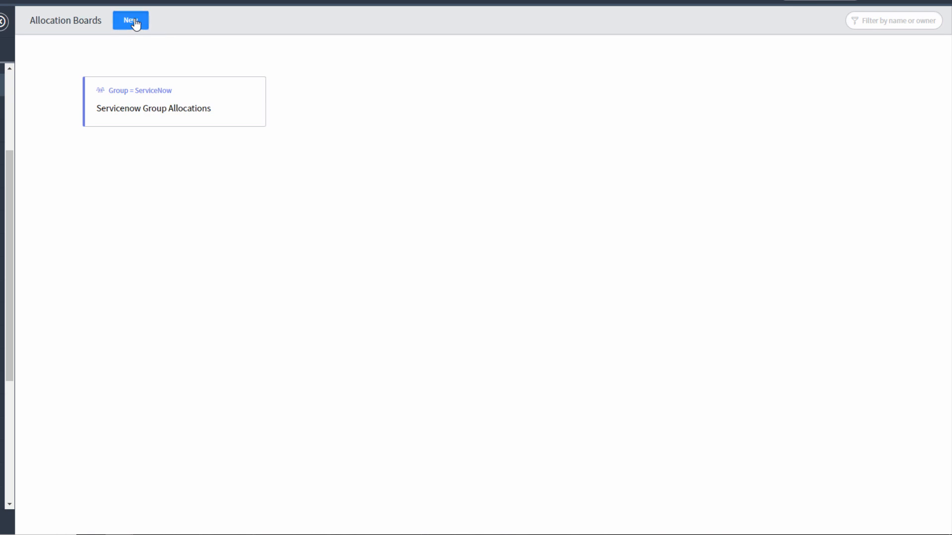
type("Java Dev Group Allocations")
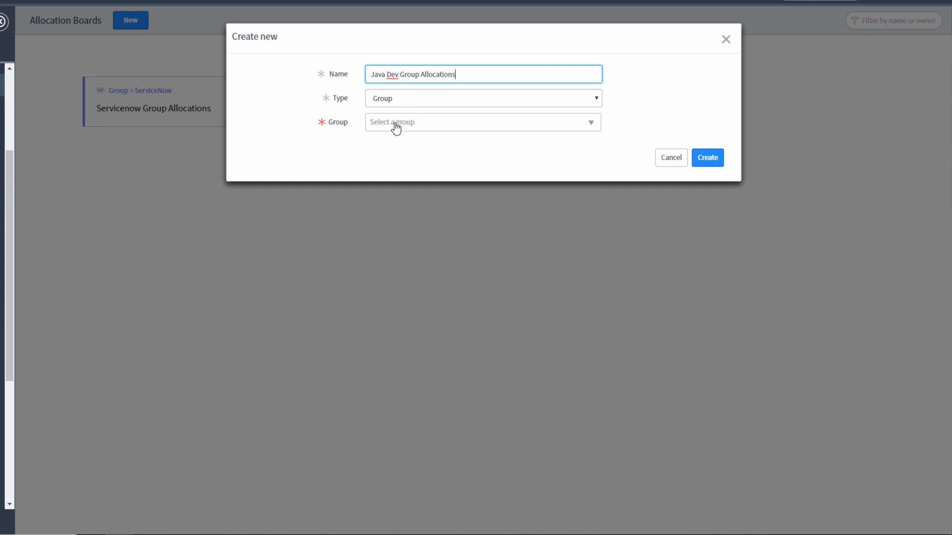
type("java")
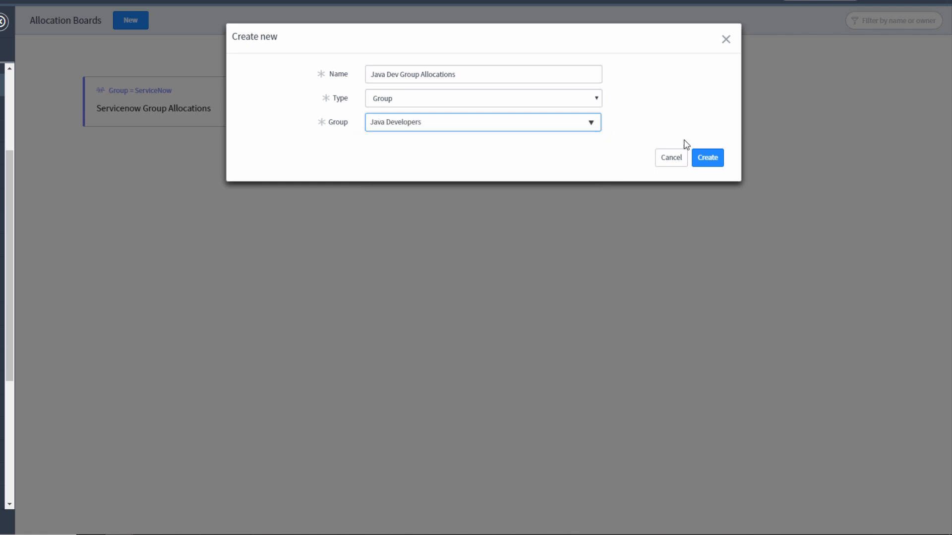
left_click(706, 157)
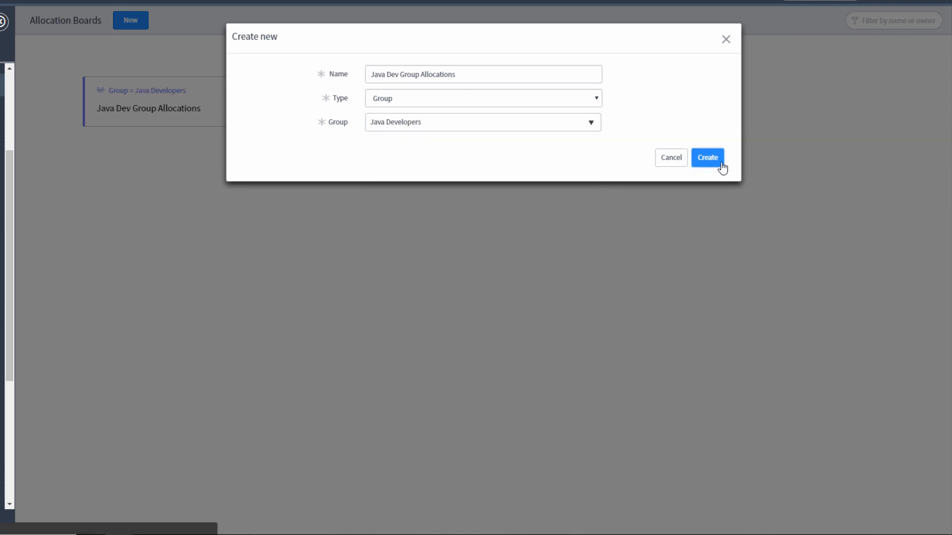
left_click(706, 157)
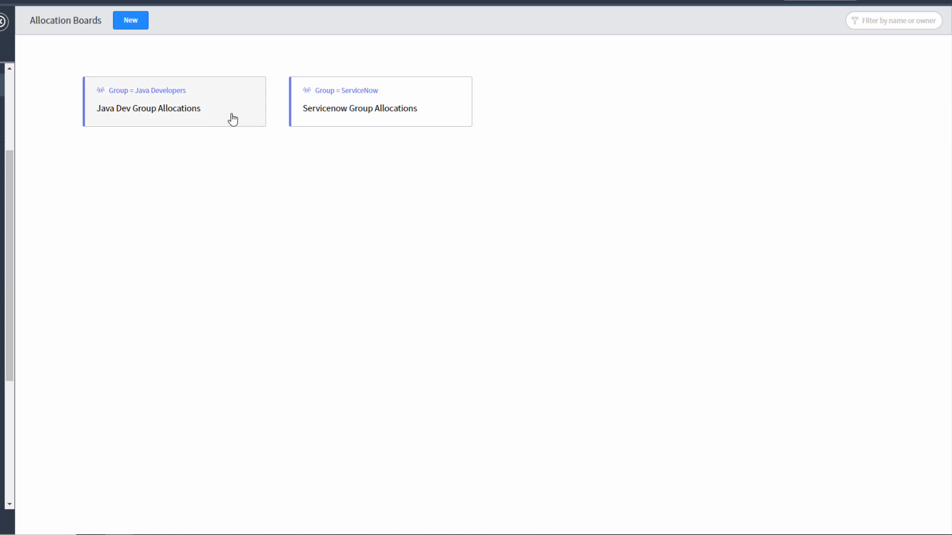
mouse_move(404, 176)
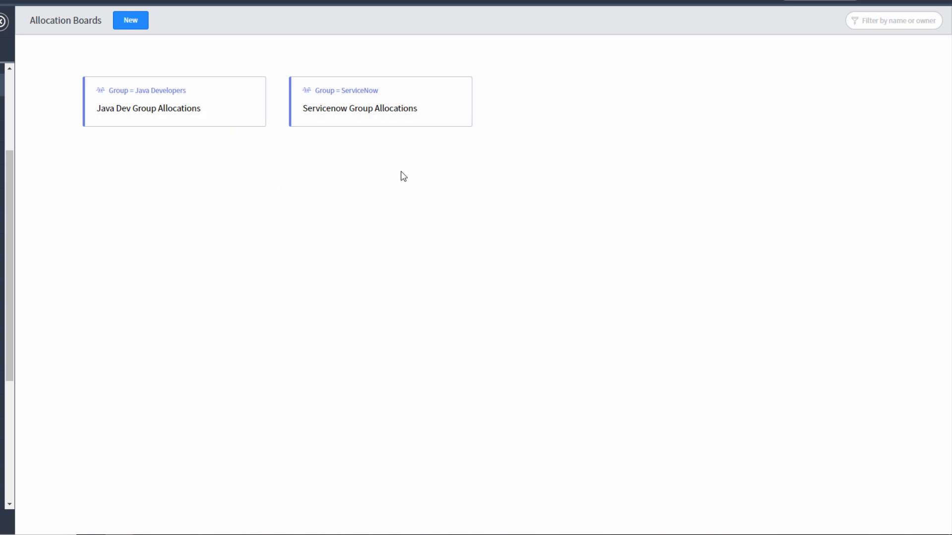
mouse_move(275, 103)
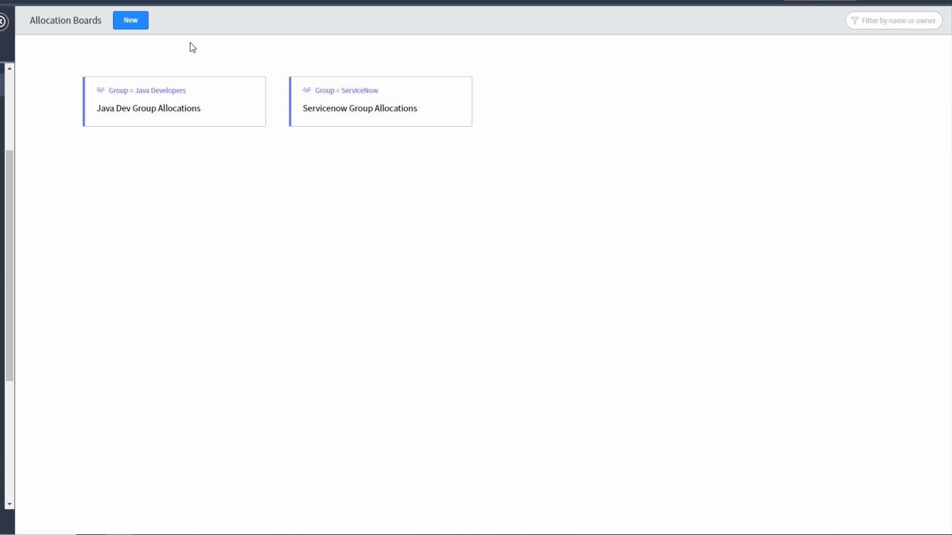
mouse_move(135, 49)
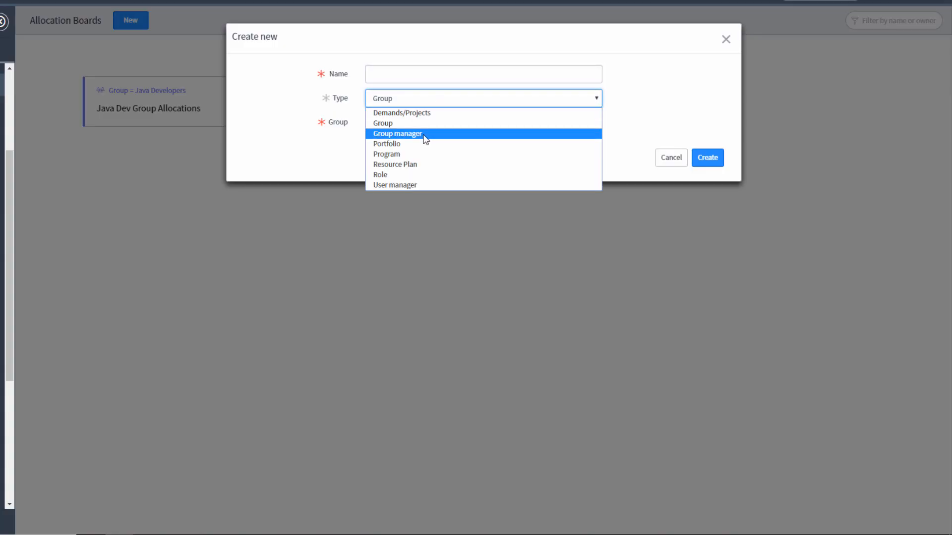
Create the 'My Group Allocations' board with Group manager Robert Fedoruk.
left_click(398, 133)
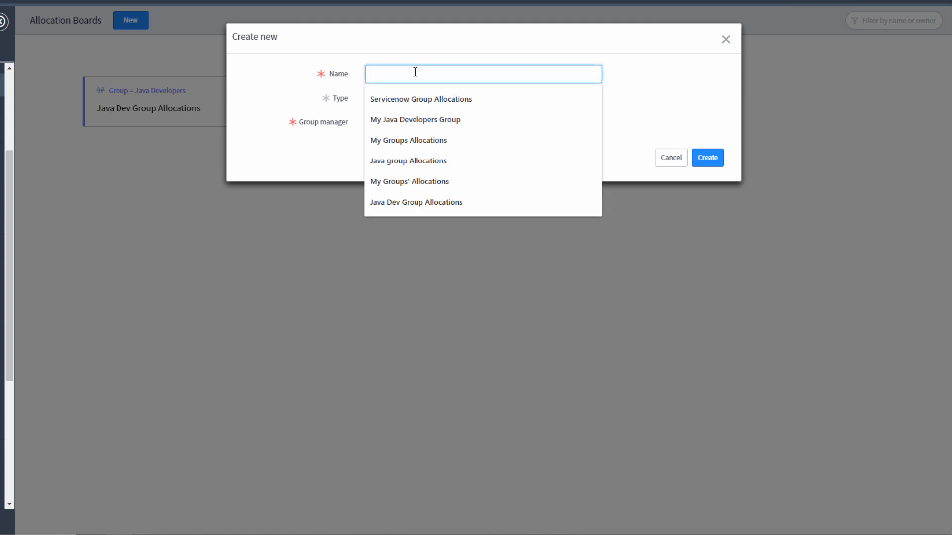
type("My Group Allocations")
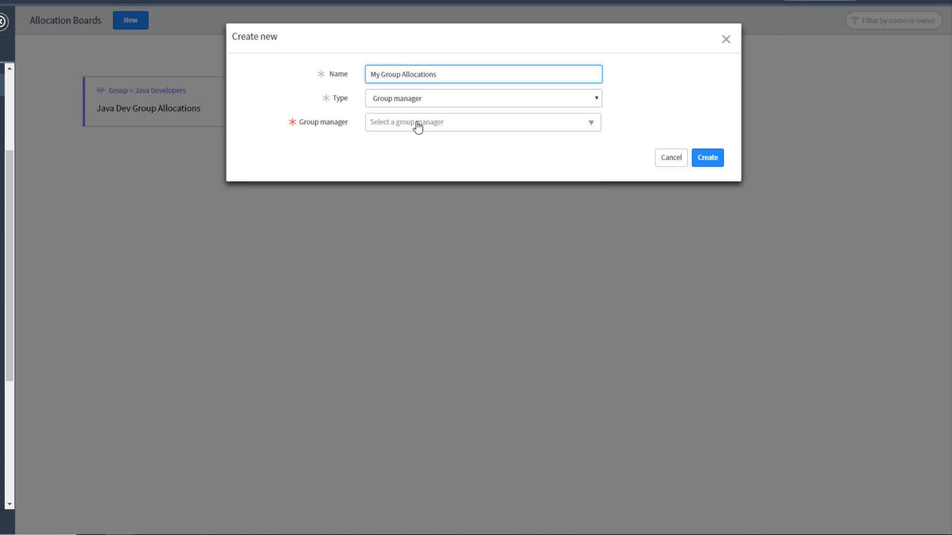
left_click(483, 122)
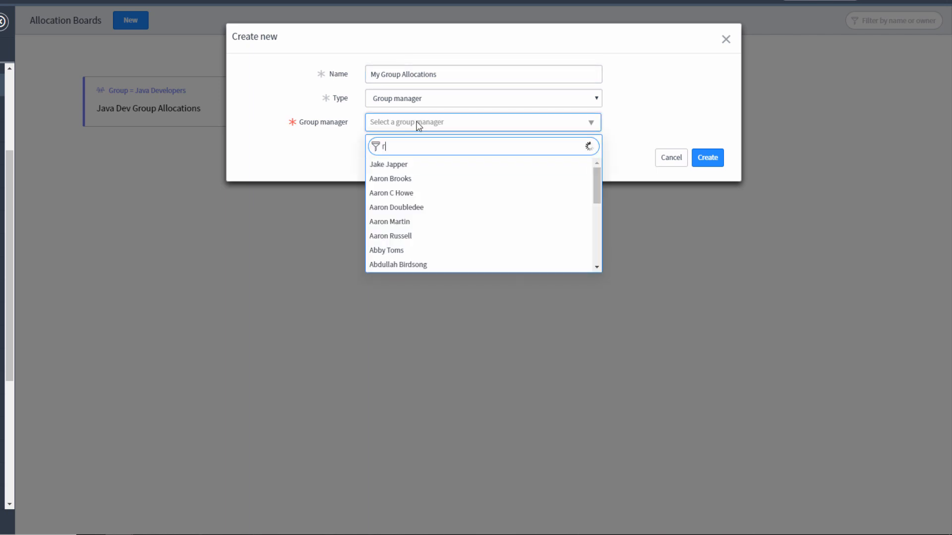
type("obert fedoruk")
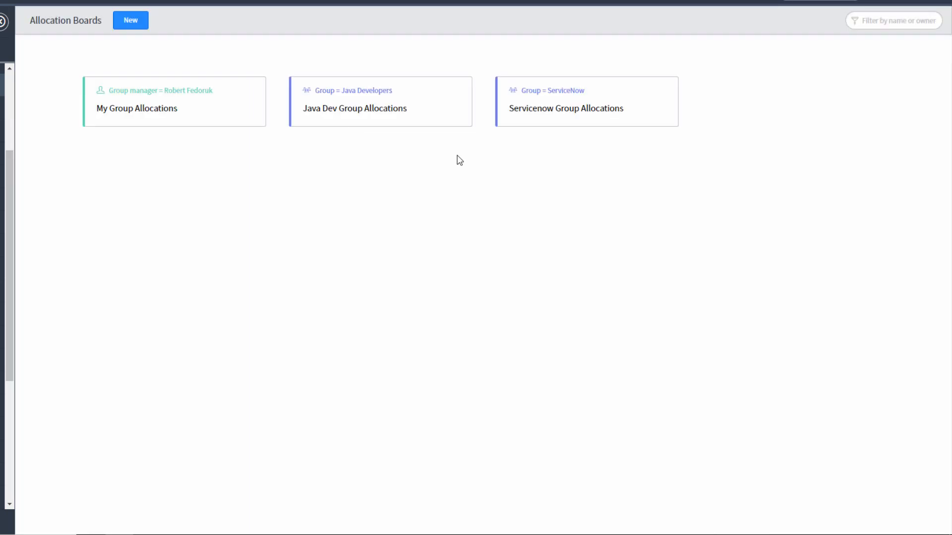
mouse_move(407, 109)
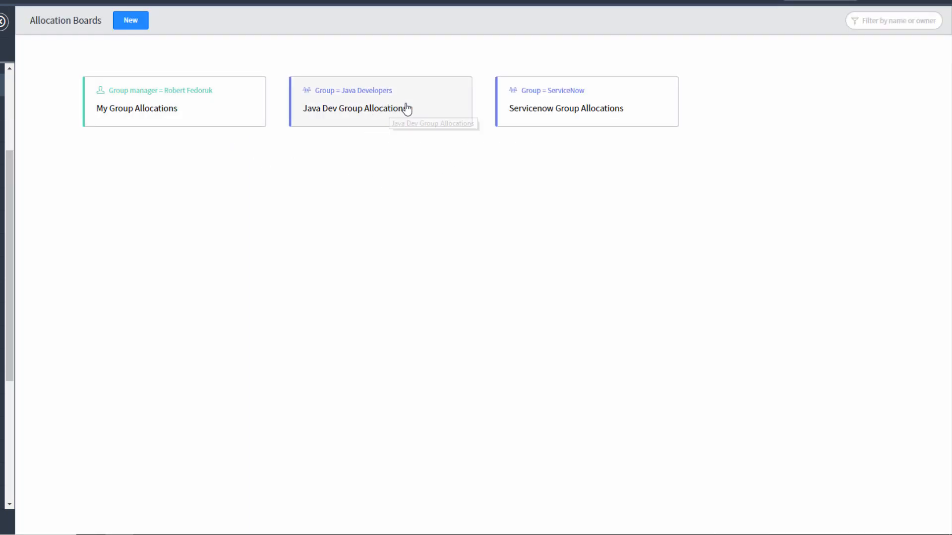
mouse_move(557, 119)
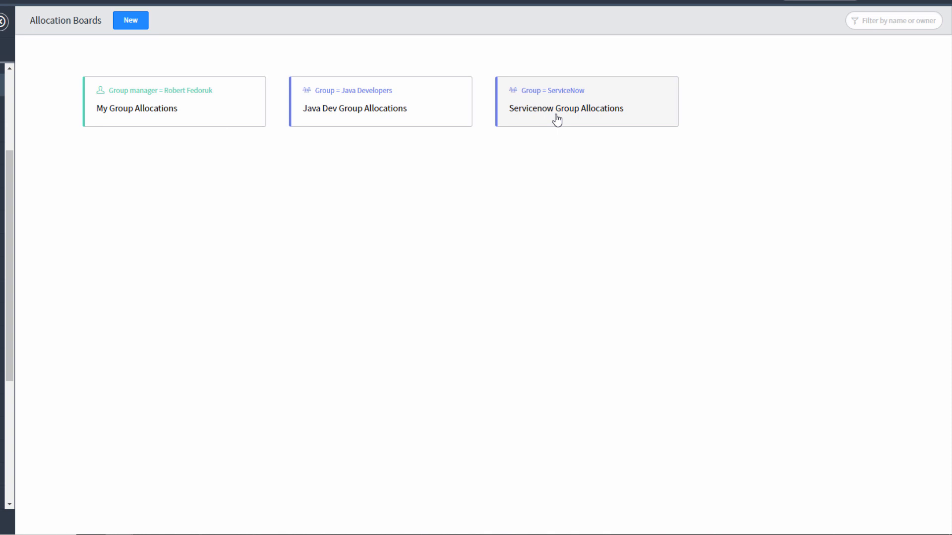
mouse_move(419, 151)
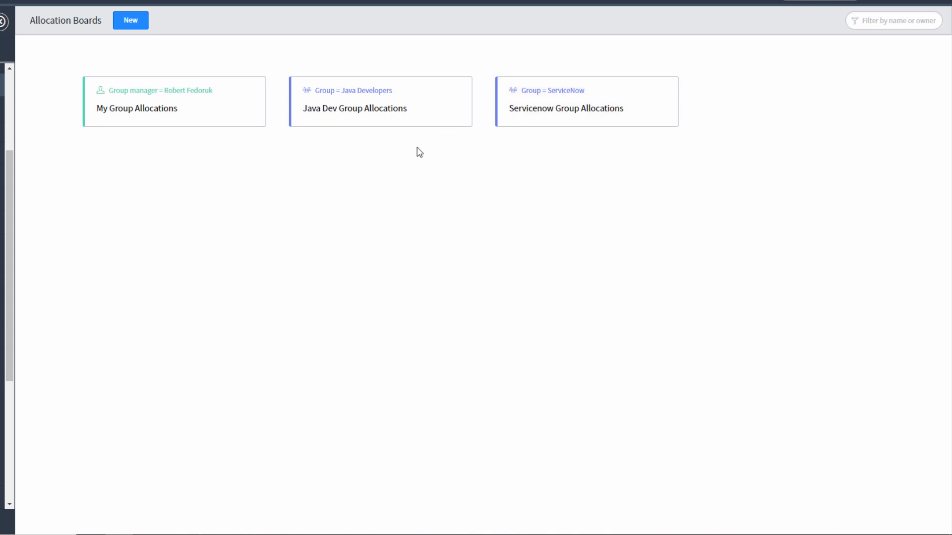
mouse_move(233, 151)
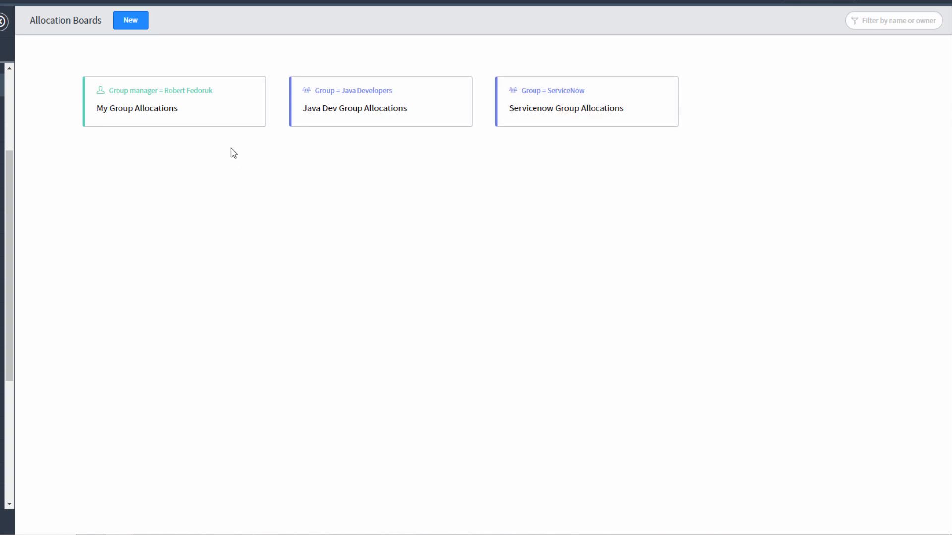
mouse_move(361, 158)
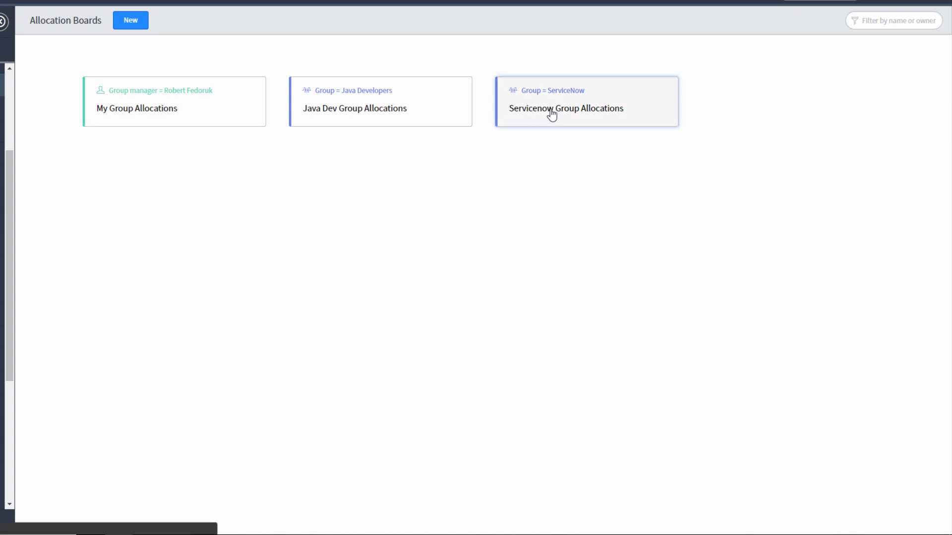
Open the Servicenow Group Allocations board and expand the Resource Costing Test project.
left_click(565, 108)
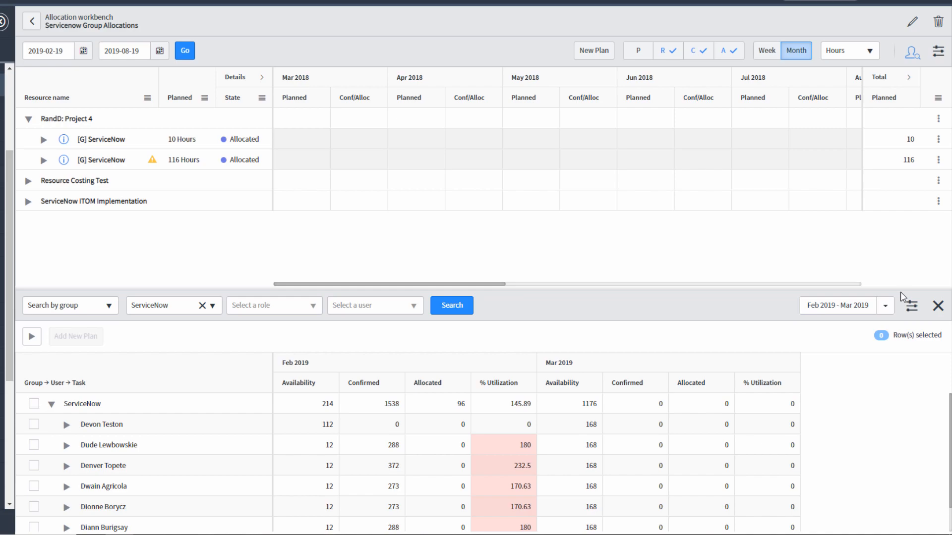
mouse_move(116, 250)
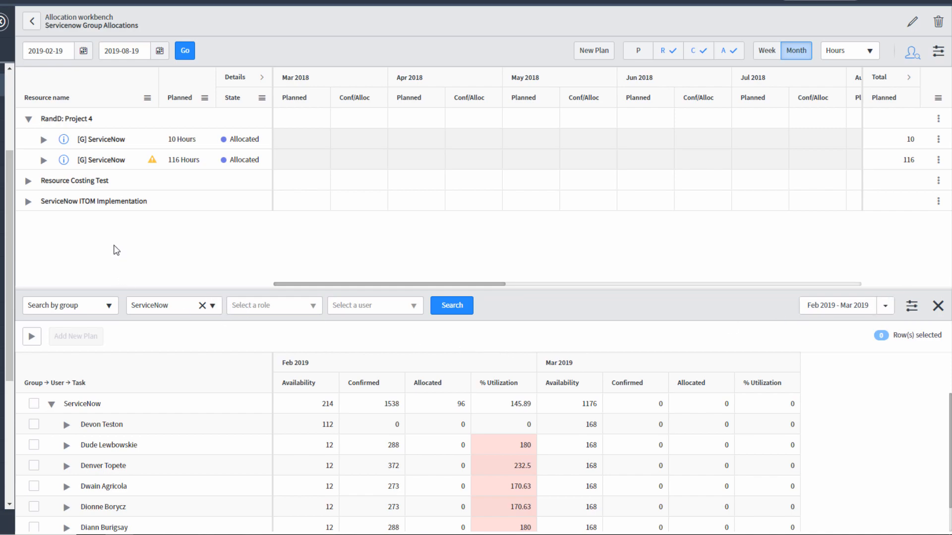
mouse_move(141, 14)
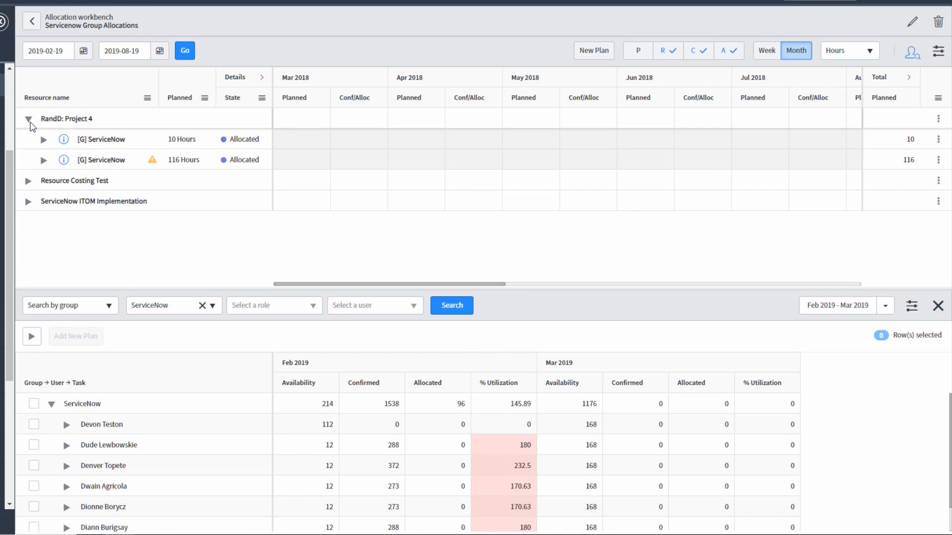
left_click(70, 119)
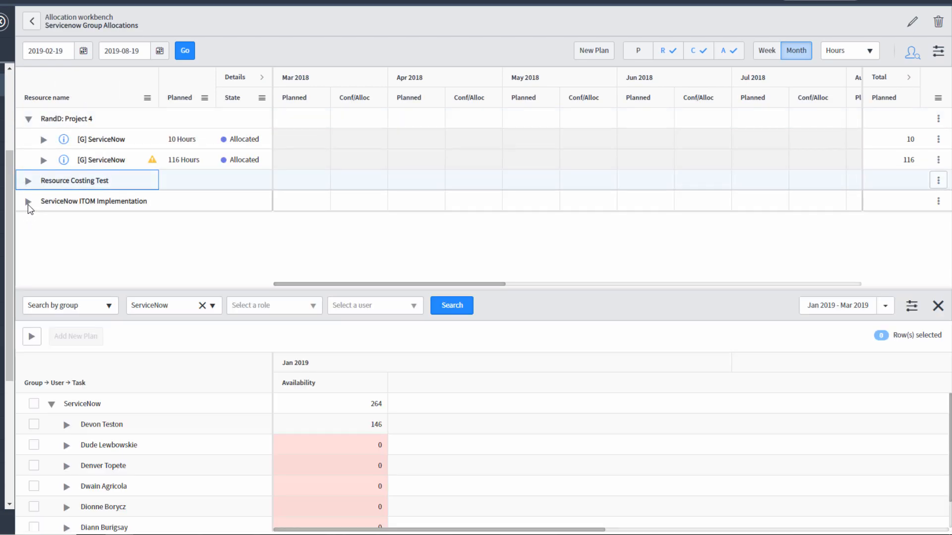
left_click(27, 180)
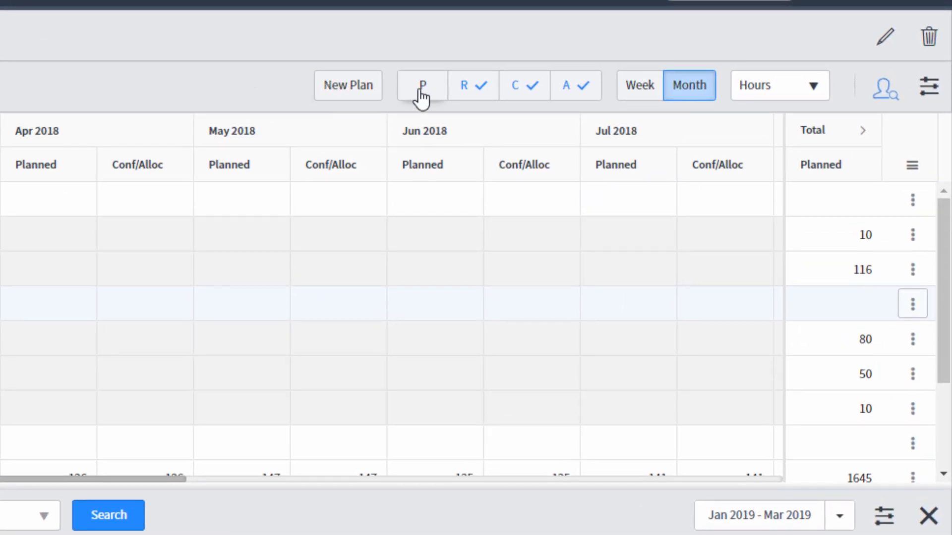
mouse_move(528, 94)
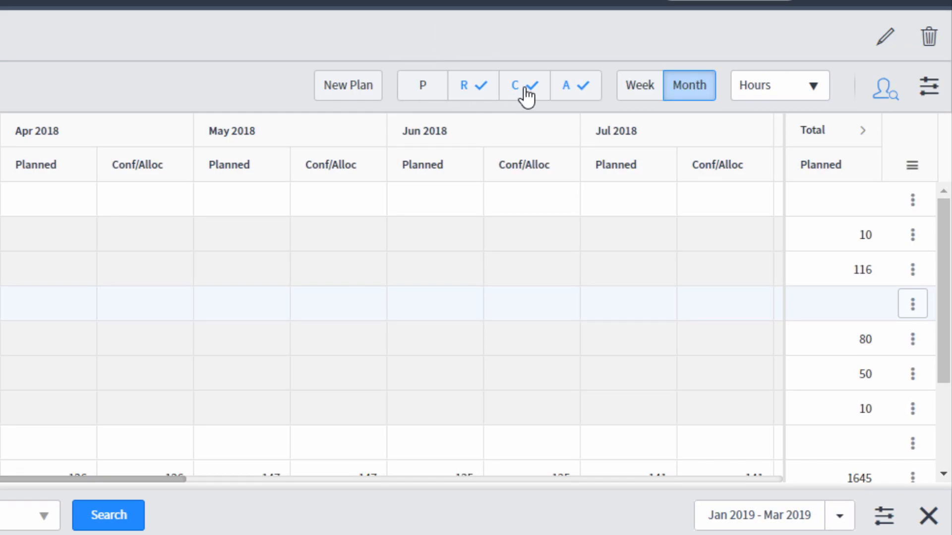
mouse_move(567, 84)
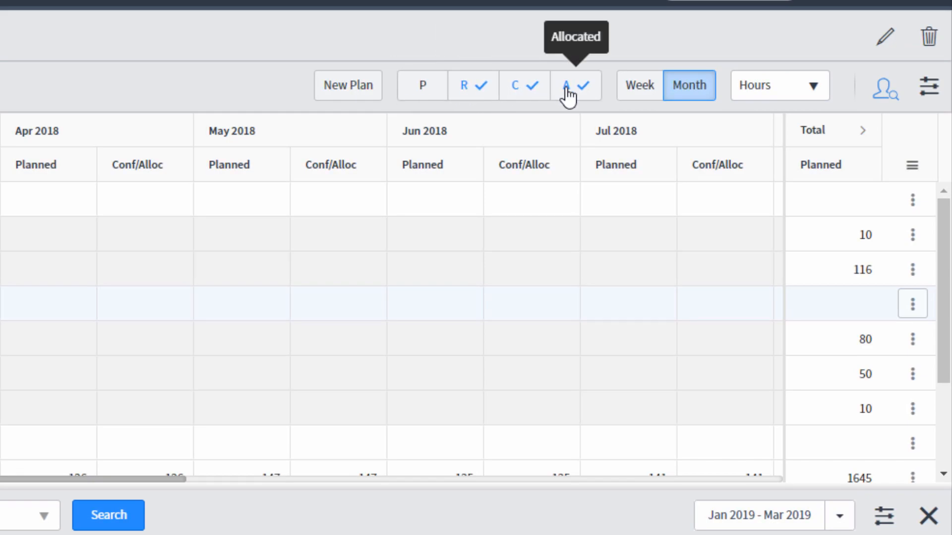
mouse_move(474, 85)
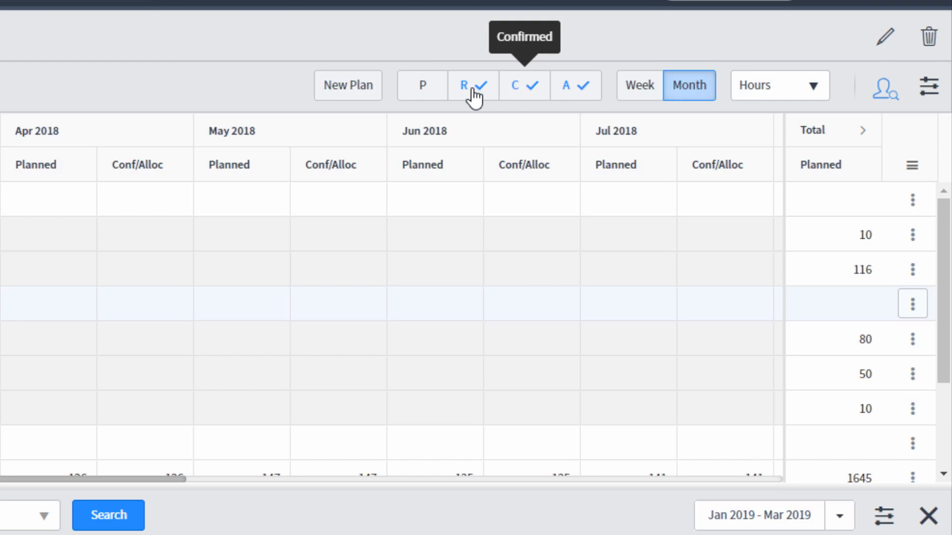
mouse_move(422, 84)
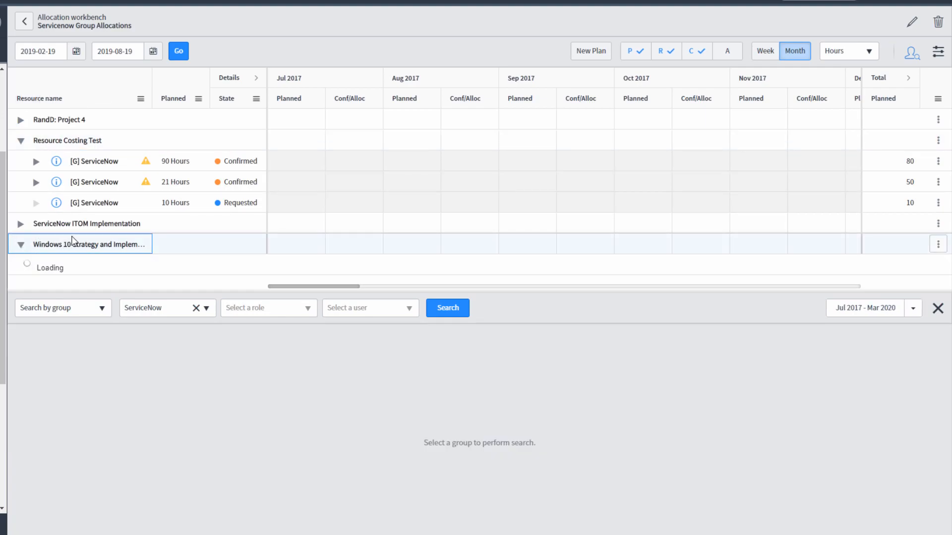
Adjust the plan-state filter and collapse the Windows 10 Strategy project.
left_click(20, 244)
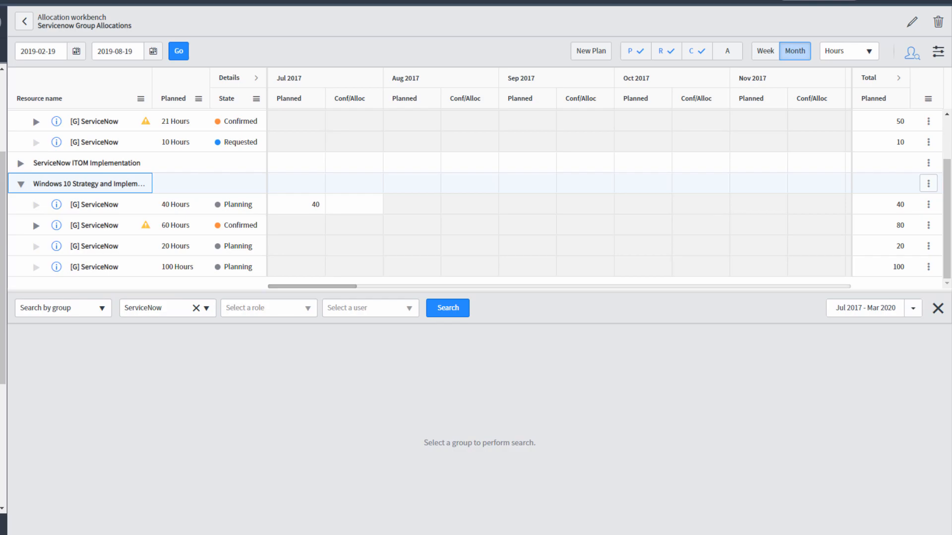
left_click(446, 307)
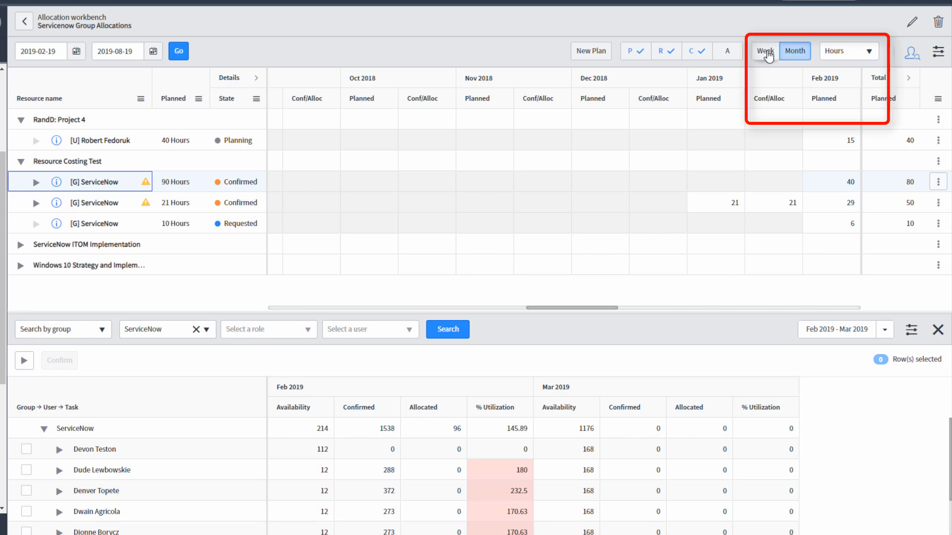
left_click(849, 51)
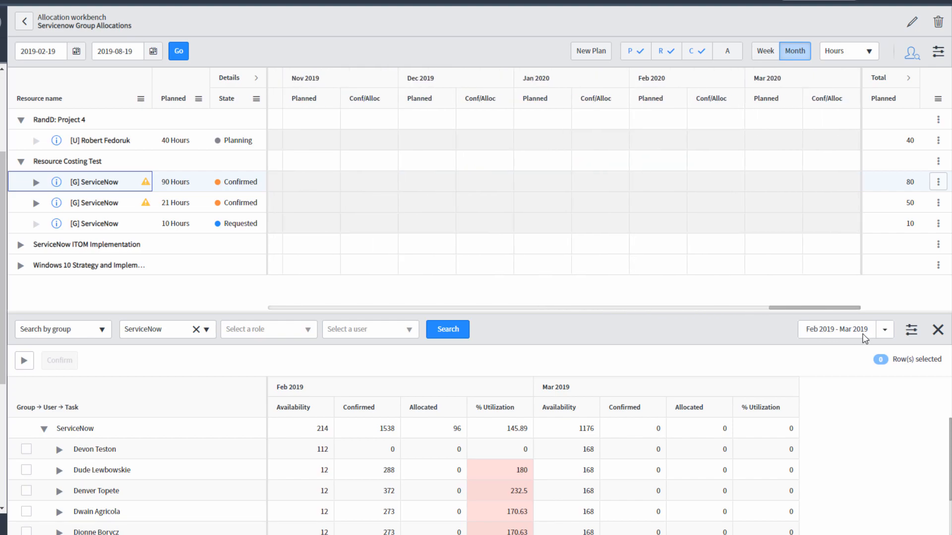
left_click(178, 51)
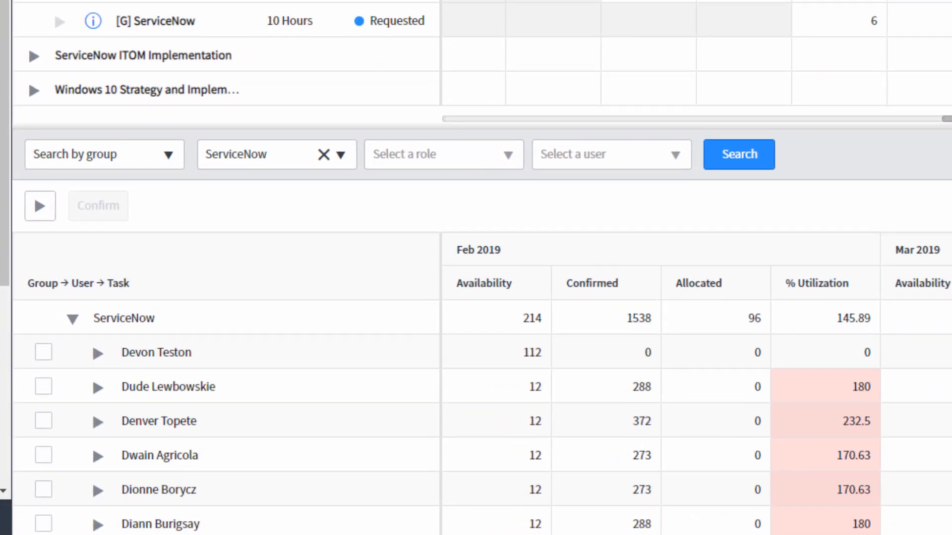
Tick the first ServiceNow team member in the availability grid.
left_click(43, 353)
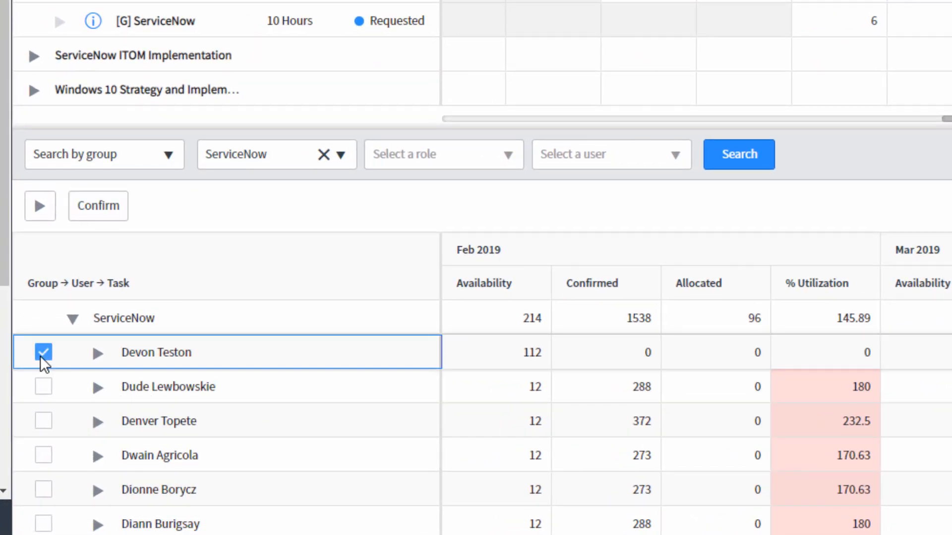
right_click(156, 352)
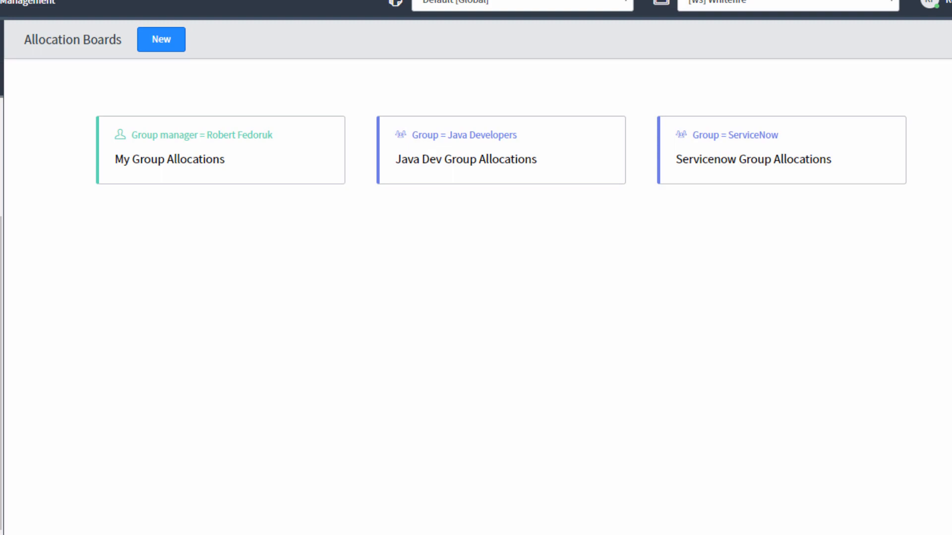
mouse_move(753, 157)
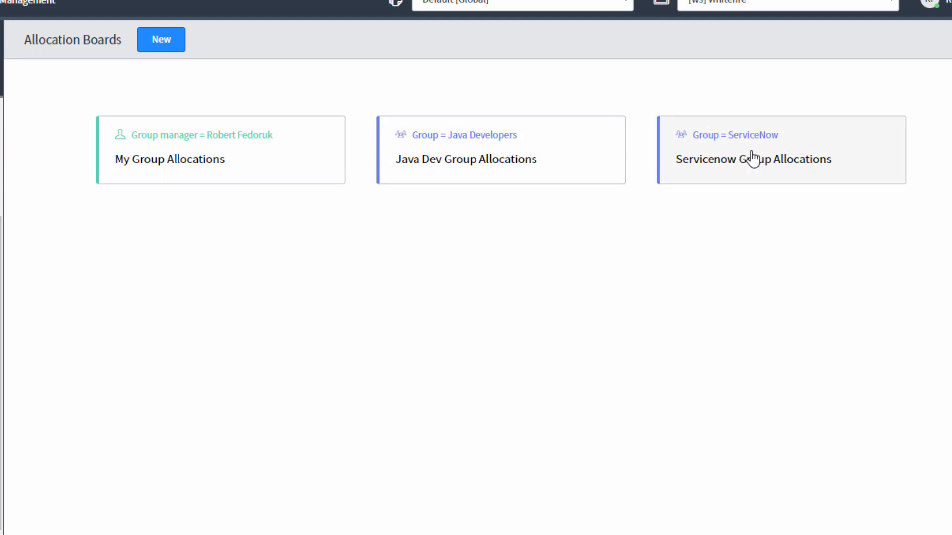
mouse_move(832, 340)
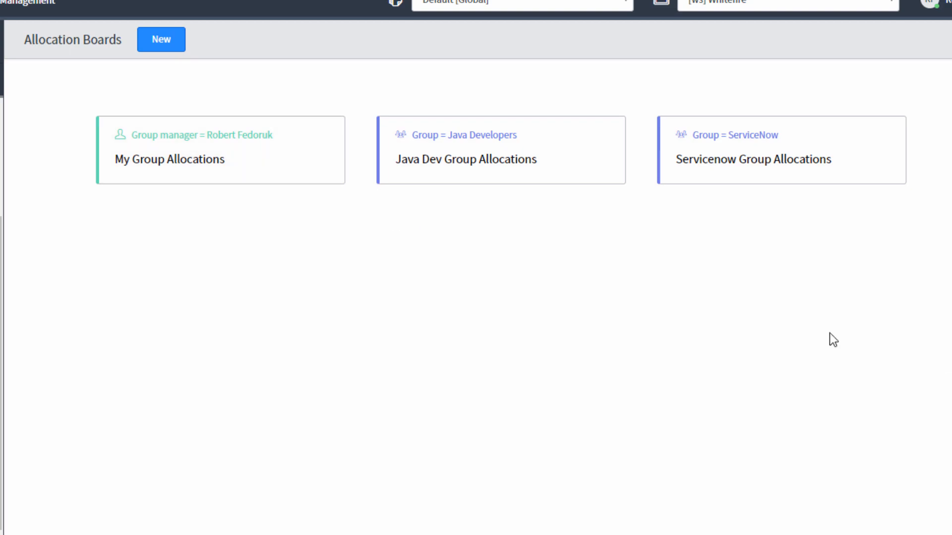